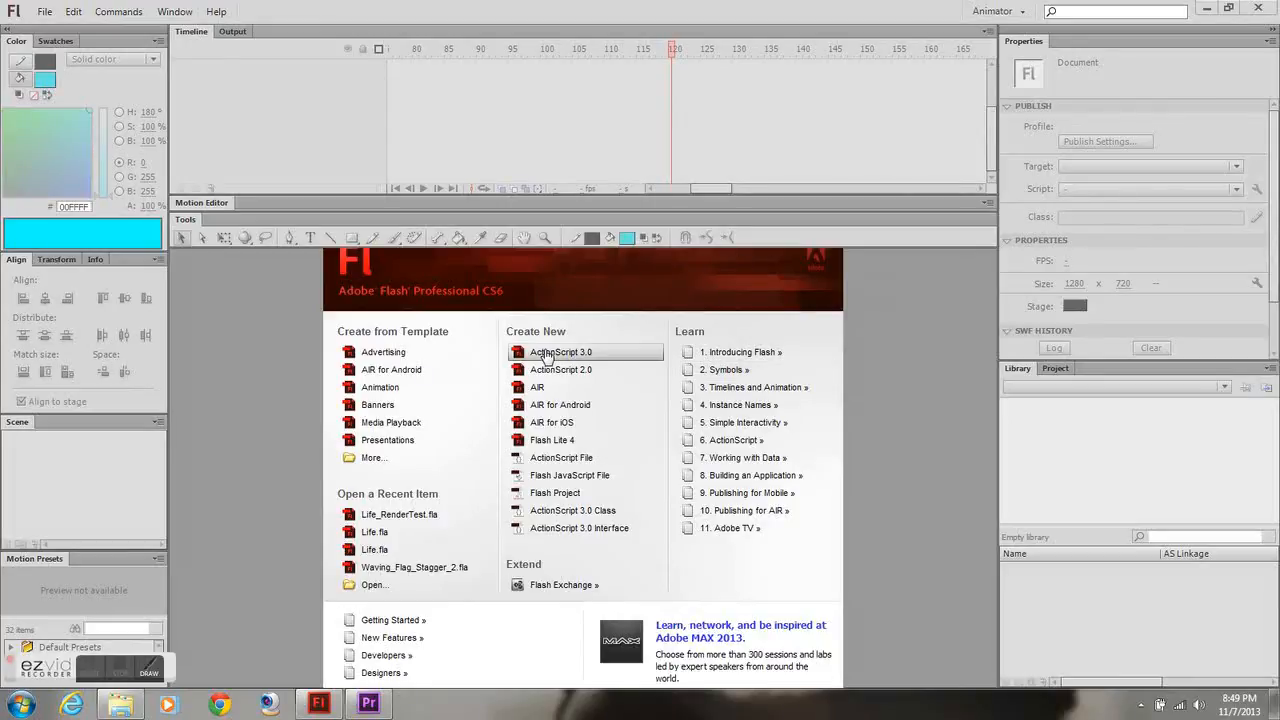
# Open Life_RenderTest.fla, expand its layer folders and scrub to around frame 120
pyautogui.click(560, 352)
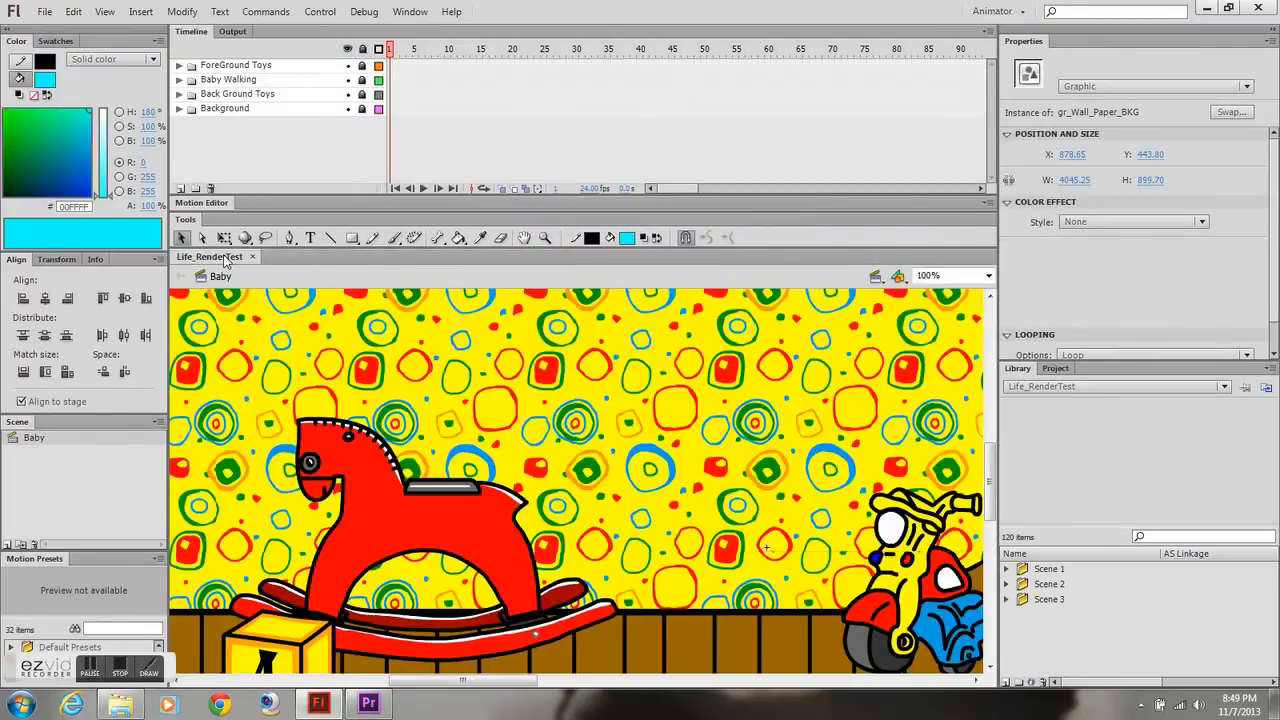
pyautogui.click(44, 12)
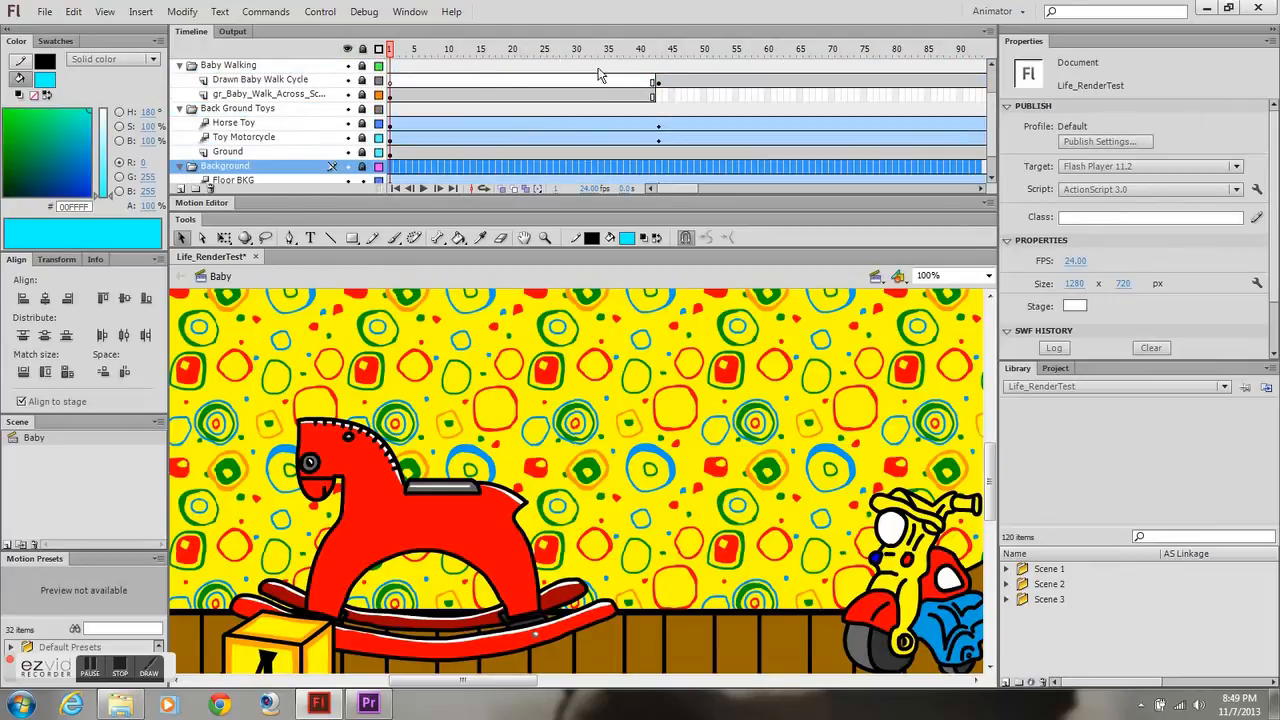
pyautogui.click(670, 48)
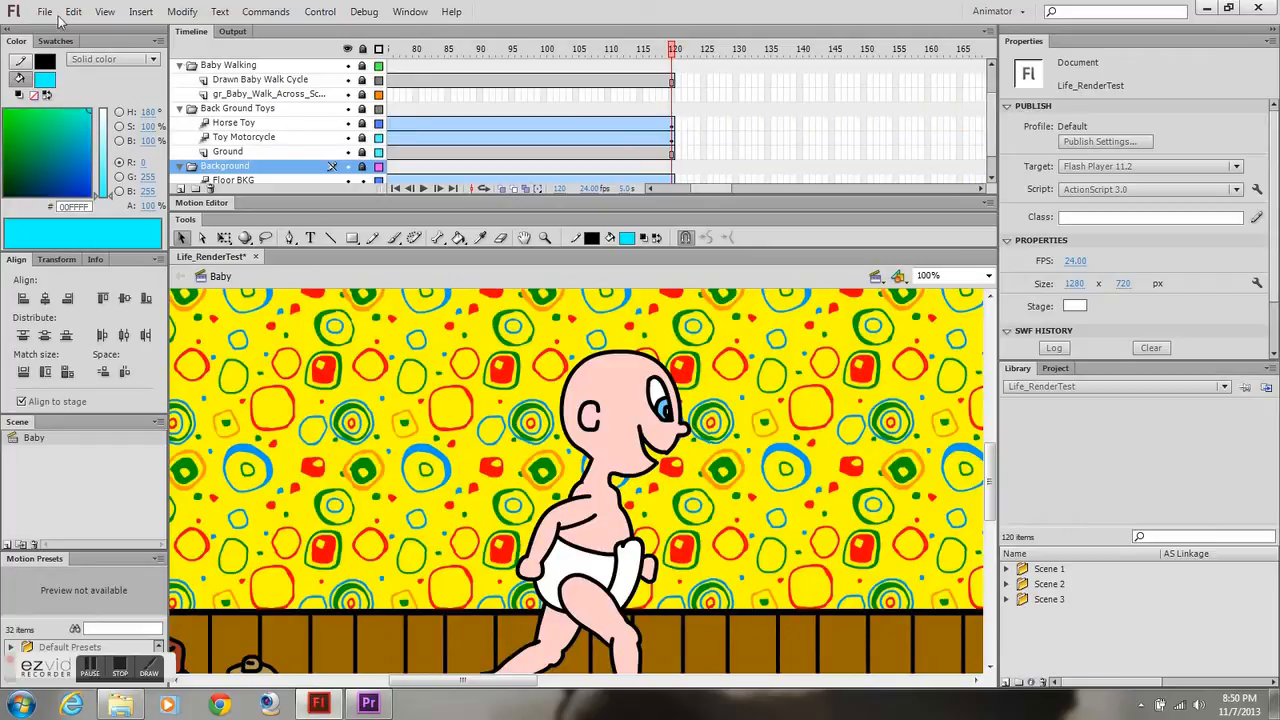
# Start Export Movie and create a new PNG Sequence folder inside Render as the destination
pyautogui.click(44, 12)
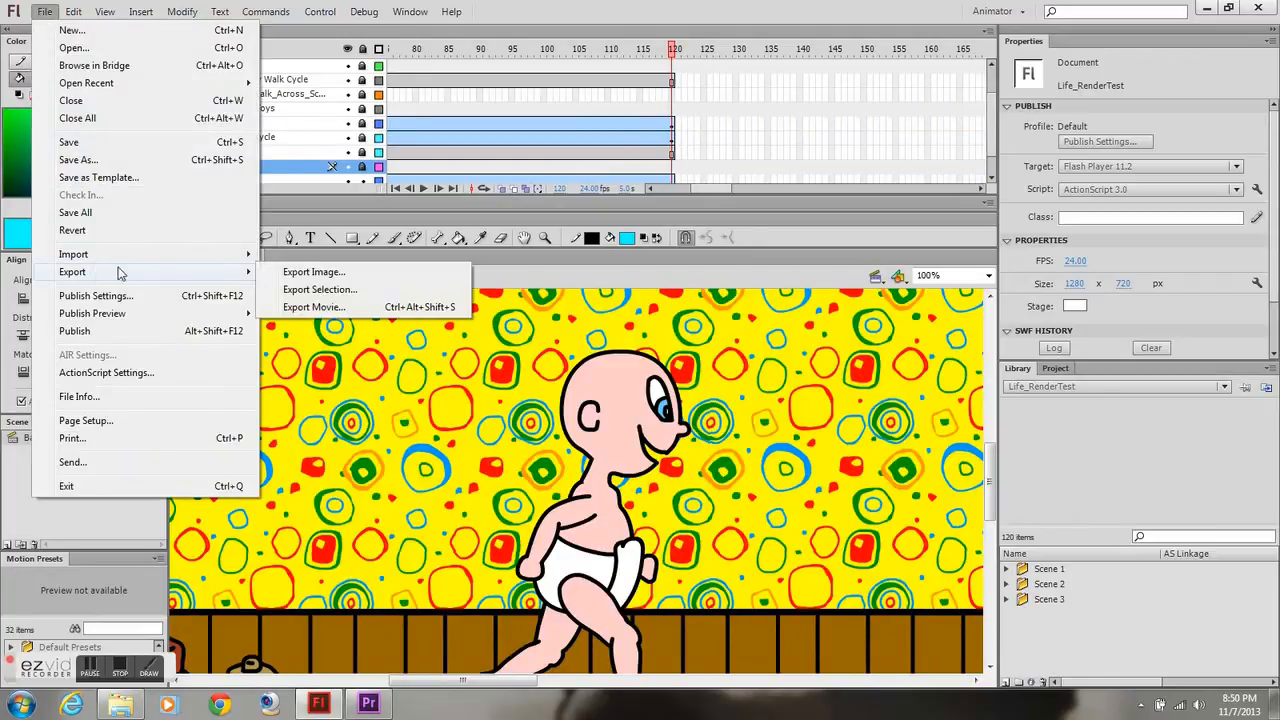
pyautogui.click(314, 308)
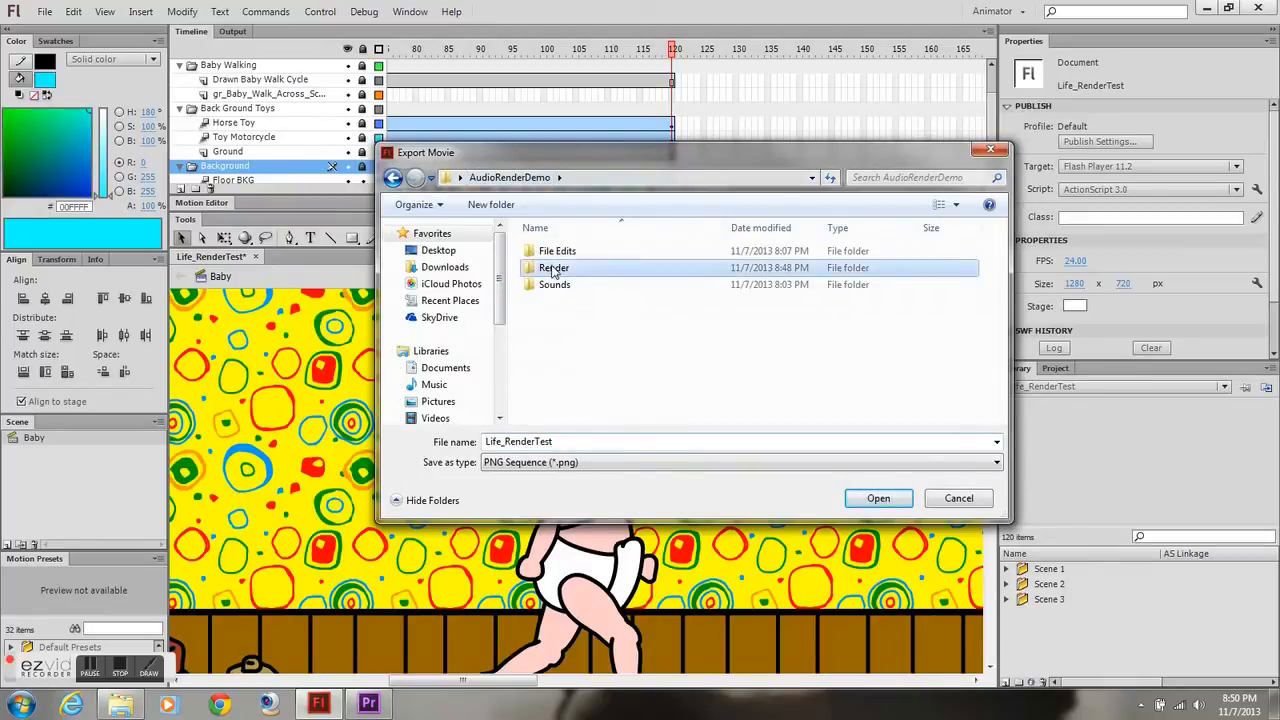
pyautogui.doubleClick(554, 268)
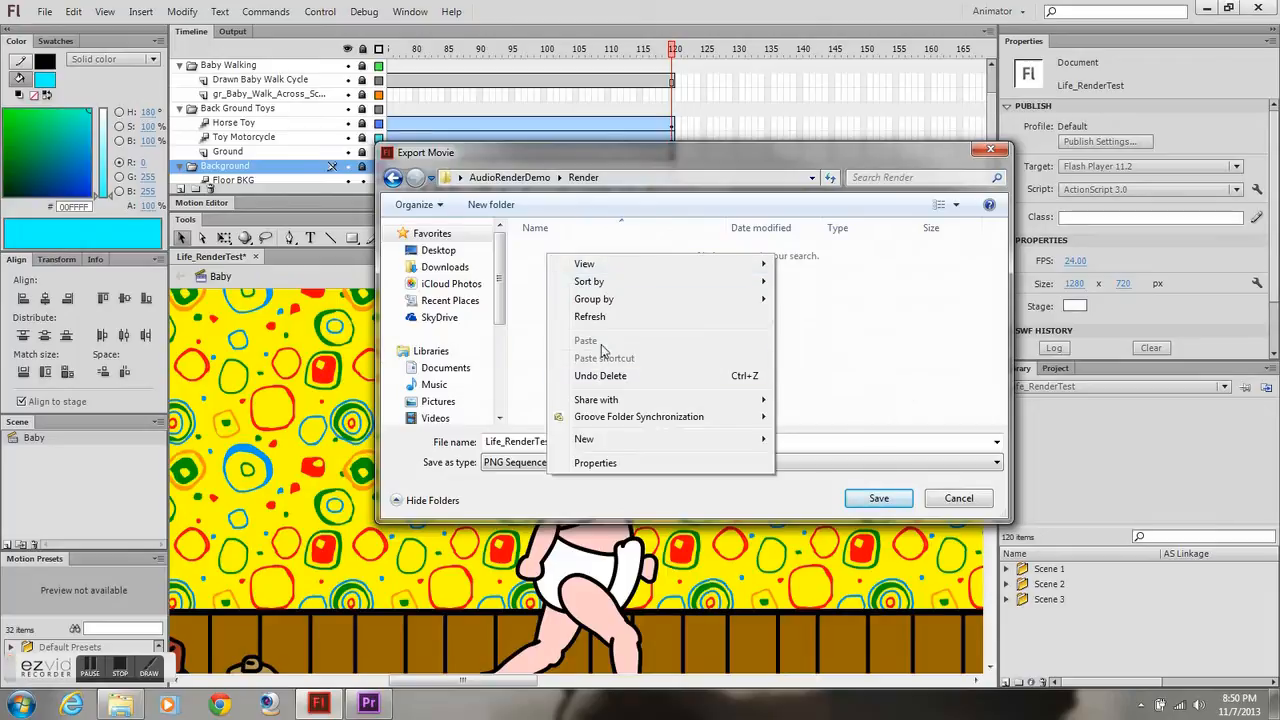
pyautogui.click(584, 440)
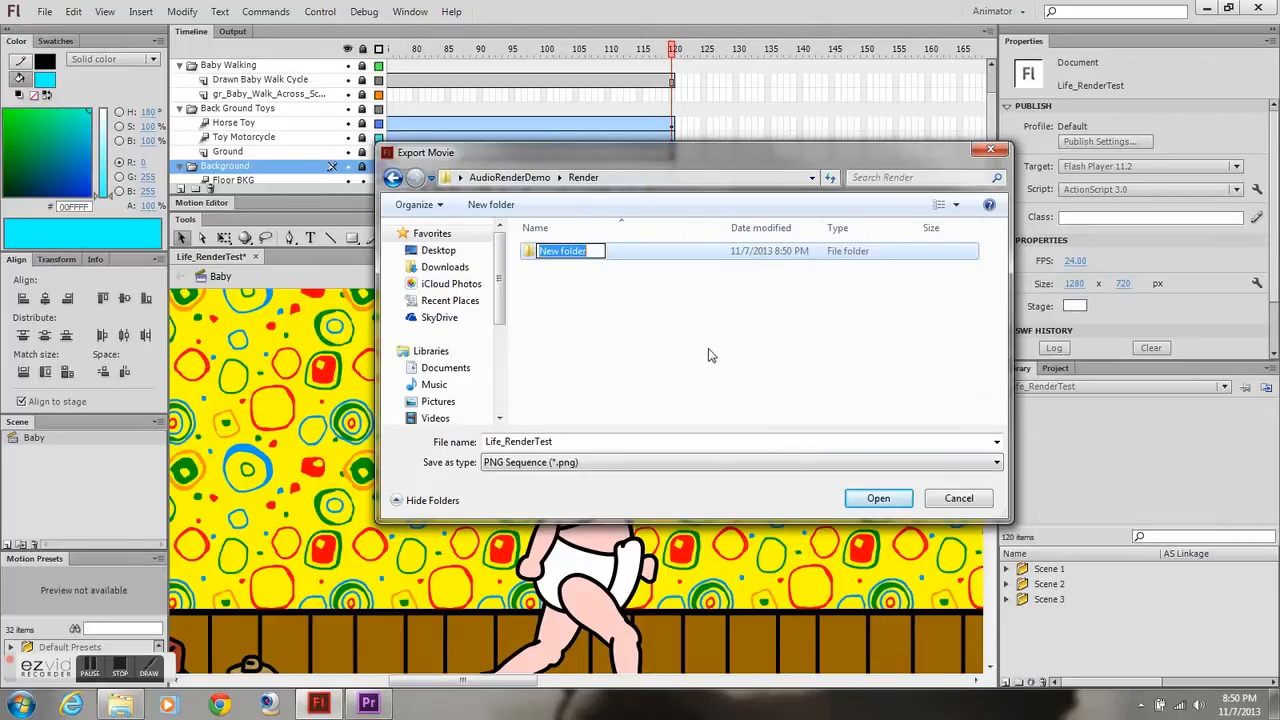
pyautogui.write('Render')
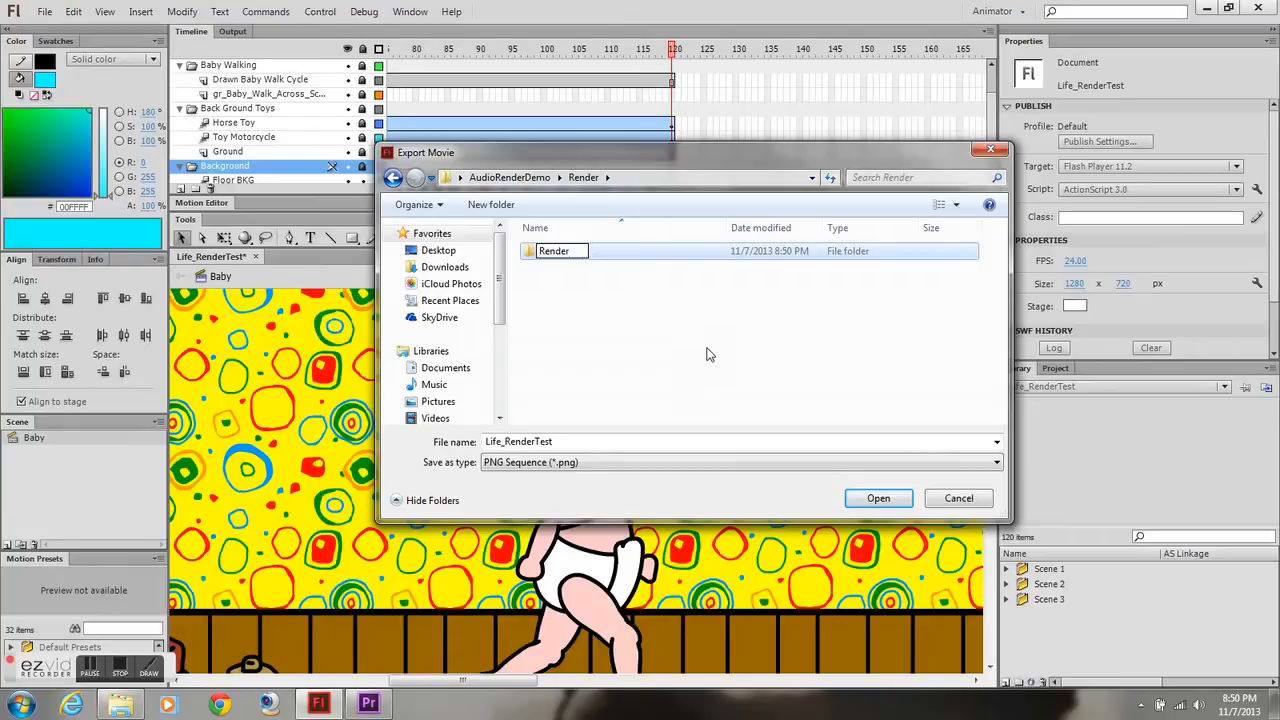
pyautogui.write('PNG Sequenc')
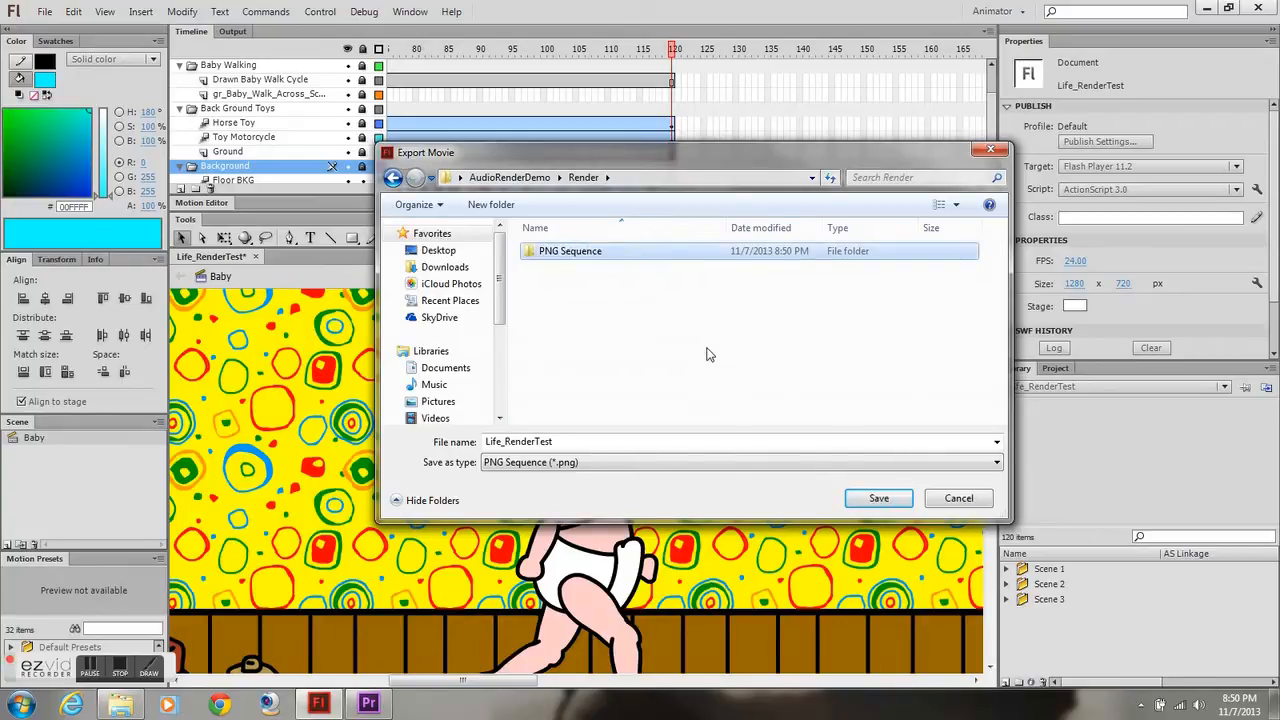
pyautogui.doubleClick(570, 252)
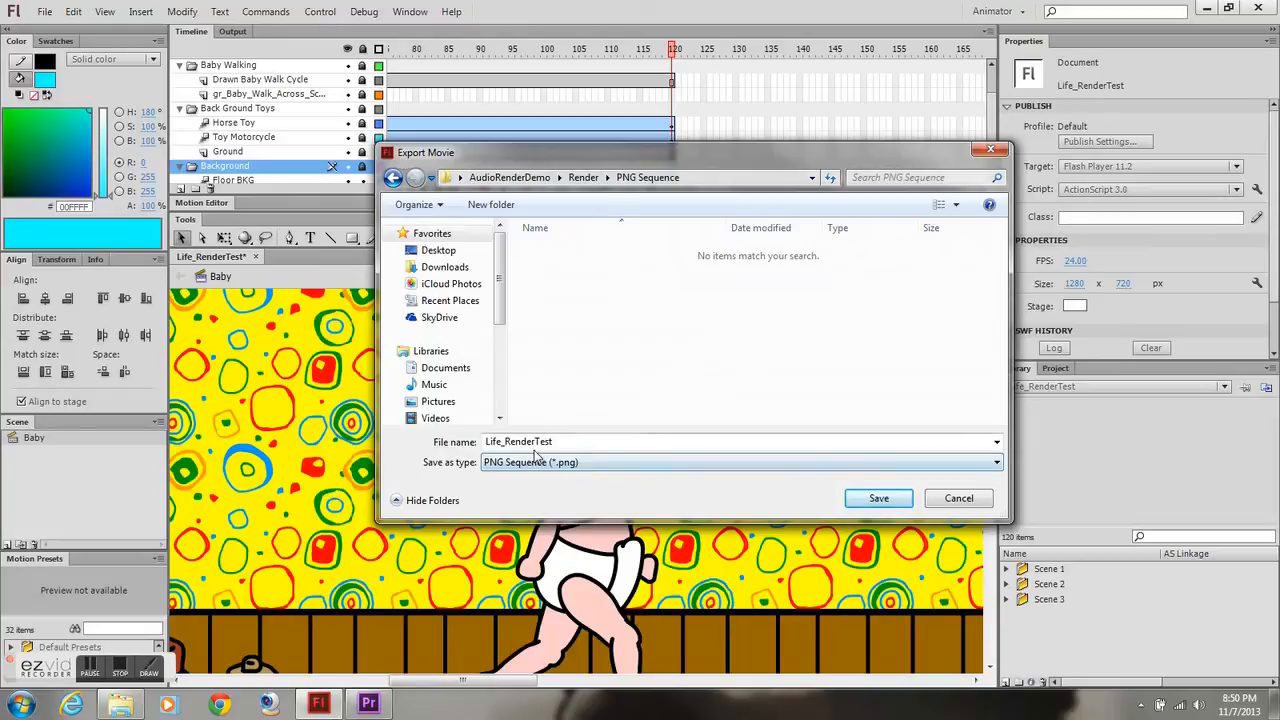
# Keep PNG Sequence (*.png) as the export type and save into the PNG Sequence folder
pyautogui.click(740, 462)
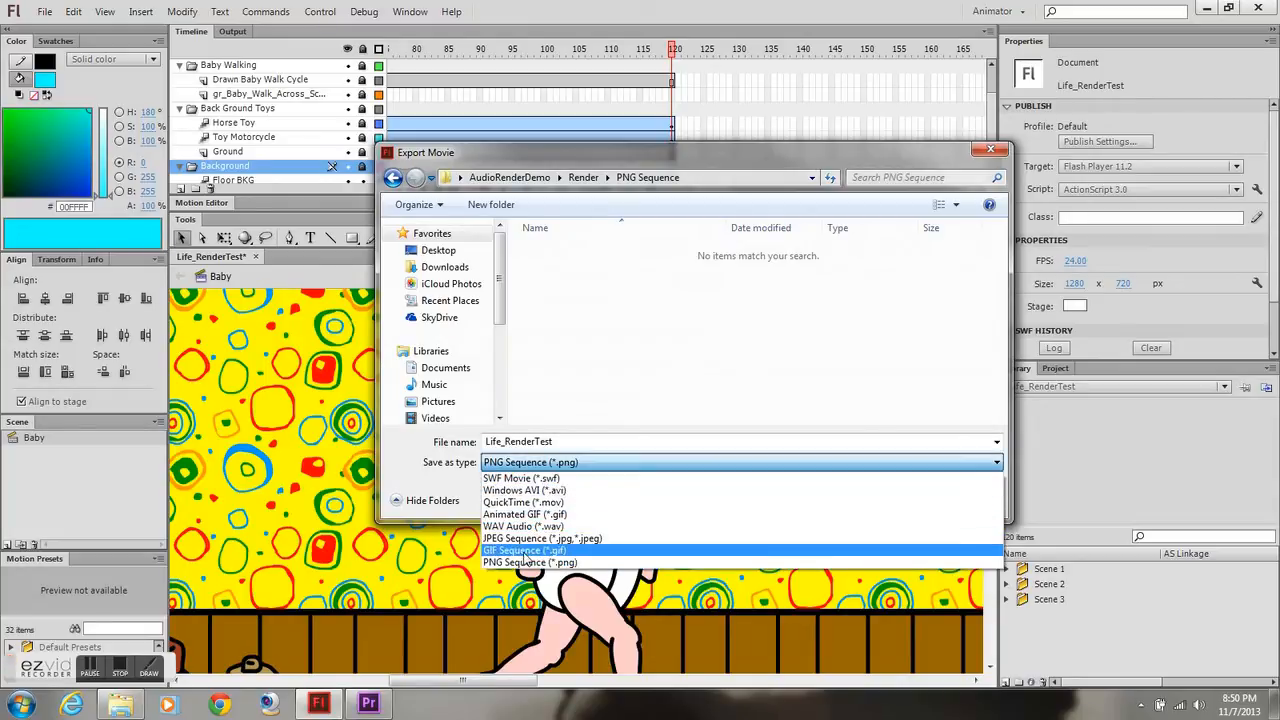
pyautogui.click(528, 562)
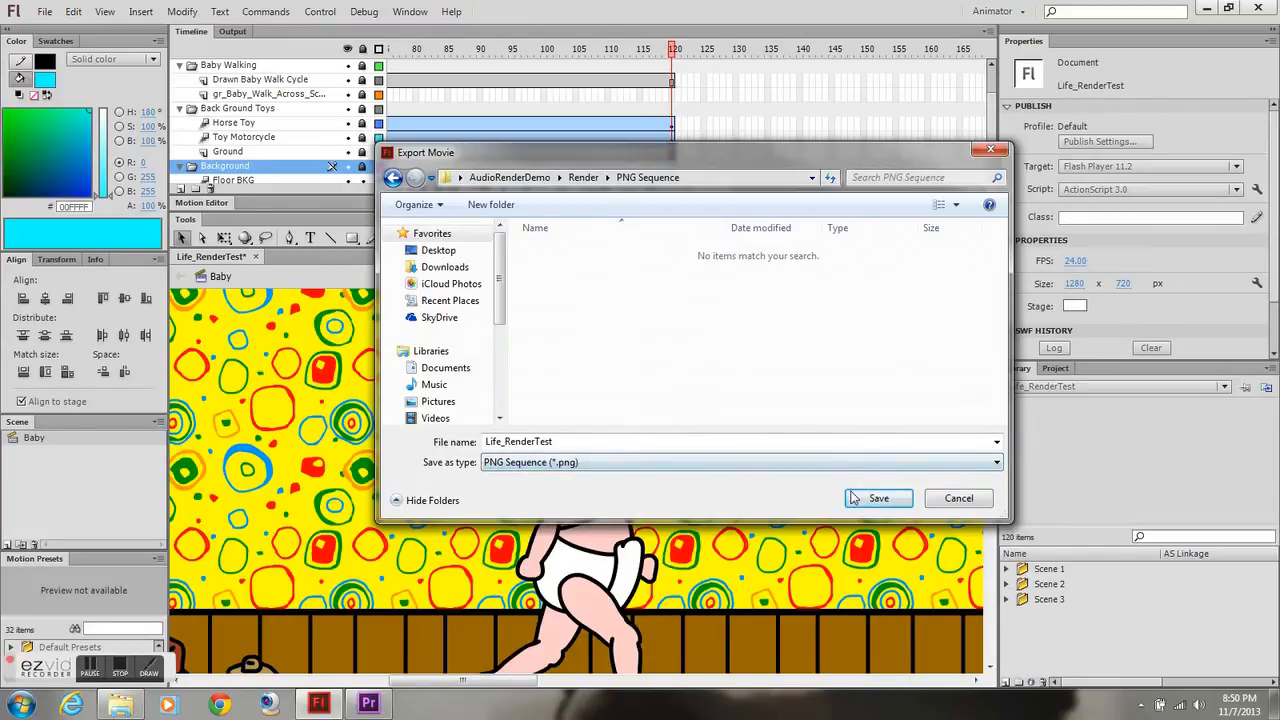
pyautogui.click(878, 498)
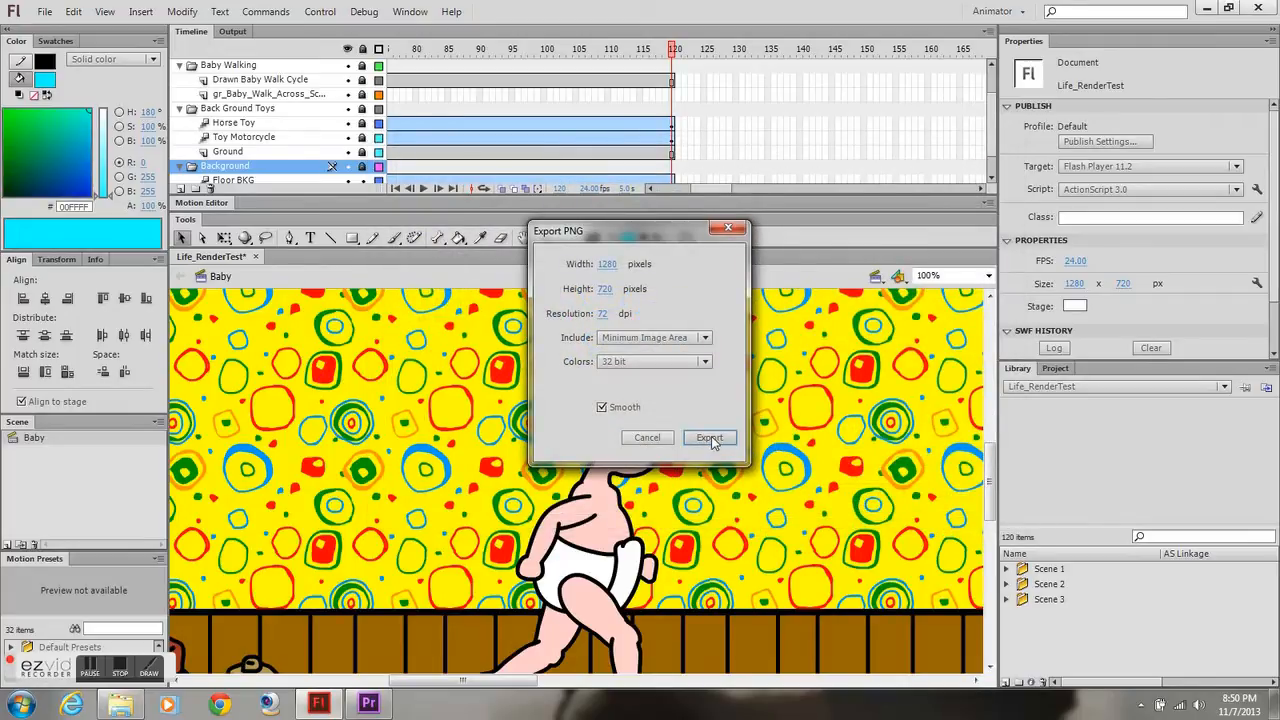
# Confirm the 1280 × 720 PNG settings and export the animation as an image sequence
pyautogui.click(710, 438)
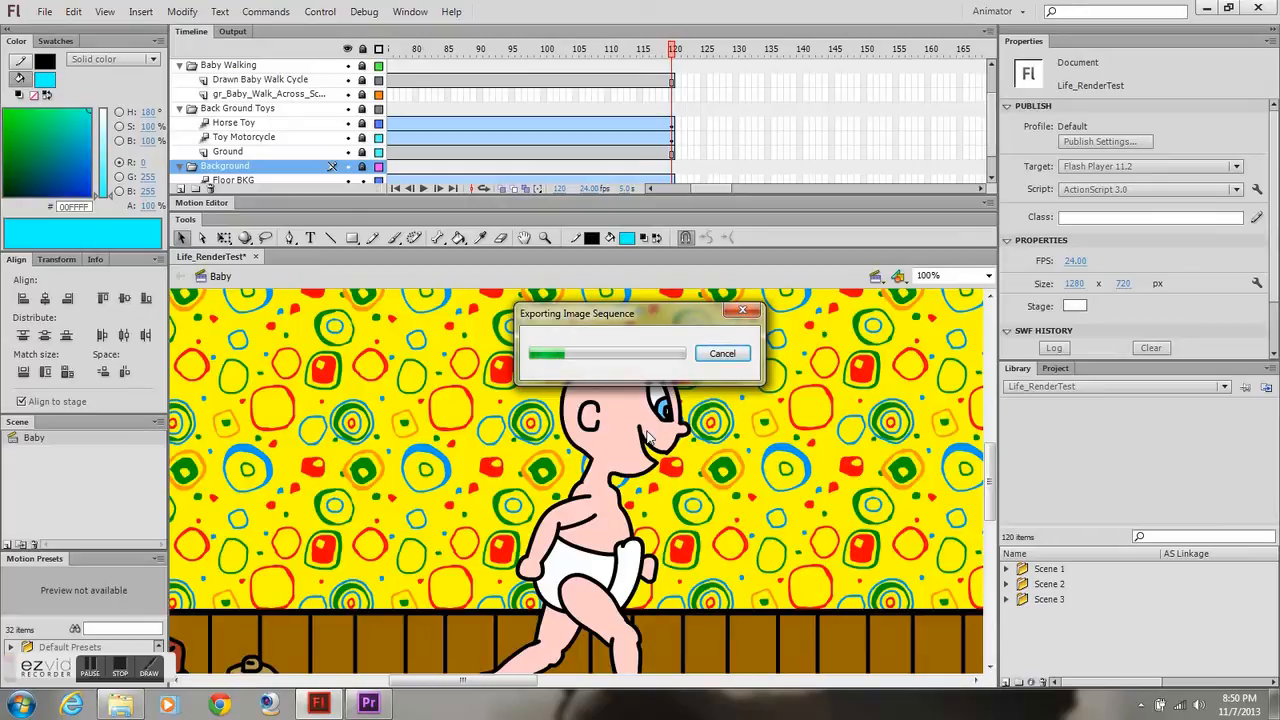
pyautogui.moveTo(570, 362)
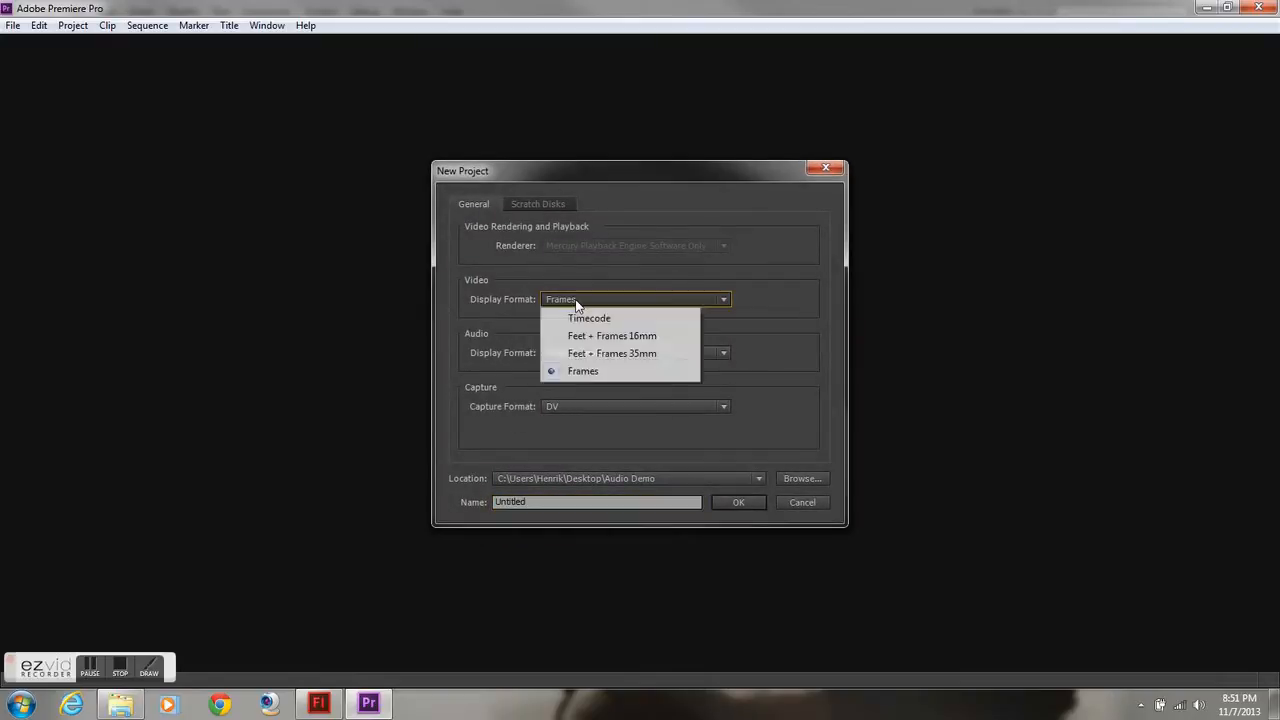
# Show video time as Frames and set the project location to the File Edits folder in AudioRenderDemo
pyautogui.click(584, 370)
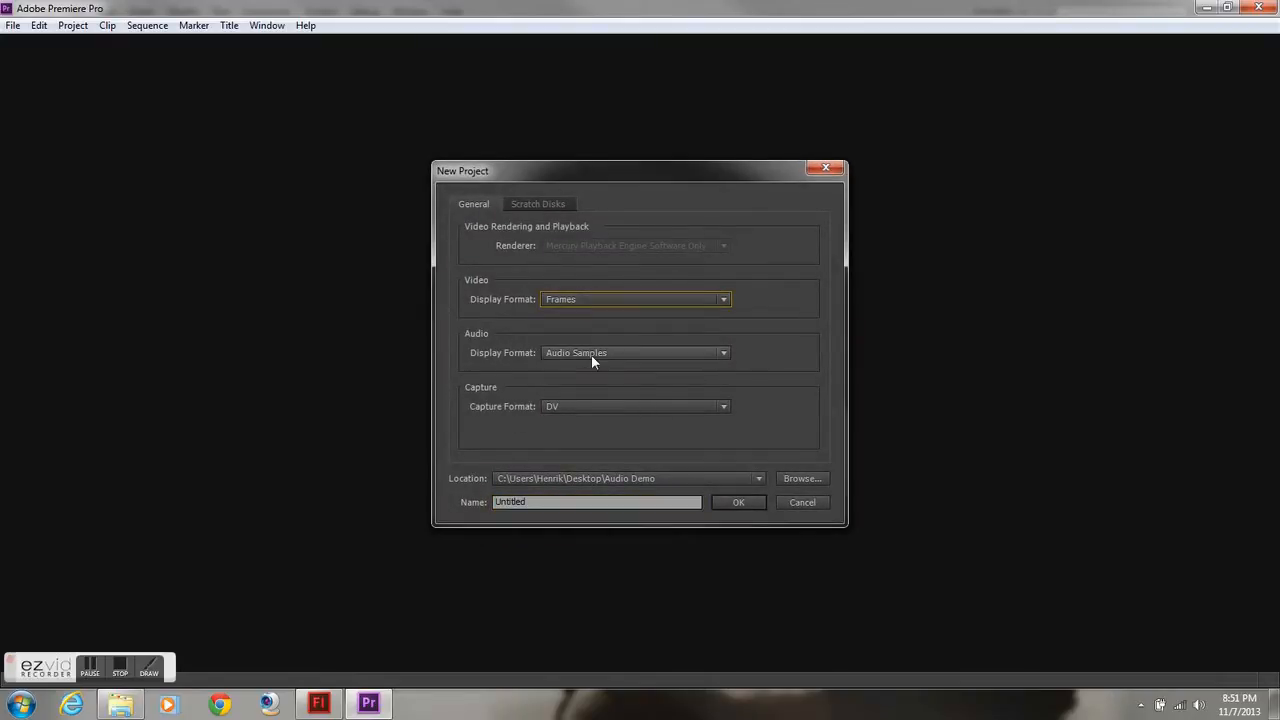
pyautogui.click(800, 478)
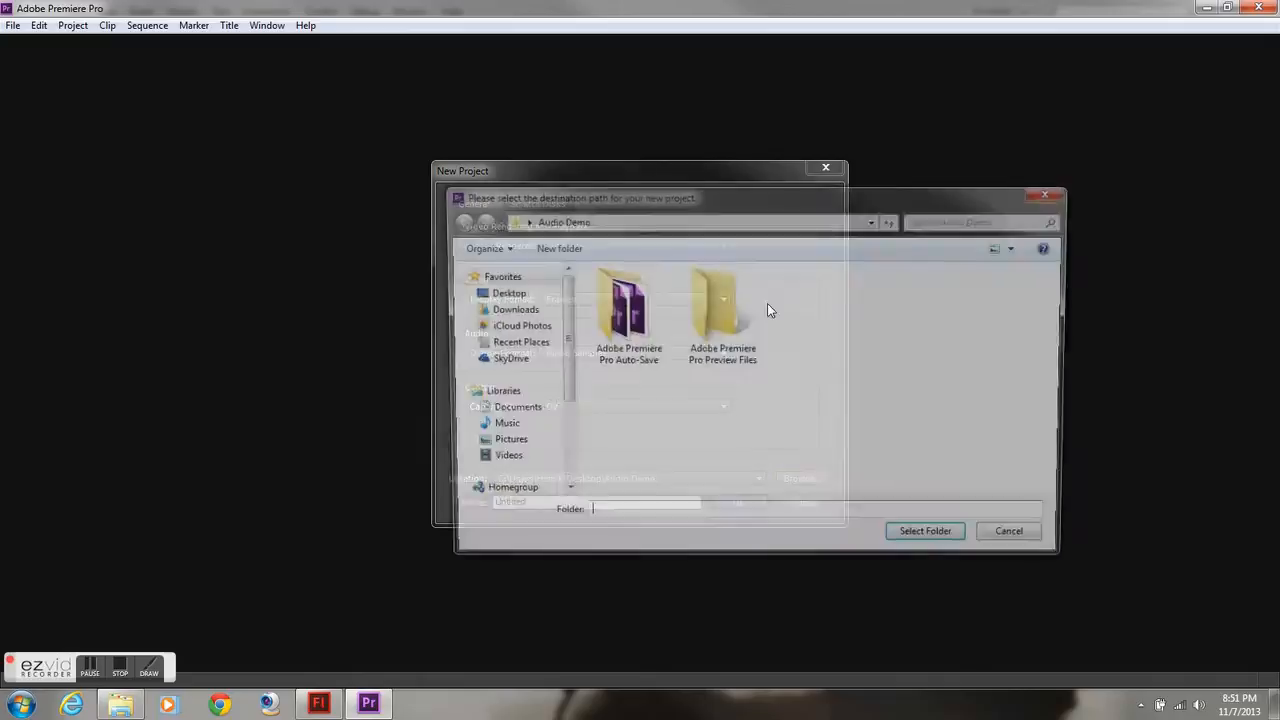
pyautogui.click(500, 292)
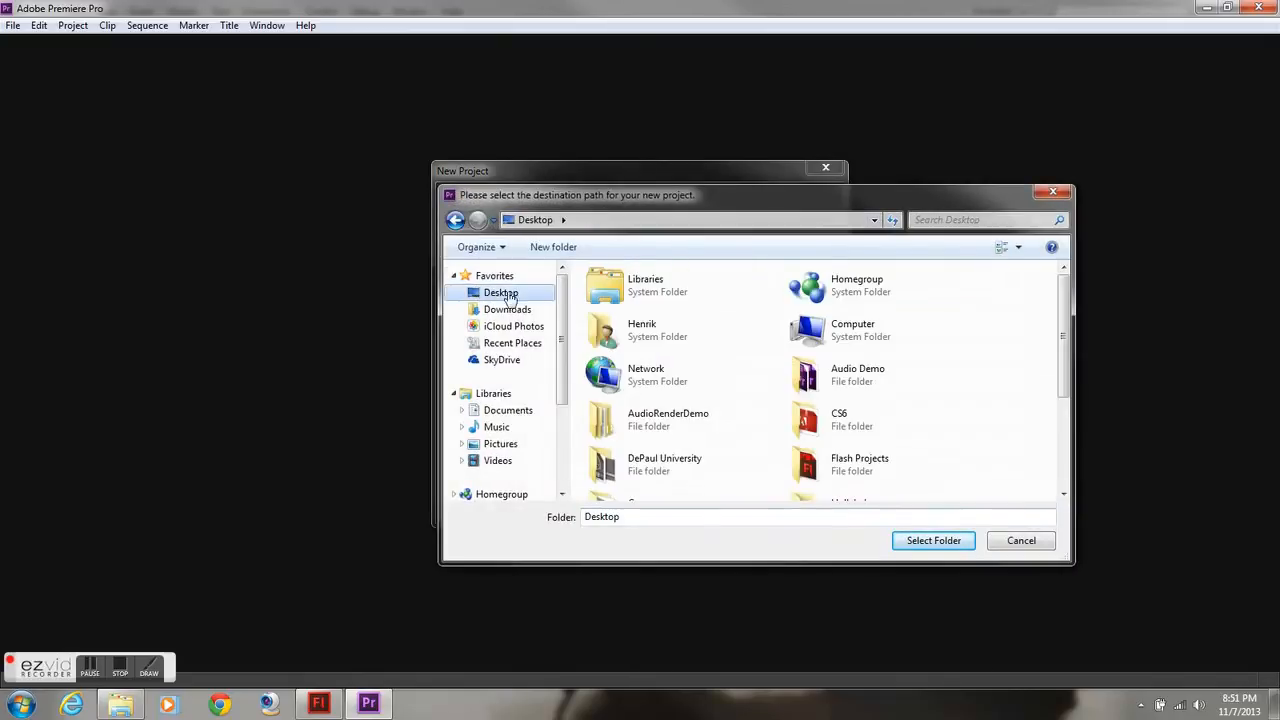
pyautogui.click(668, 418)
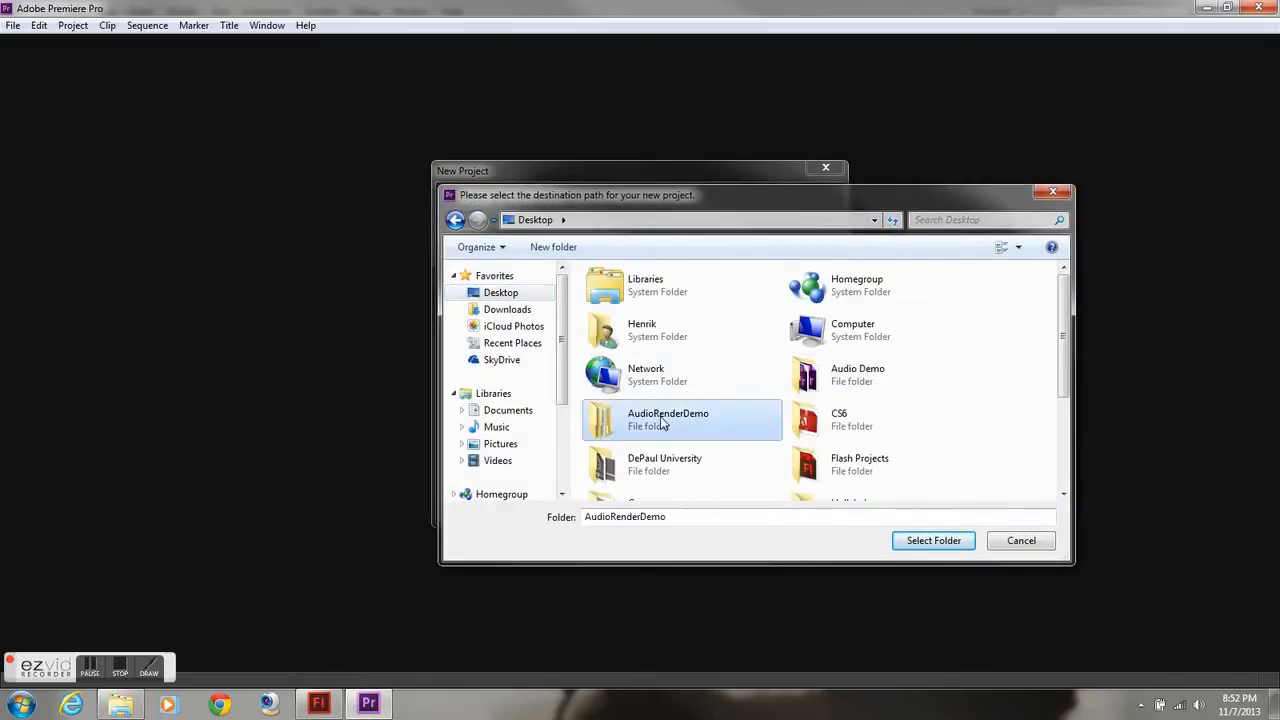
pyautogui.doubleClick(668, 420)
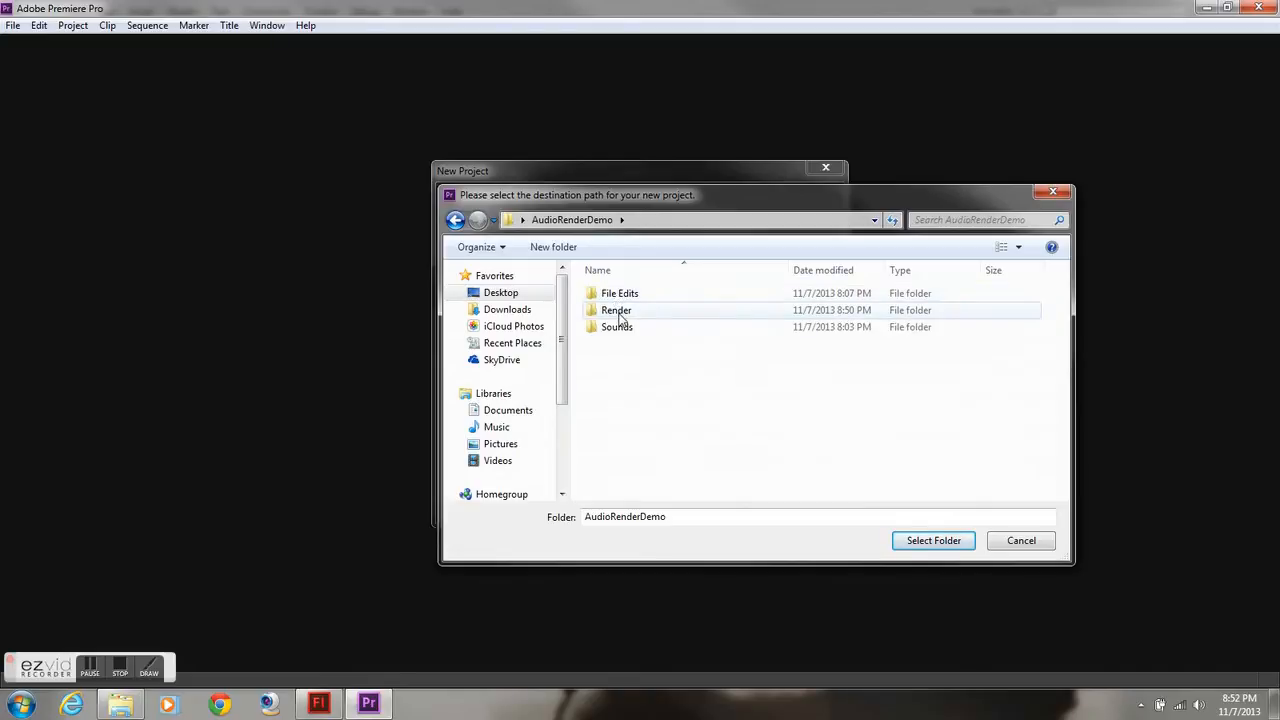
pyautogui.click(616, 310)
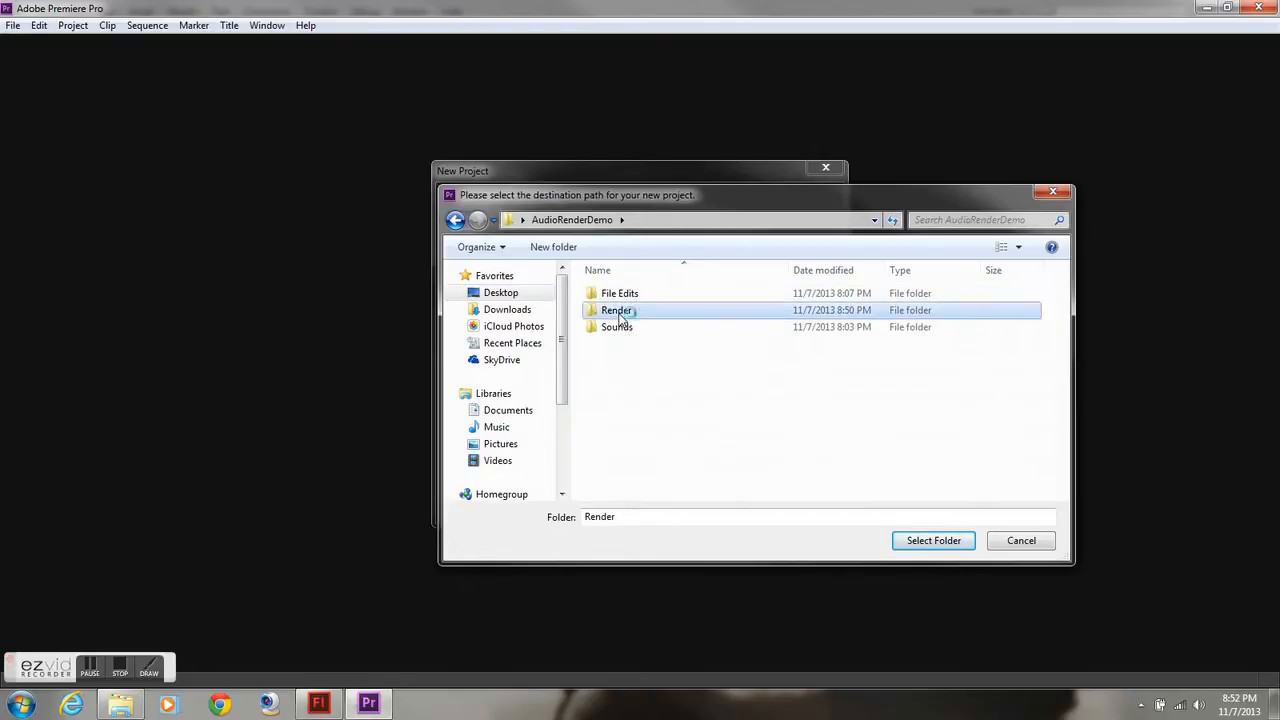
pyautogui.click(620, 292)
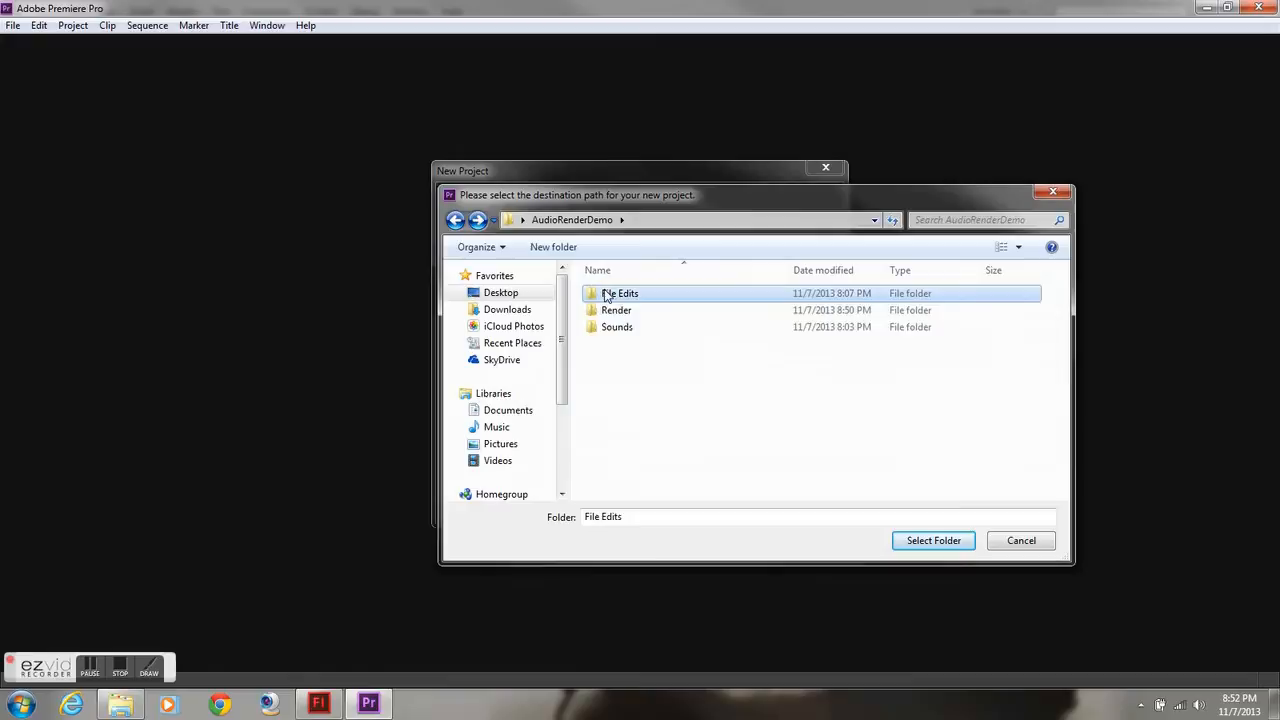
pyautogui.click(932, 540)
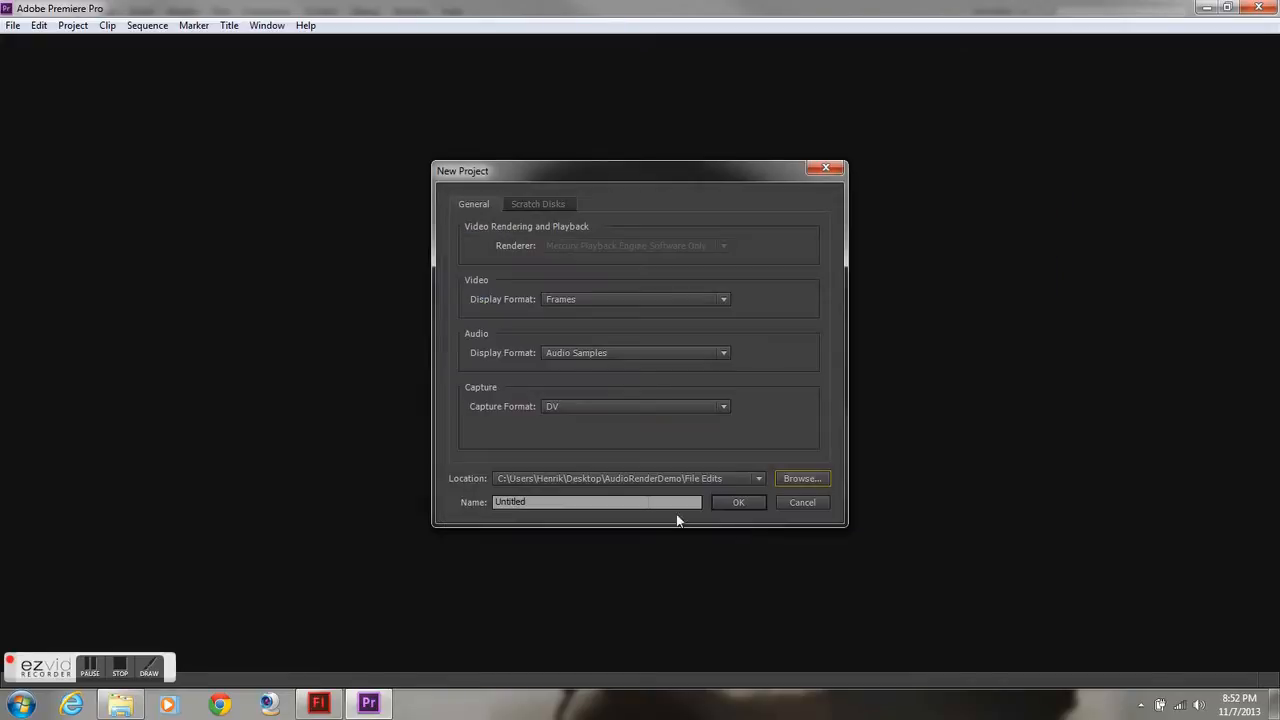
# Name the project Audio Render Demonstration and create it
pyautogui.tripleClick(596, 500)
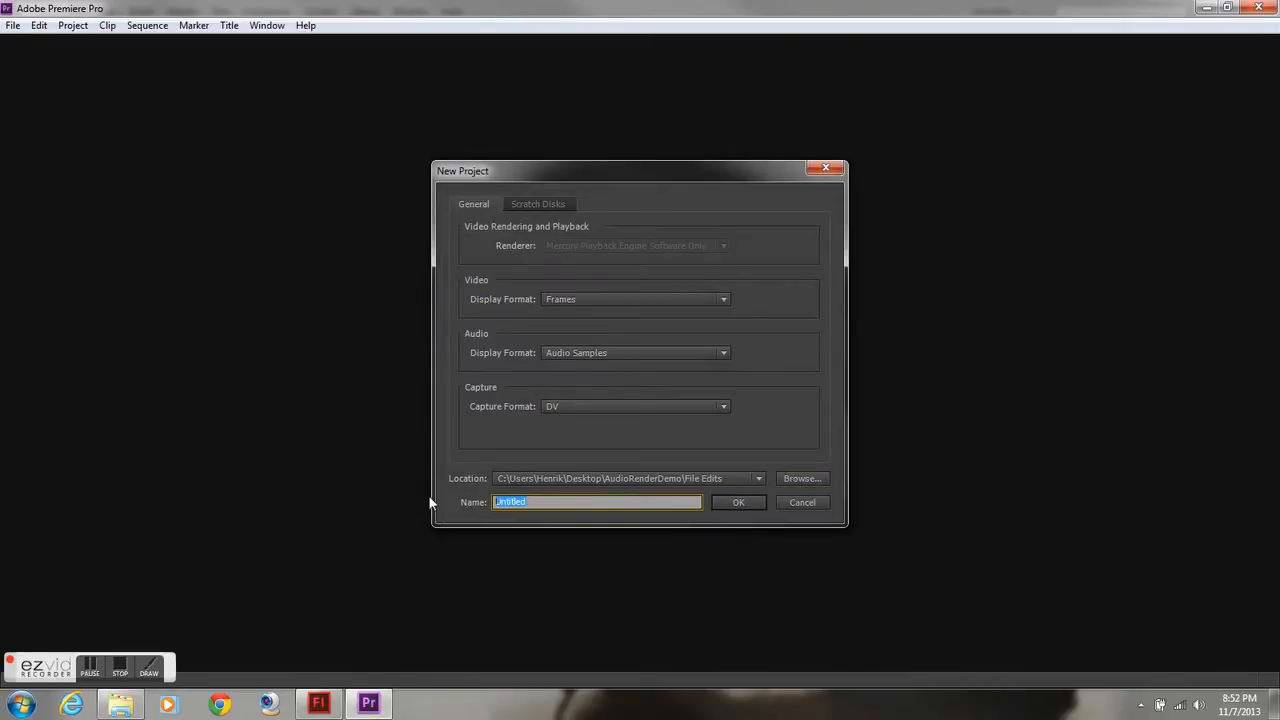
pyautogui.write('Audio Render Dem')
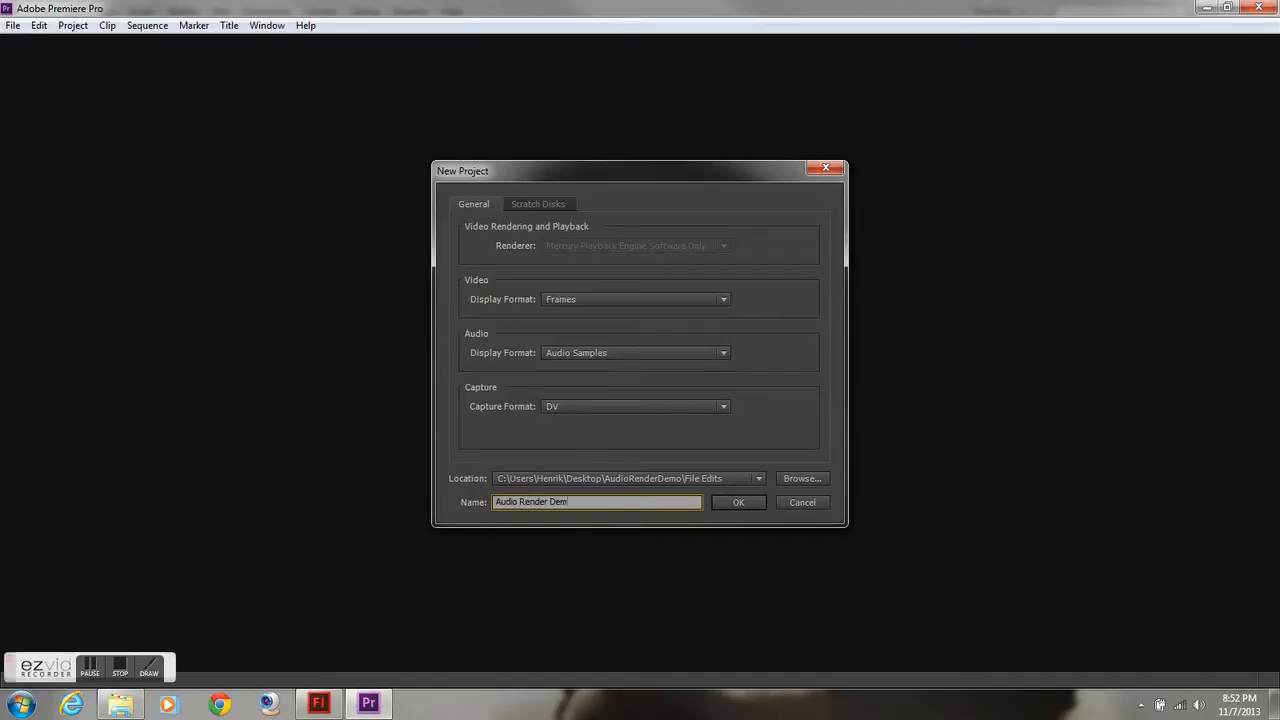
pyautogui.write('onstration')
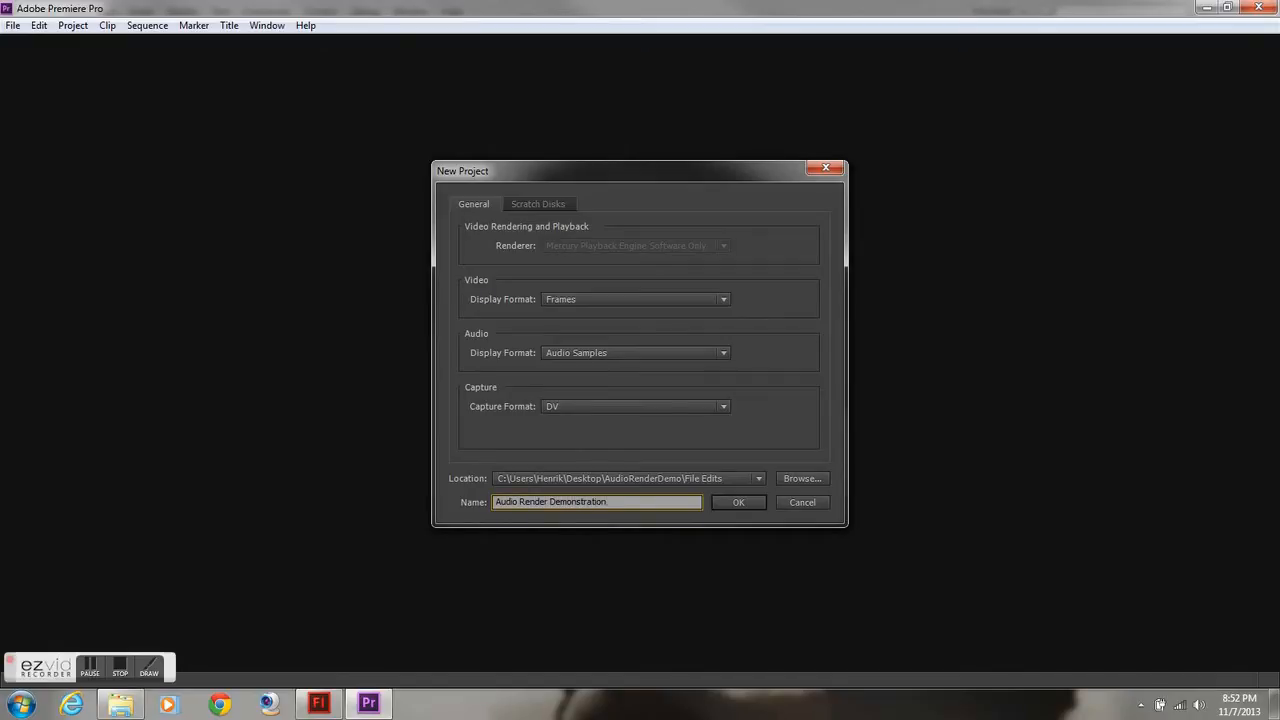
pyautogui.click(738, 502)
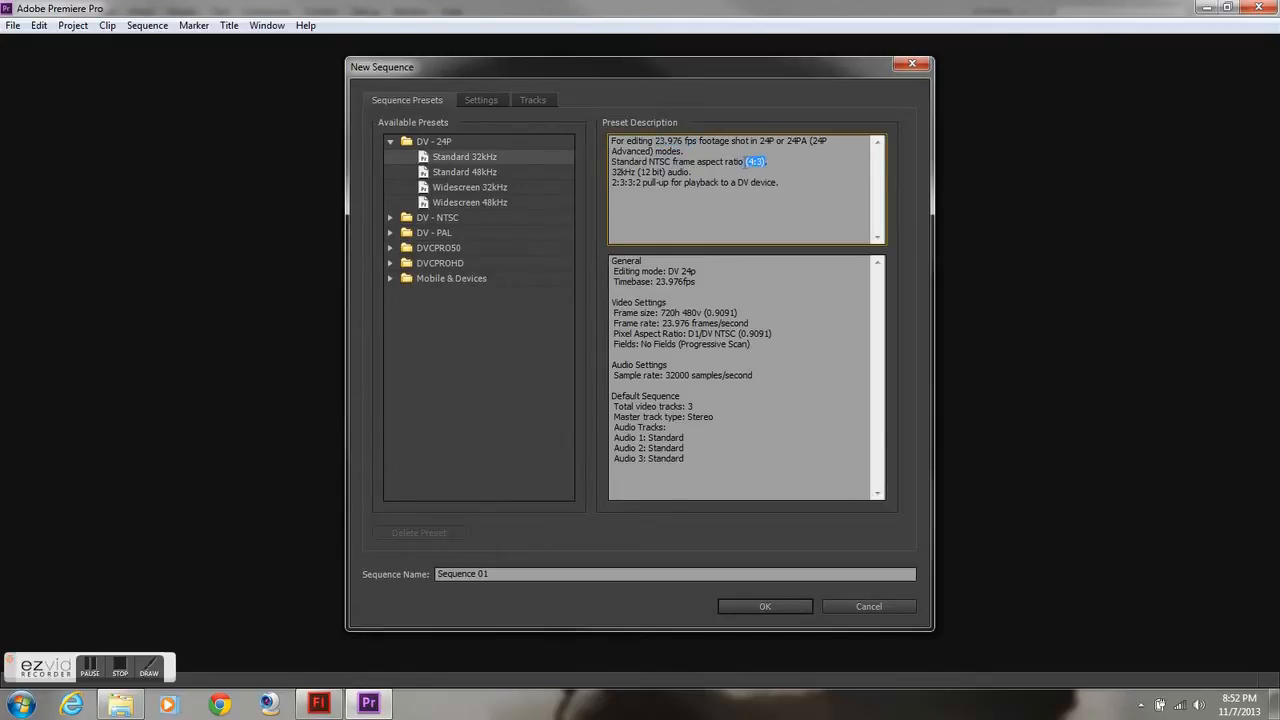
pyautogui.moveTo(510, 190)
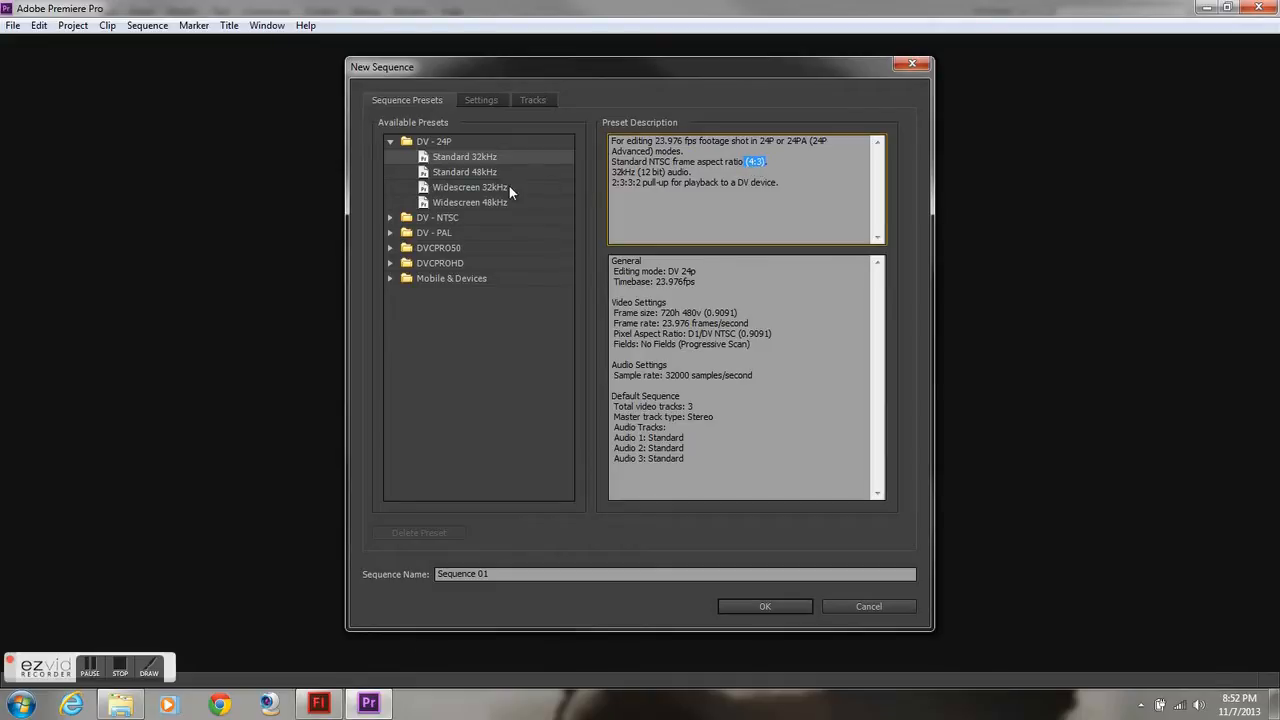
# Create Sequence 01 from the DV-24P Widescreen 32kHz preset
pyautogui.click(468, 188)
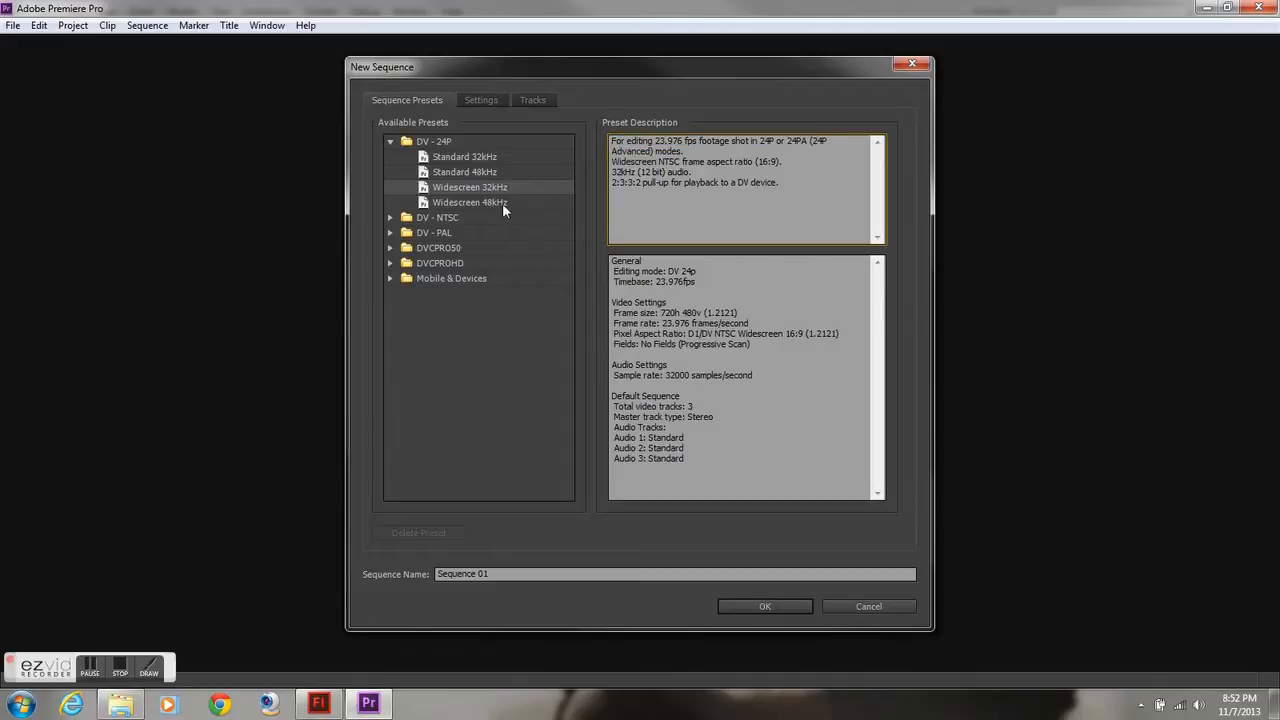
pyautogui.moveTo(712, 606)
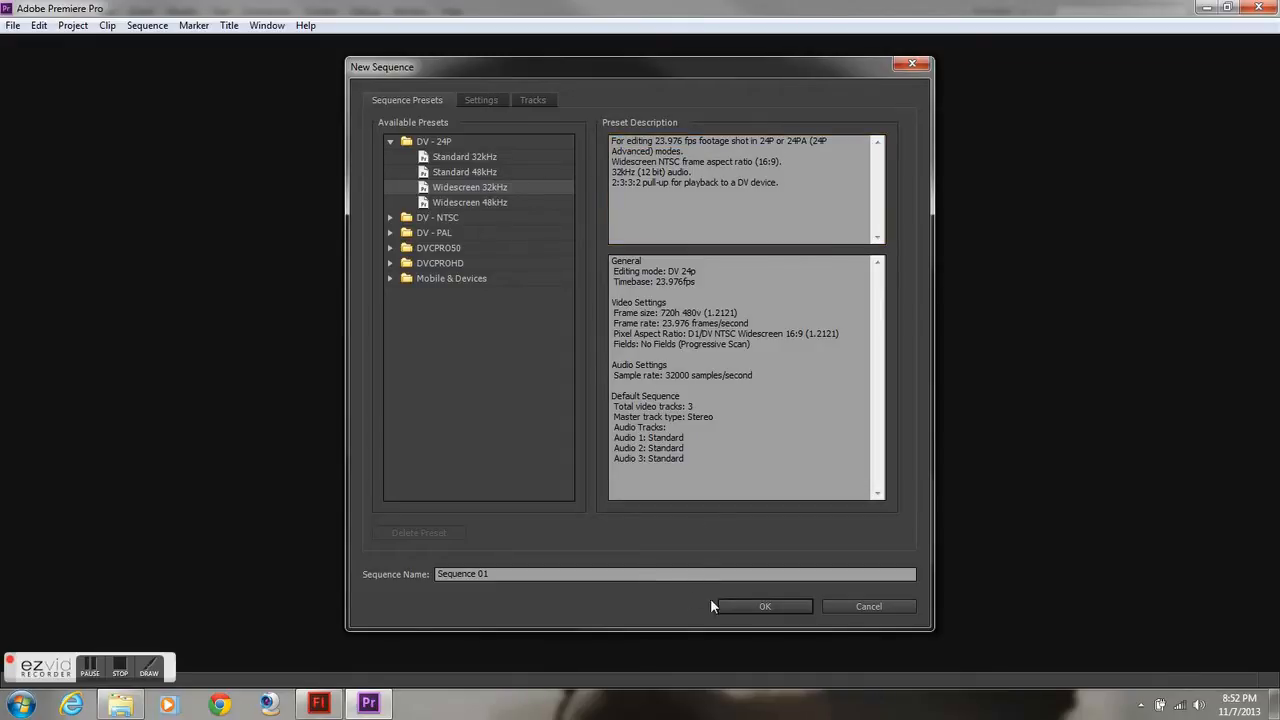
pyautogui.click(764, 606)
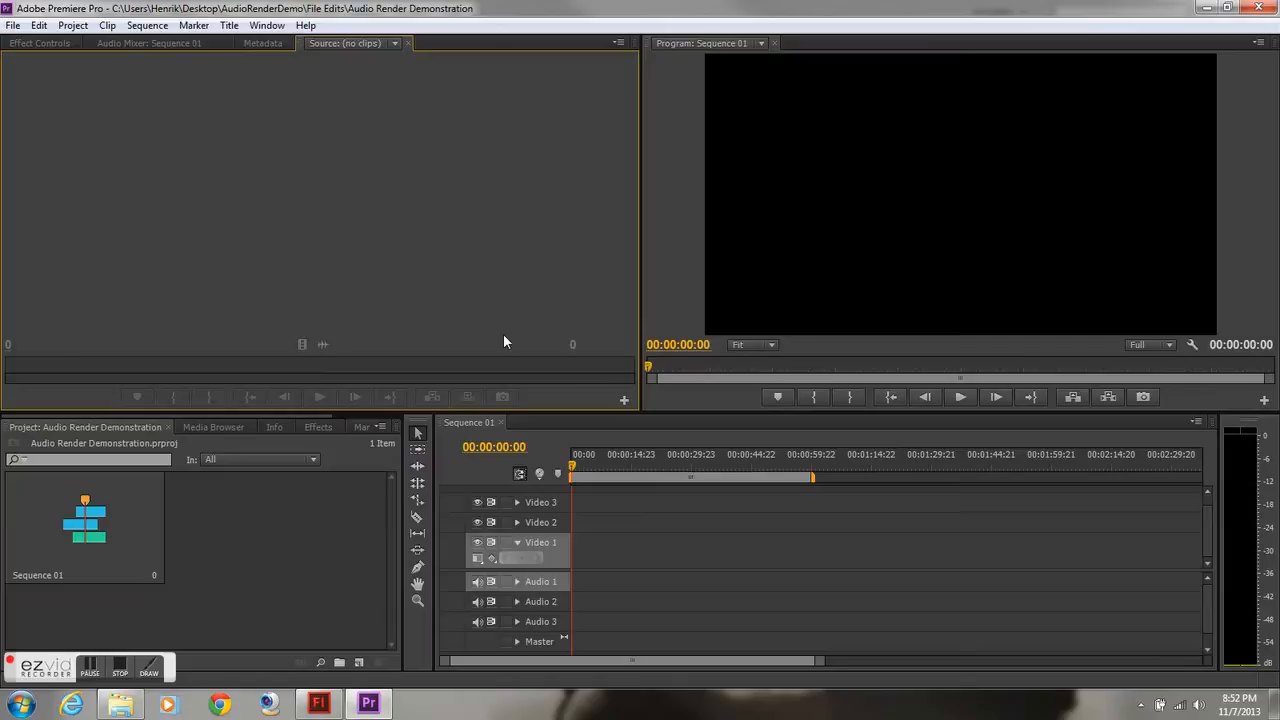
pyautogui.click(12, 24)
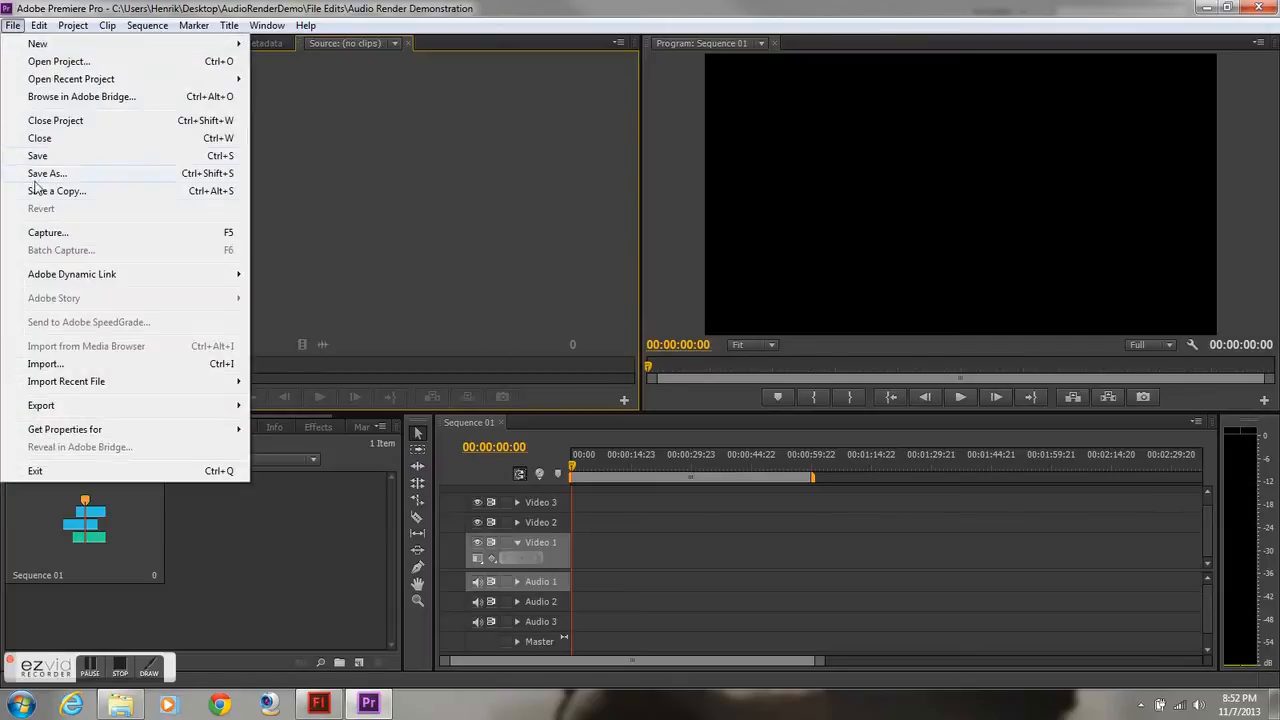
# Import the numbered PNG frames as a single image-sequence clip
pyautogui.click(44, 364)
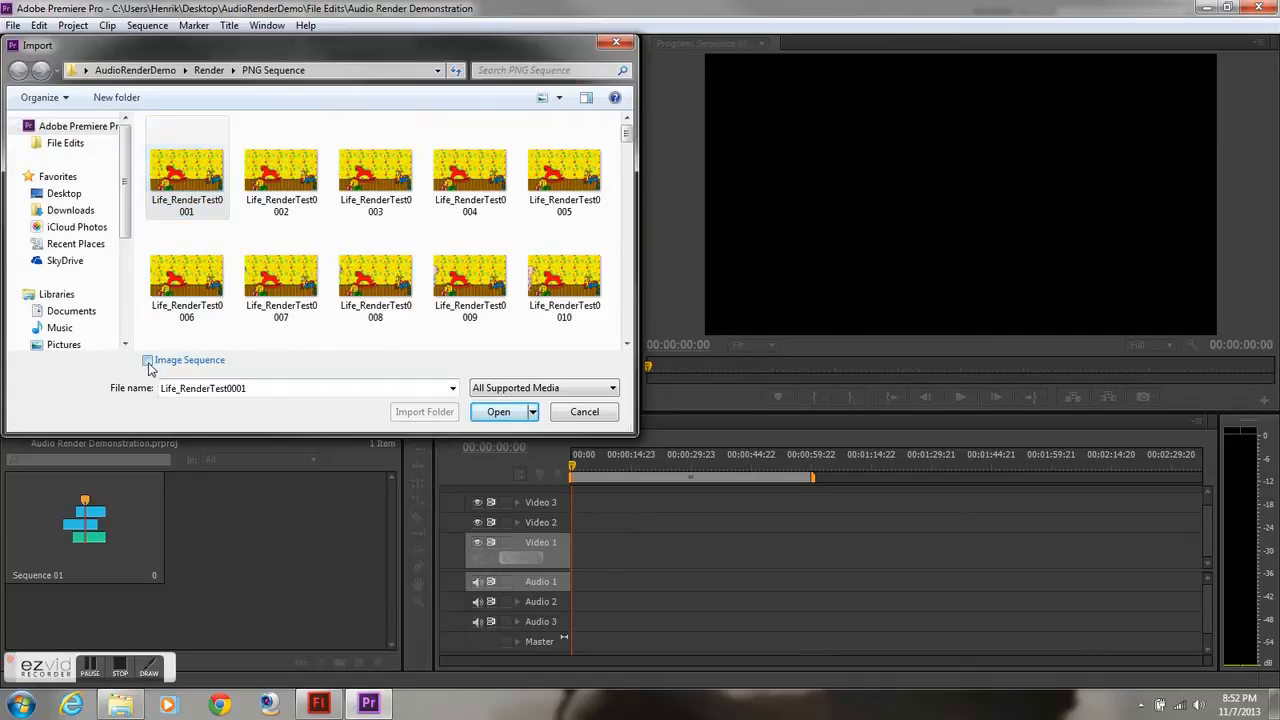
pyautogui.click(148, 360)
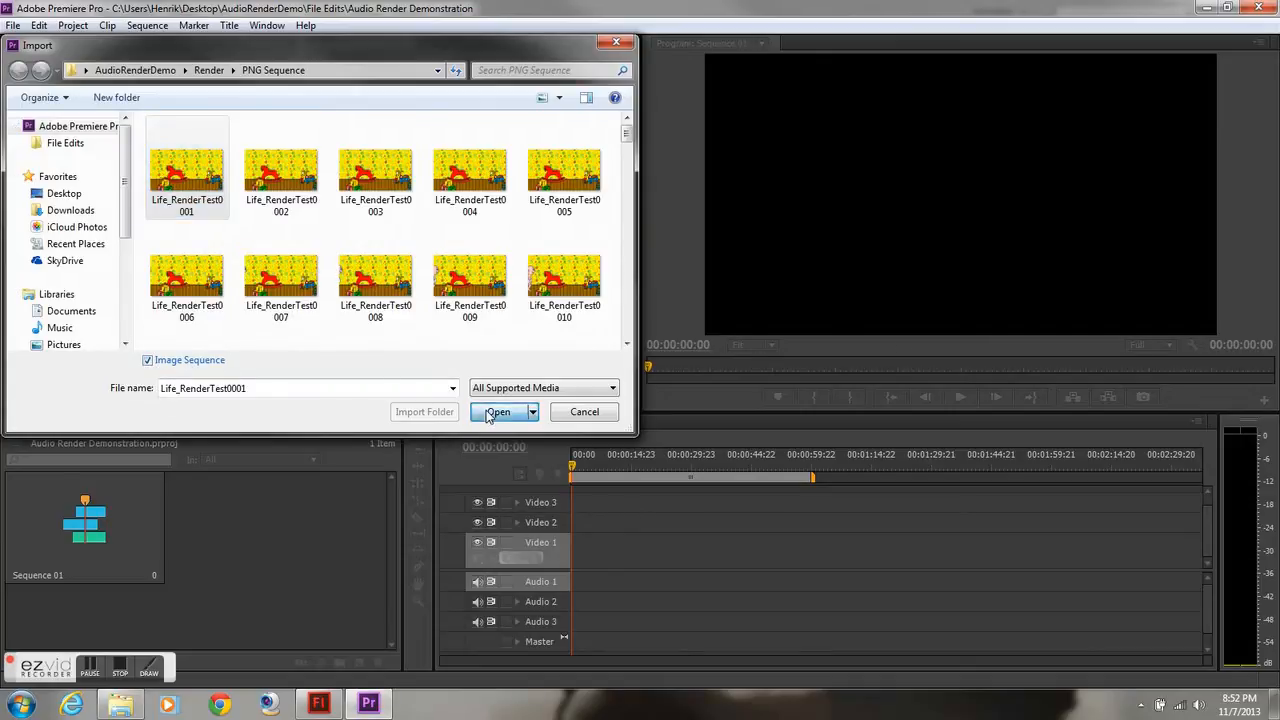
pyautogui.click(496, 412)
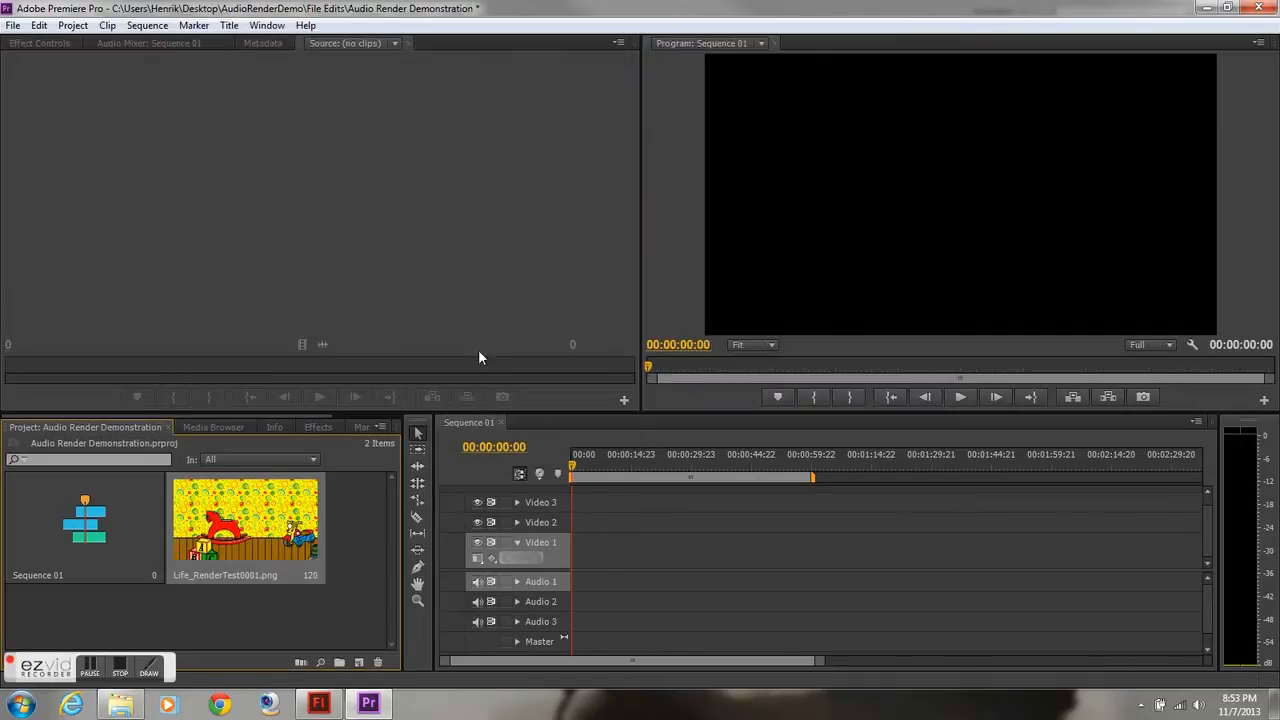
# Interpret the PNG clip's footage at an assumed frame rate of 24 fps
pyautogui.rightClick(244, 516)
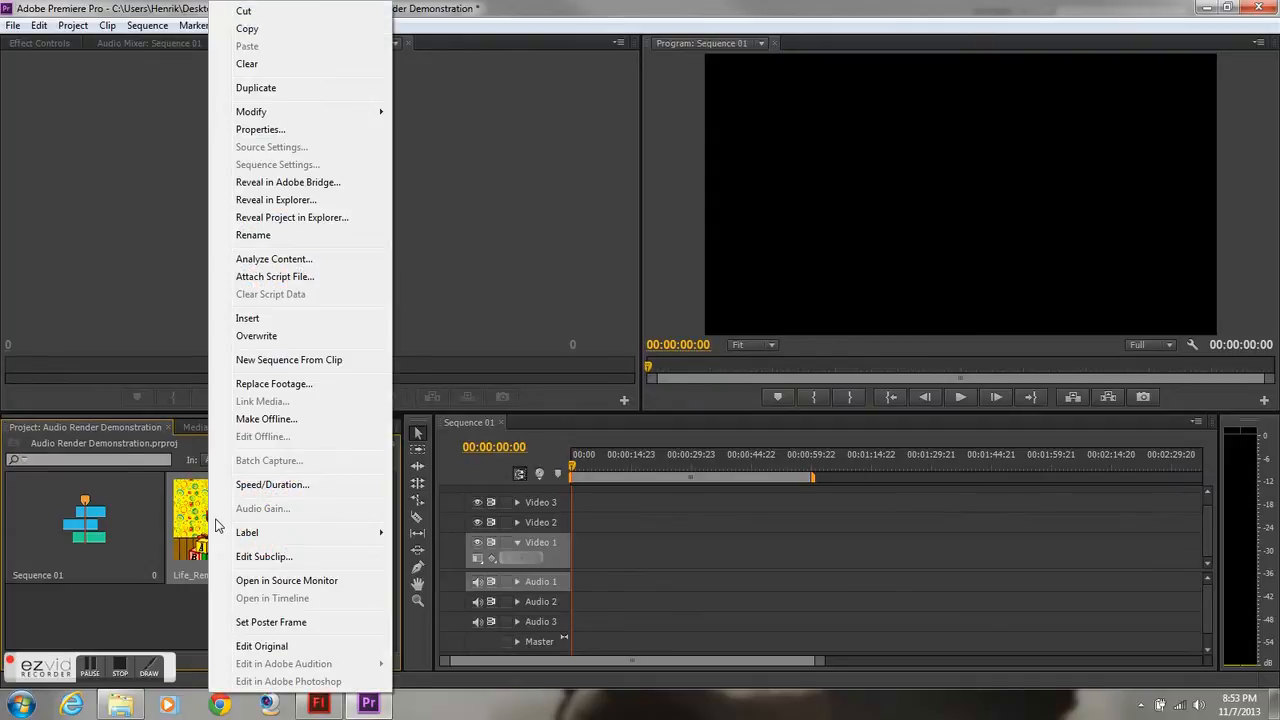
pyautogui.moveTo(312, 390)
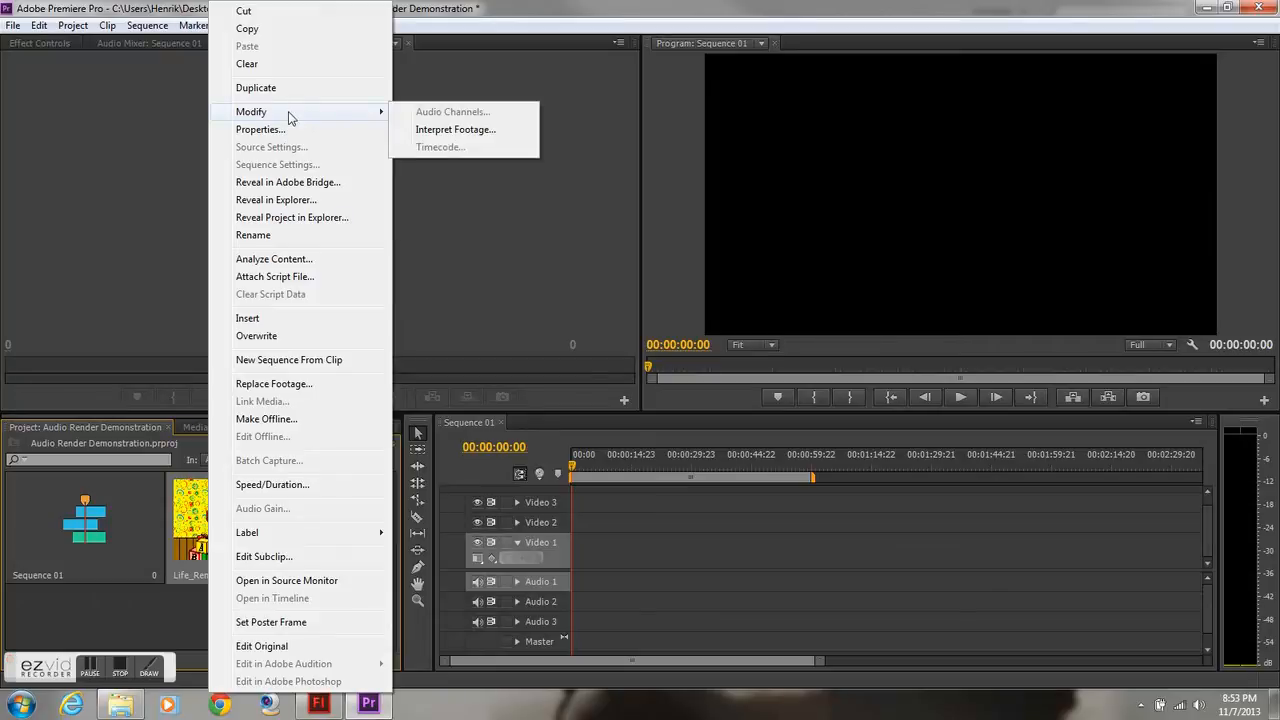
pyautogui.click(456, 128)
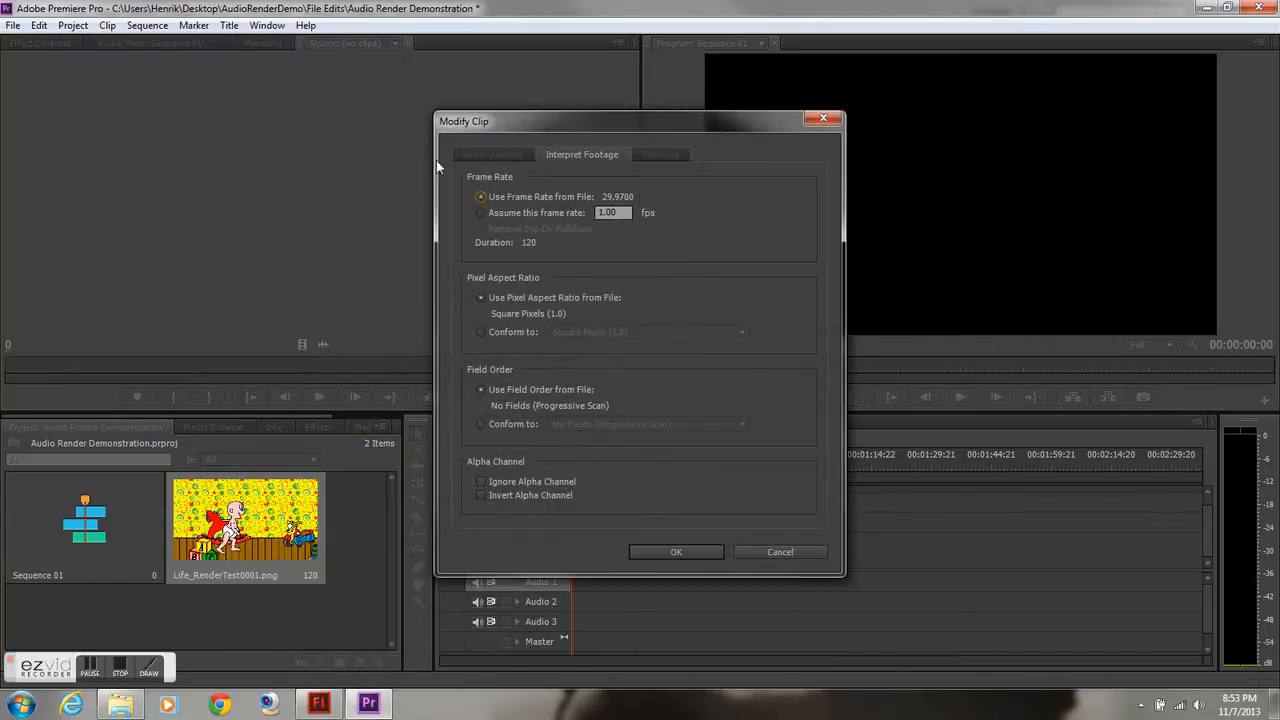
pyautogui.click(480, 212)
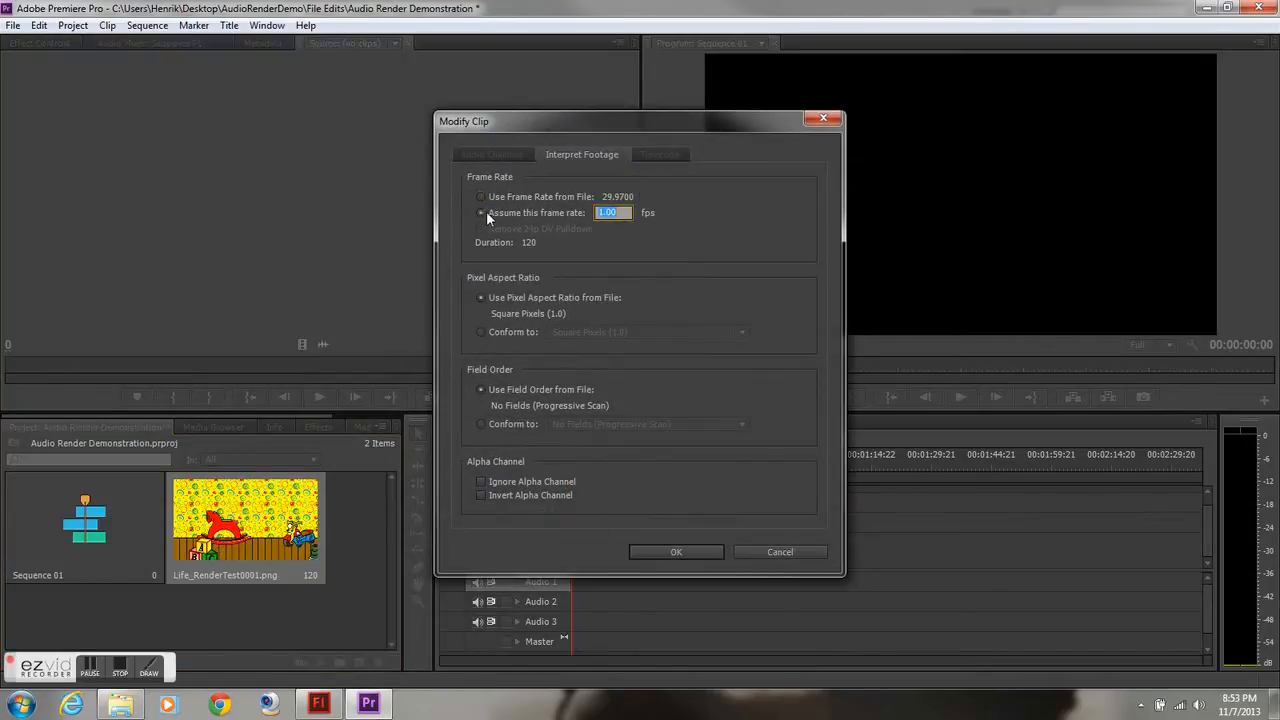
pyautogui.write('24')
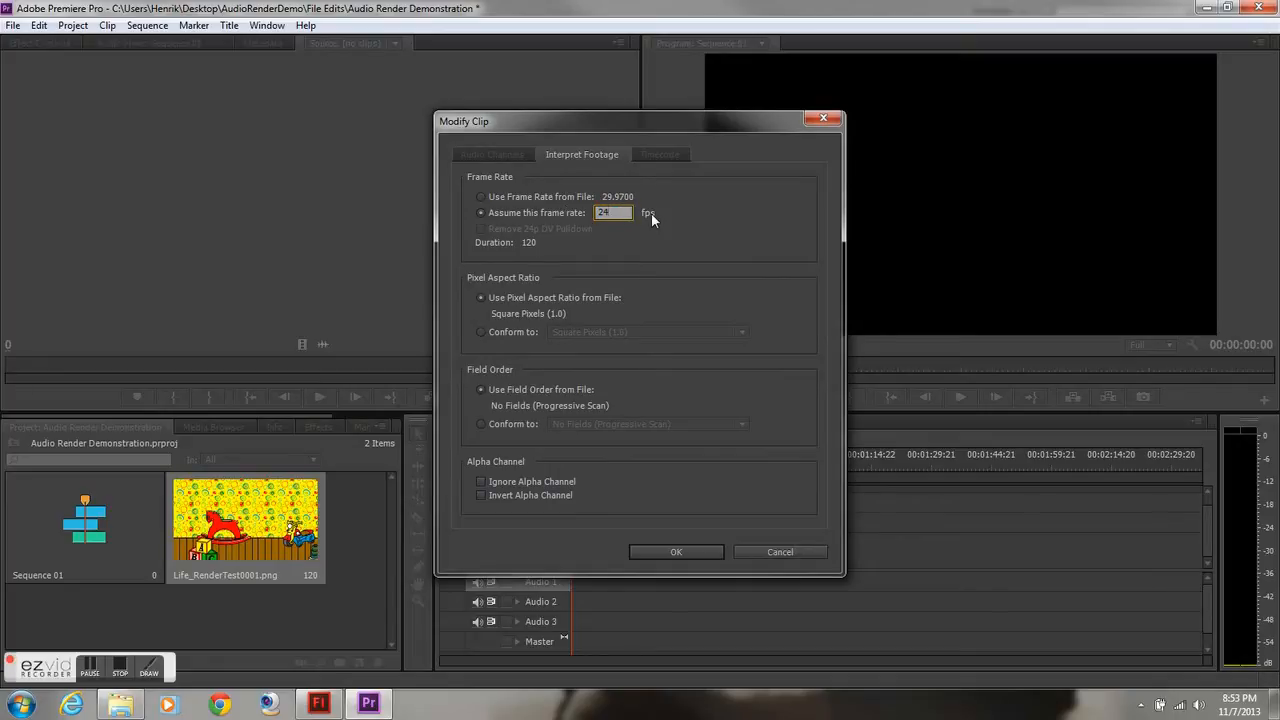
pyautogui.moveTo(446, 452)
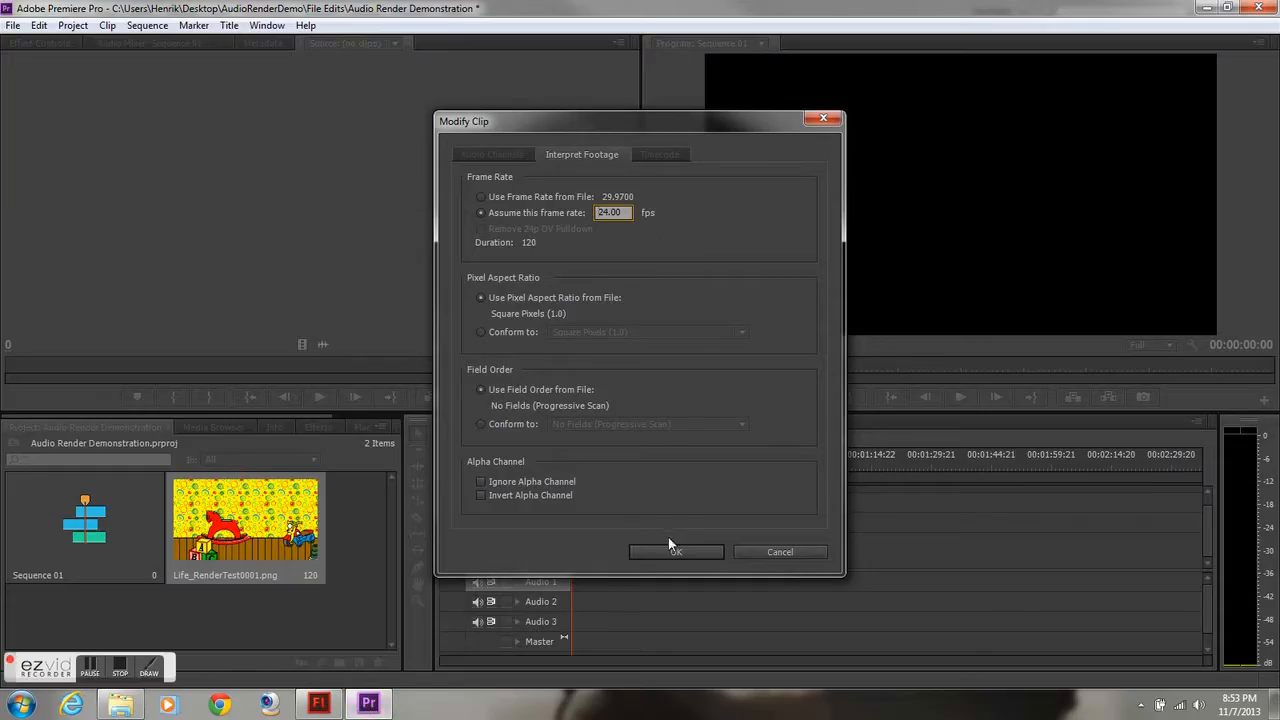
pyautogui.click(676, 552)
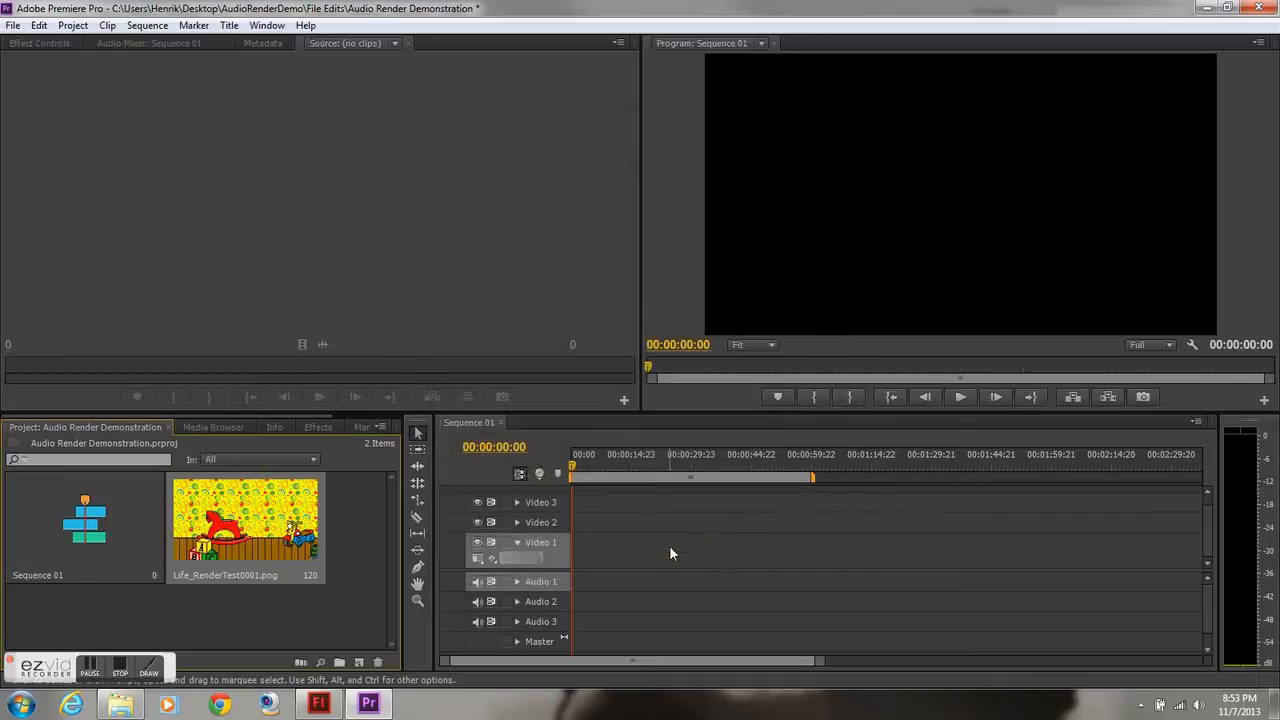
# Place the PNG clip on Video 1 and change the sequence settings to match it
pyautogui.moveTo(244, 520); pyautogui.dragTo(650, 560)
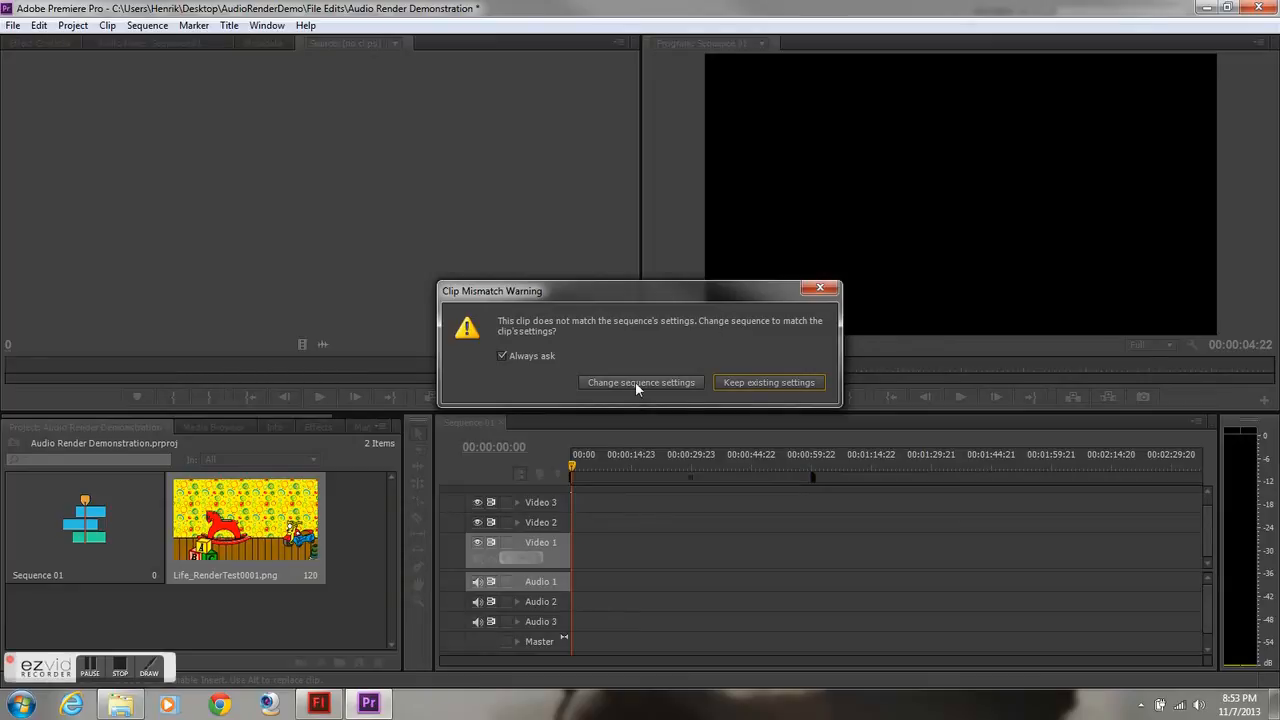
pyautogui.click(768, 382)
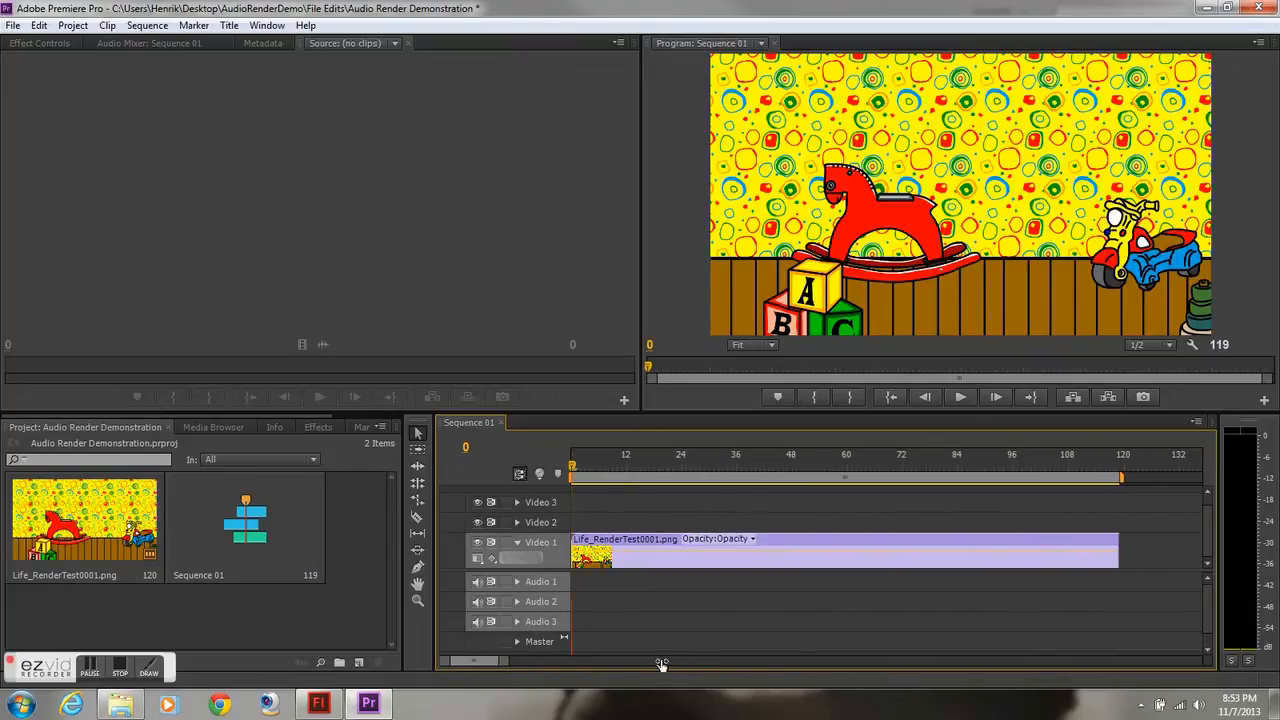
pyautogui.click(12, 24)
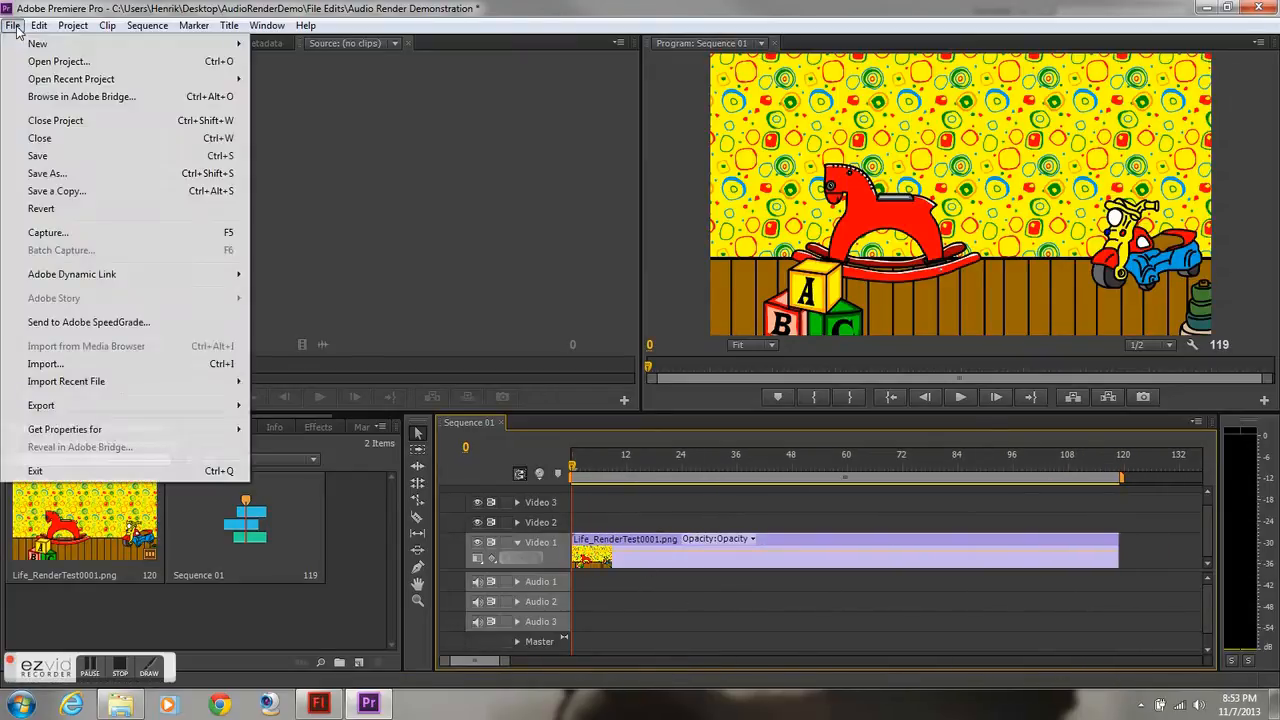
pyautogui.moveTo(44, 364)
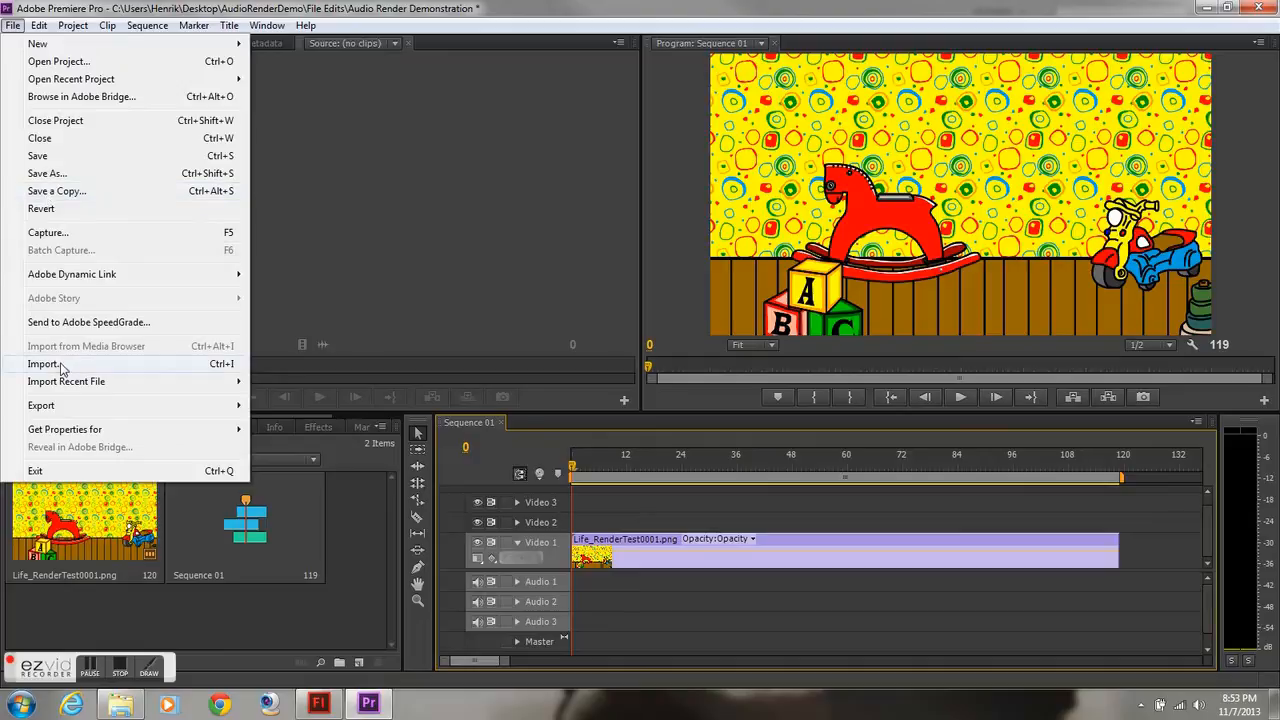
# Import the Foot Step, music and Wood Creek files from the Sounds folder
pyautogui.click(44, 364)
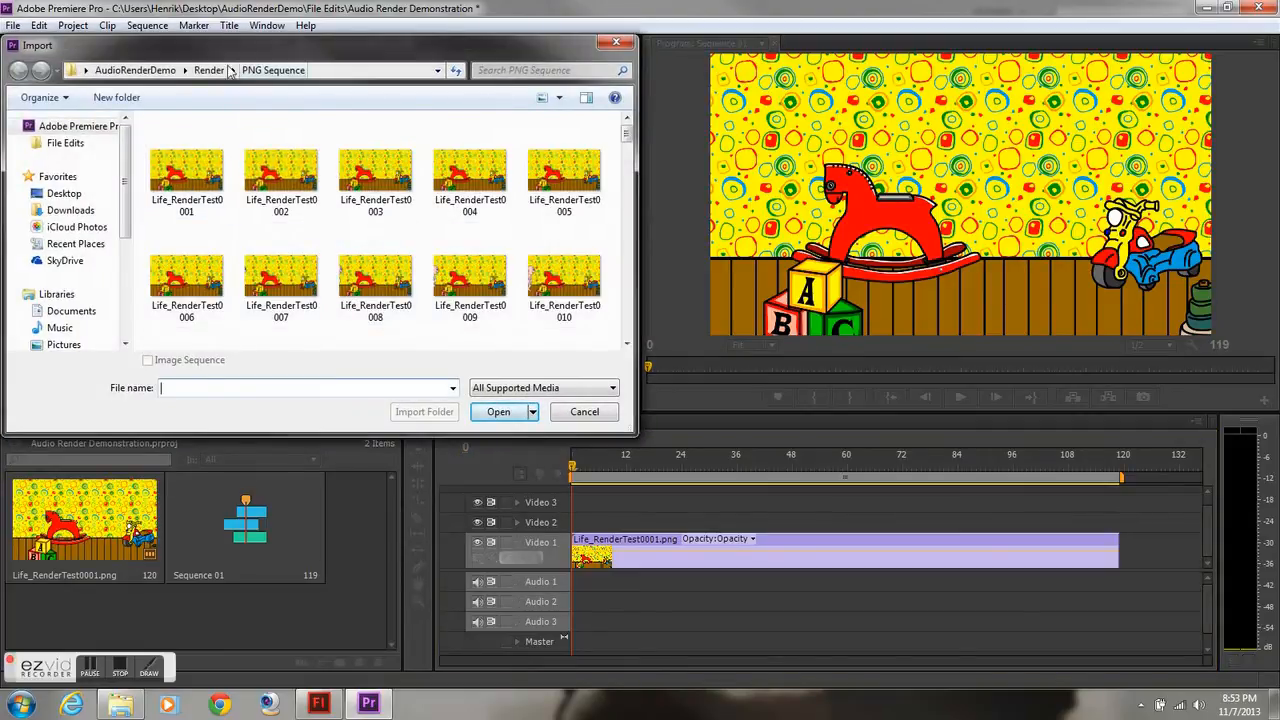
pyautogui.click(18, 70)
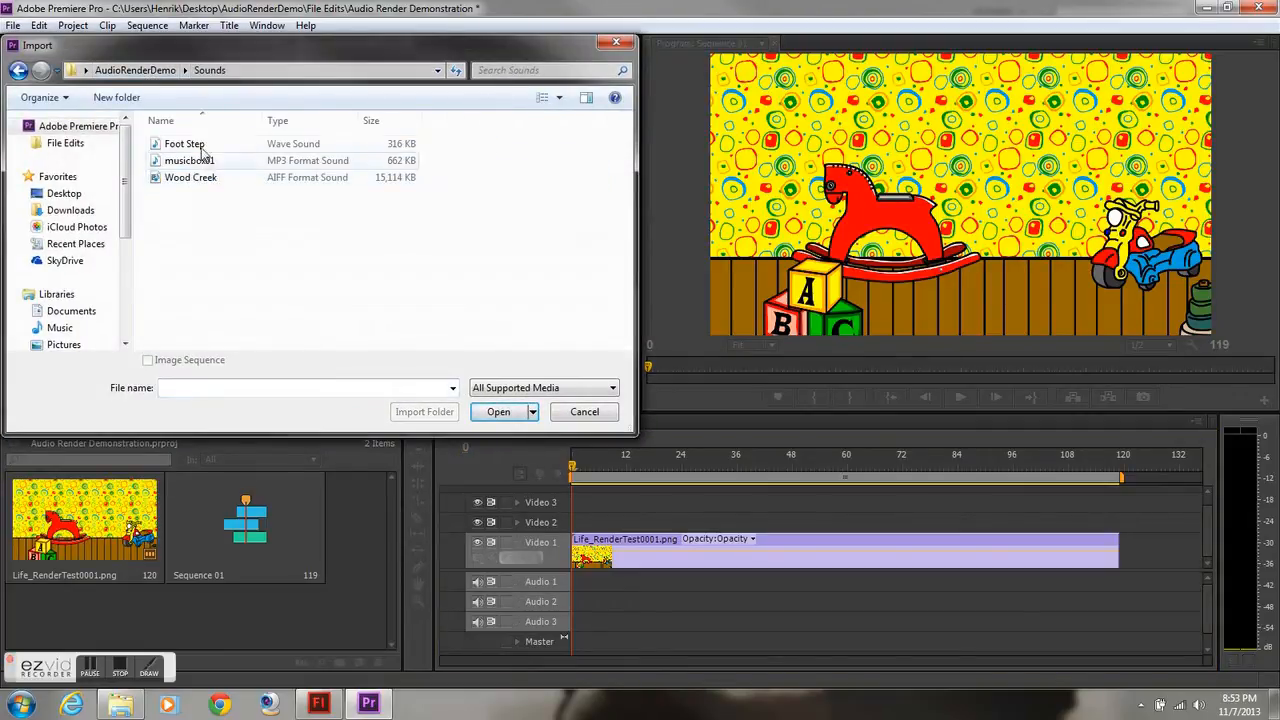
pyautogui.click(498, 412)
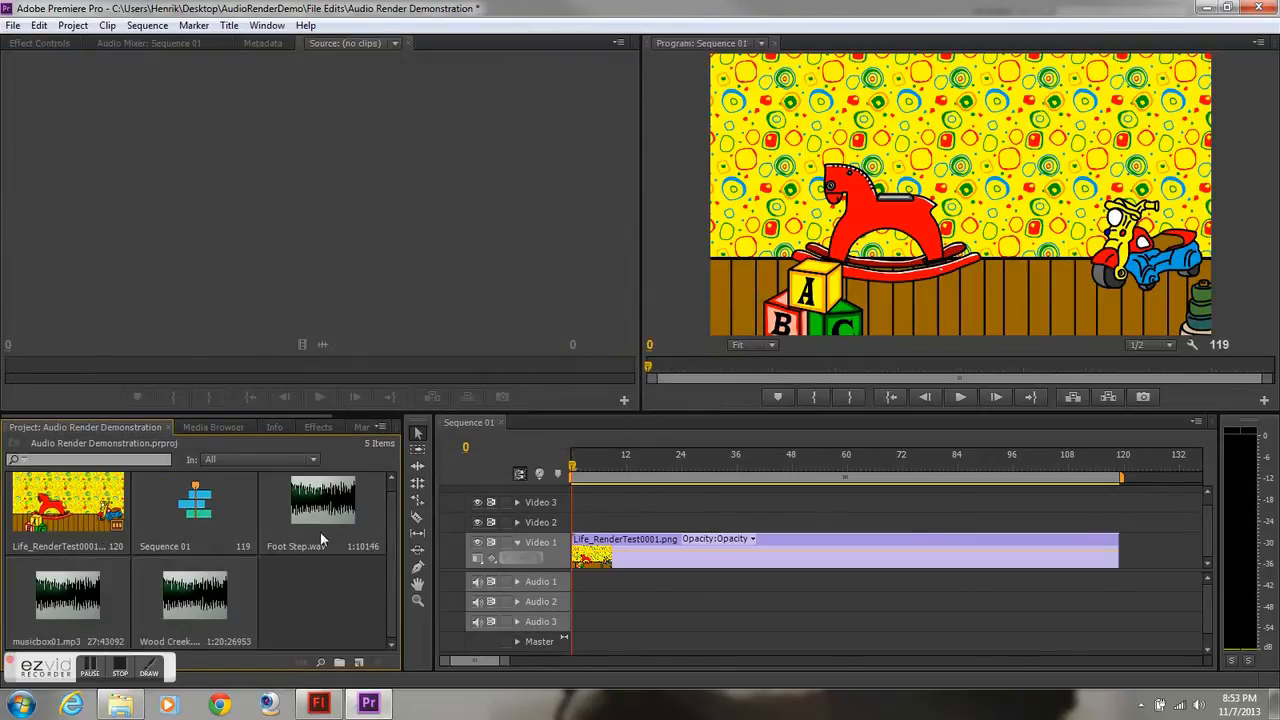
# Put Foot Step.wav on Audio 1 and shift it to start near frame 18
pyautogui.moveTo(322, 500); pyautogui.dragTo(630, 582)
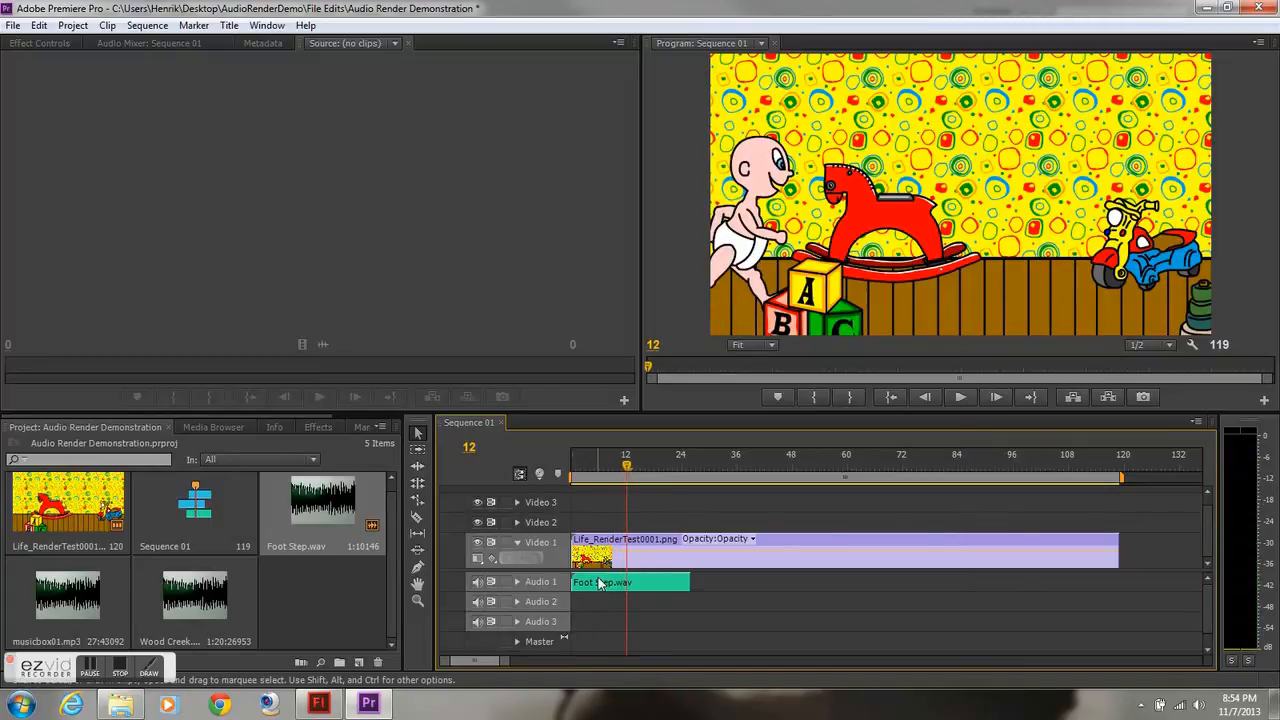
pyautogui.moveTo(604, 582); pyautogui.dragTo(684, 582)
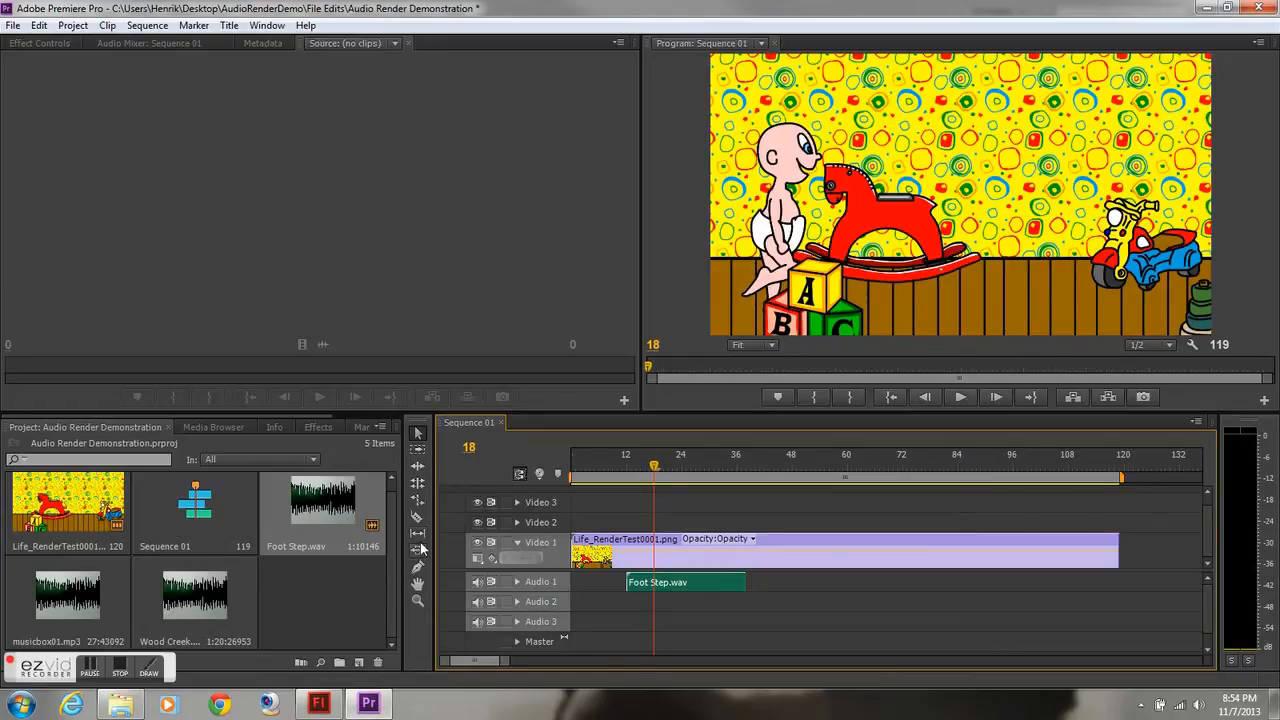
pyautogui.moveTo(418, 520)
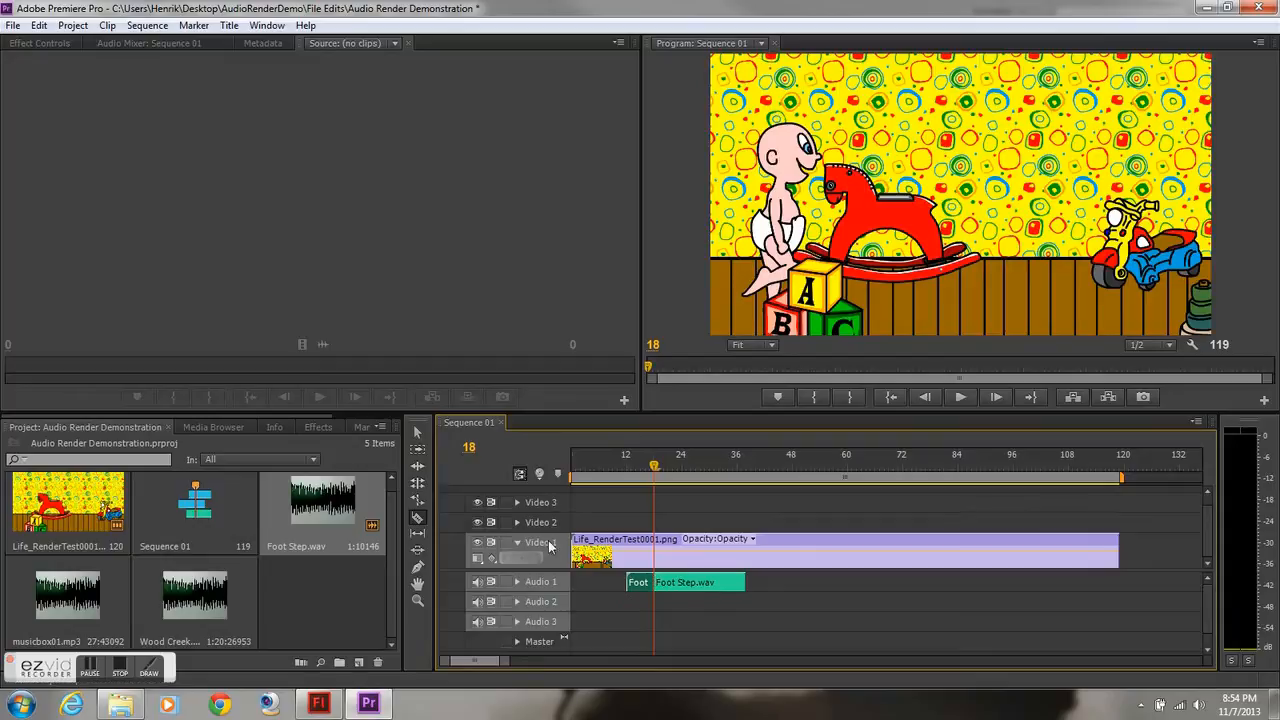
pyautogui.click(690, 582)
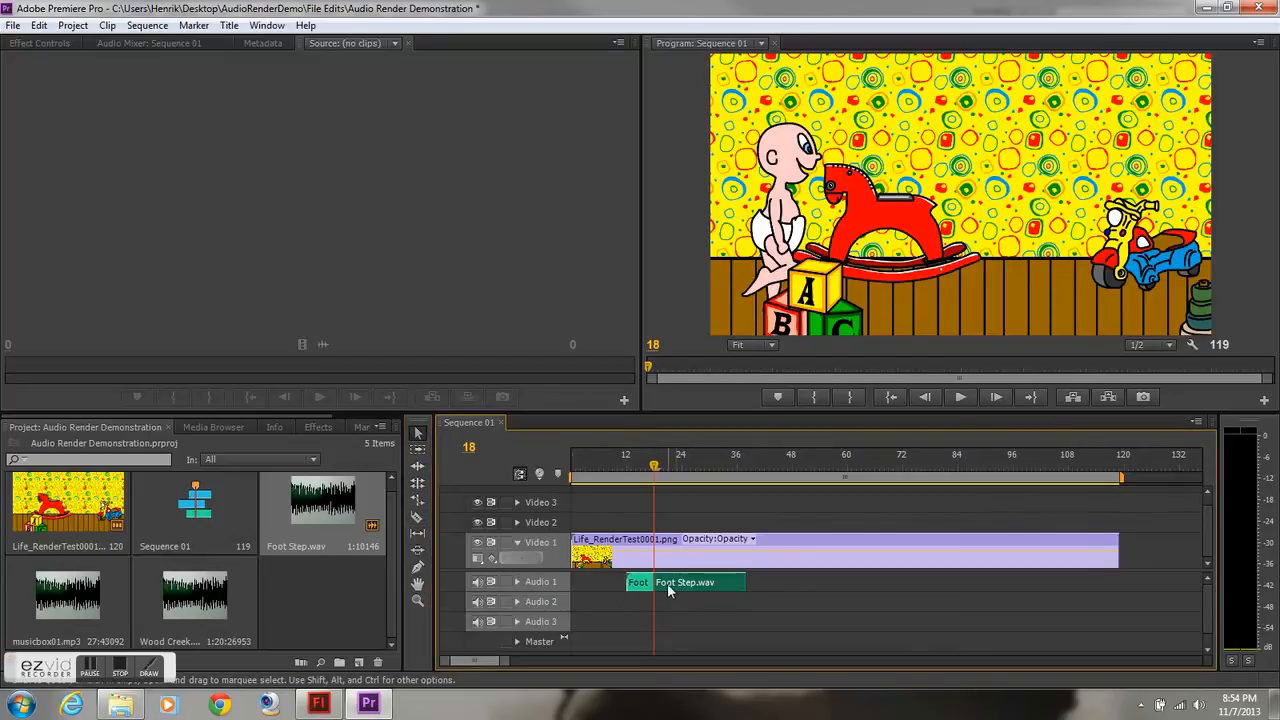
pyautogui.moveTo(670, 584)
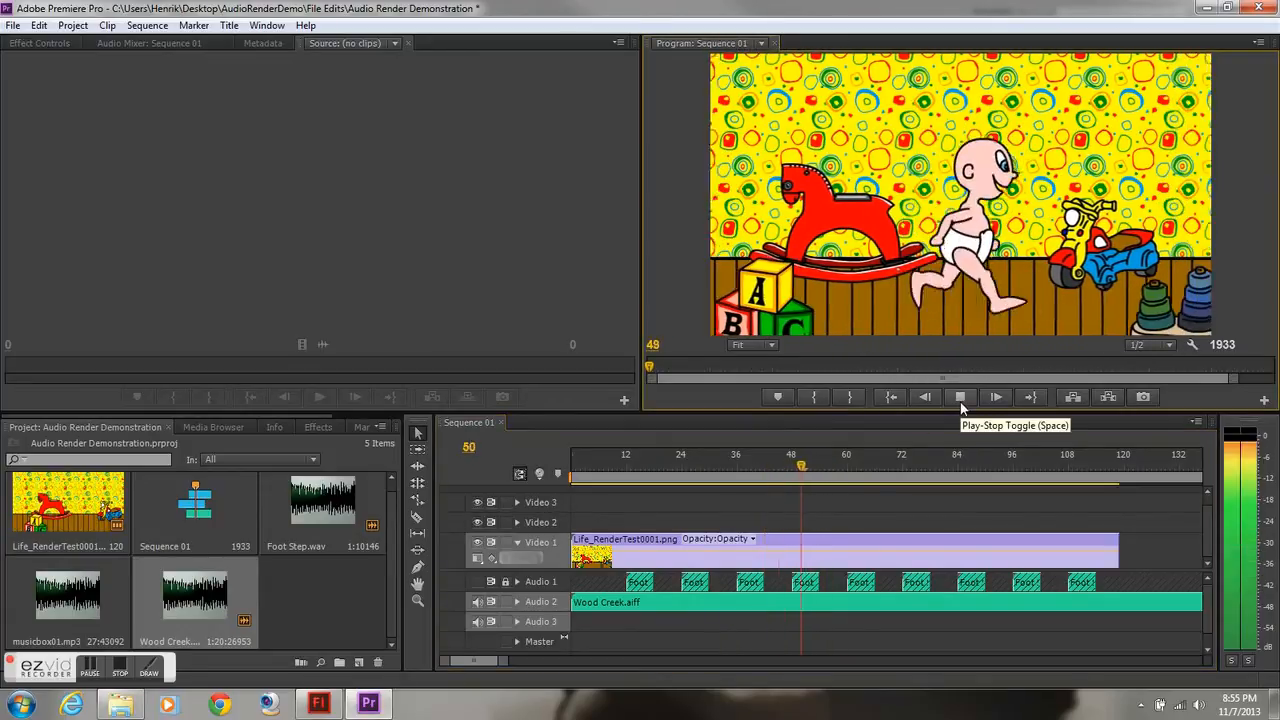
# Play the sequence to check the wood creak and footstep sounds sync with the walk
pyautogui.click(746, 480)
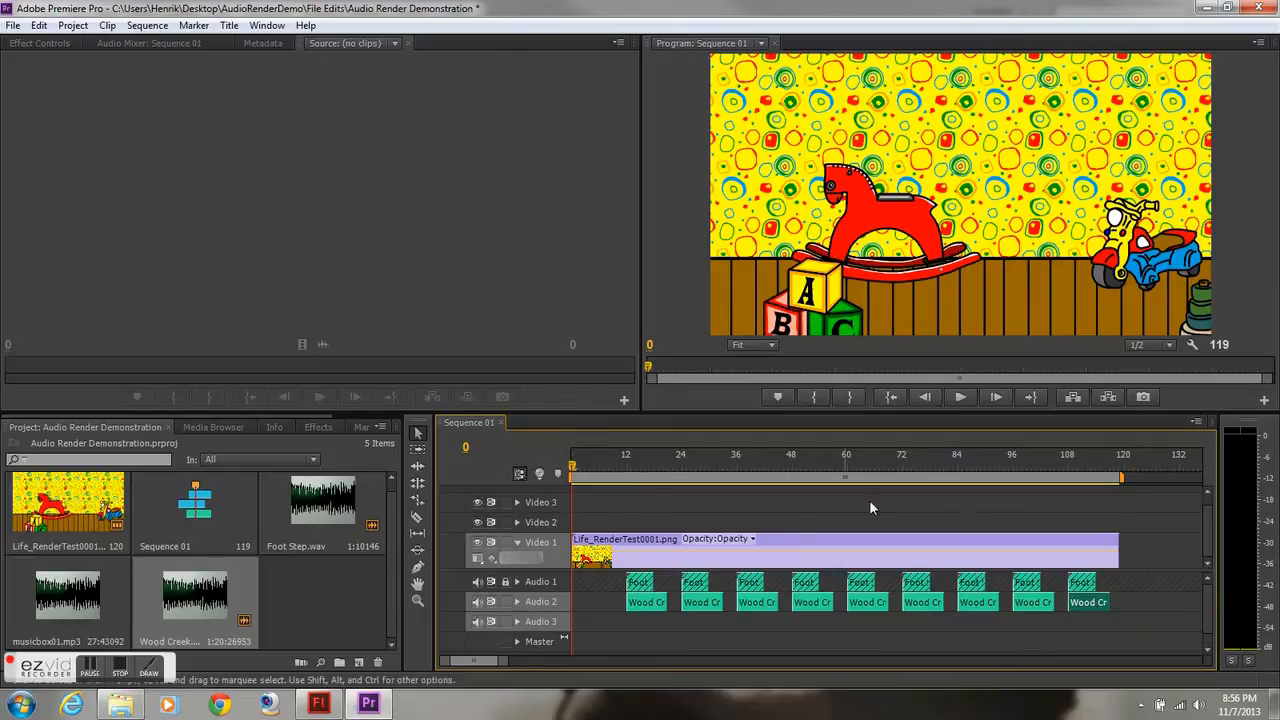
# Review playback of the footstep and creak sounds, then place musicloop01.mp3 on Audio 3
pyautogui.click(958, 396)
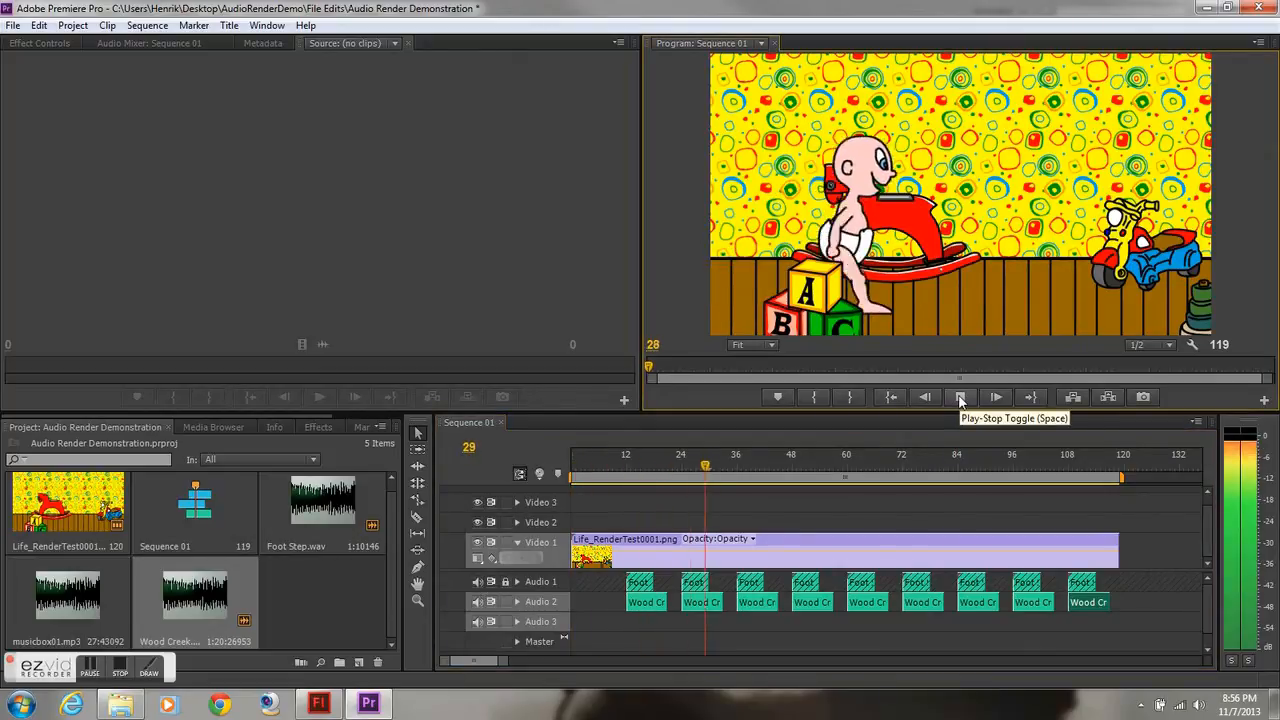
pyautogui.click(996, 396)
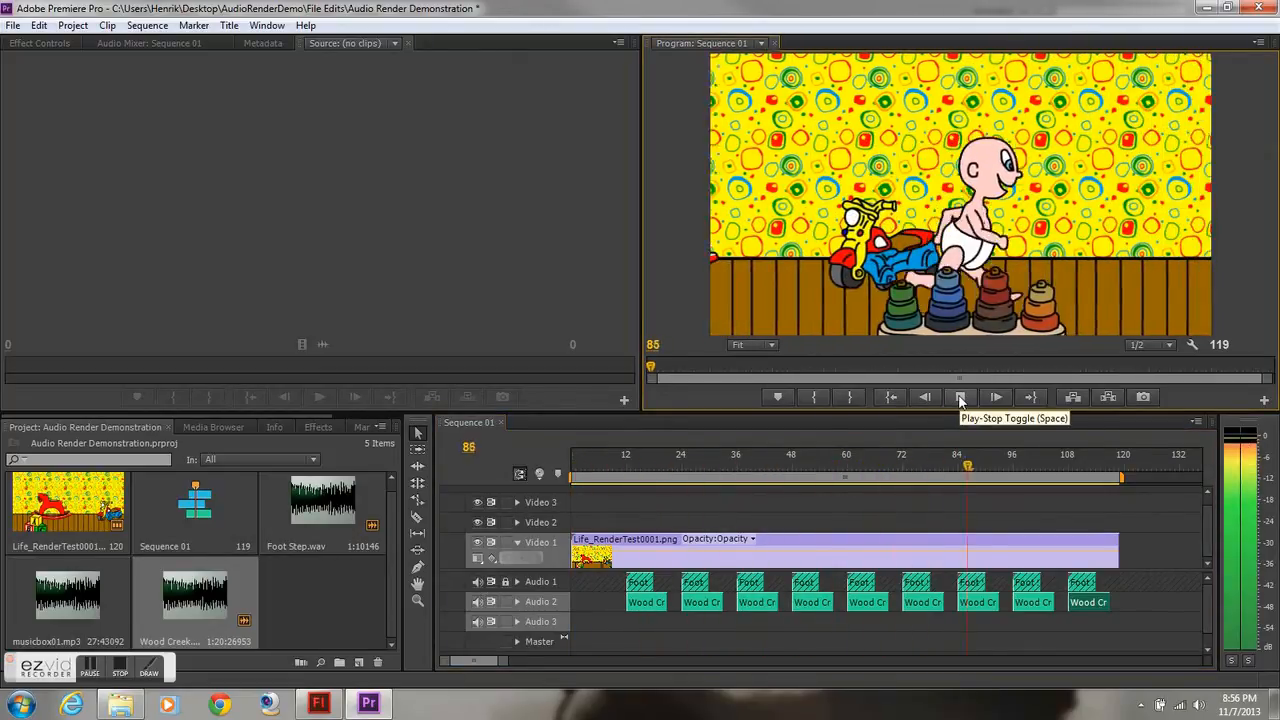
pyautogui.click(996, 396)
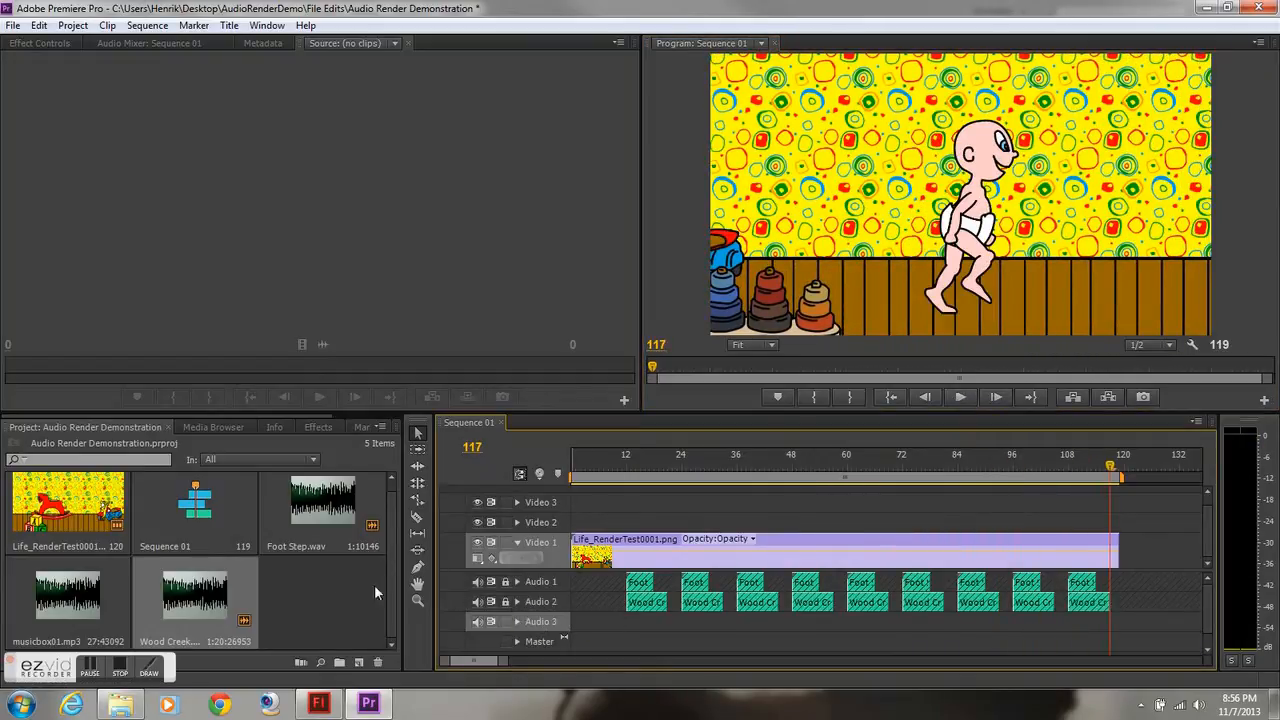
pyautogui.click(68, 600)
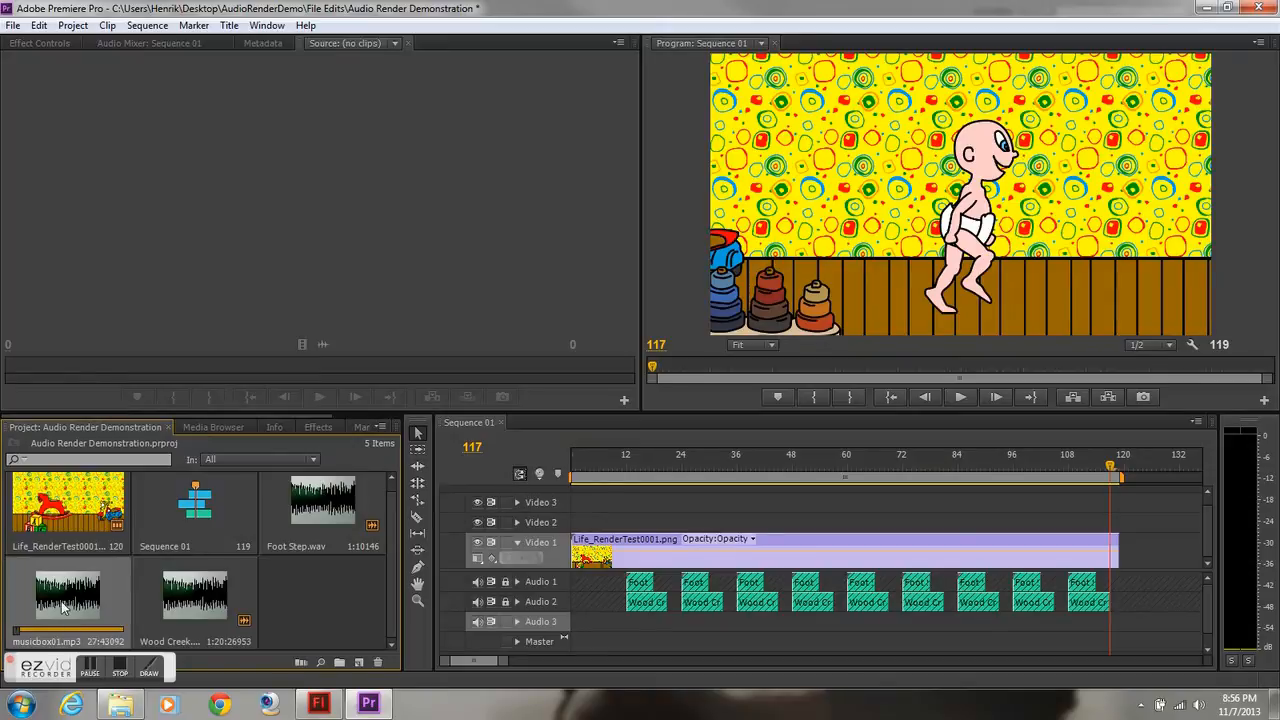
pyautogui.moveTo(68, 590); pyautogui.dragTo(880, 620)
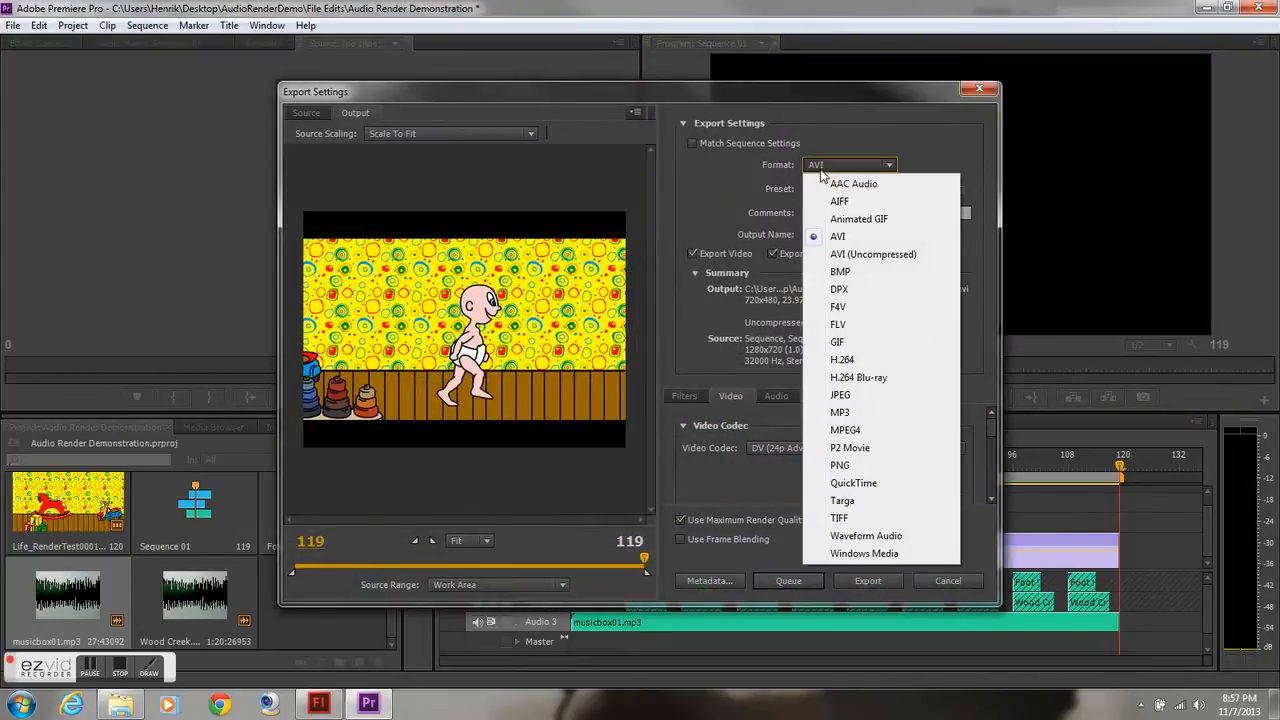
# Choose QuickTime format with the HD 720p H.264 preset and name the output file RenderTest
pyautogui.click(836, 236)
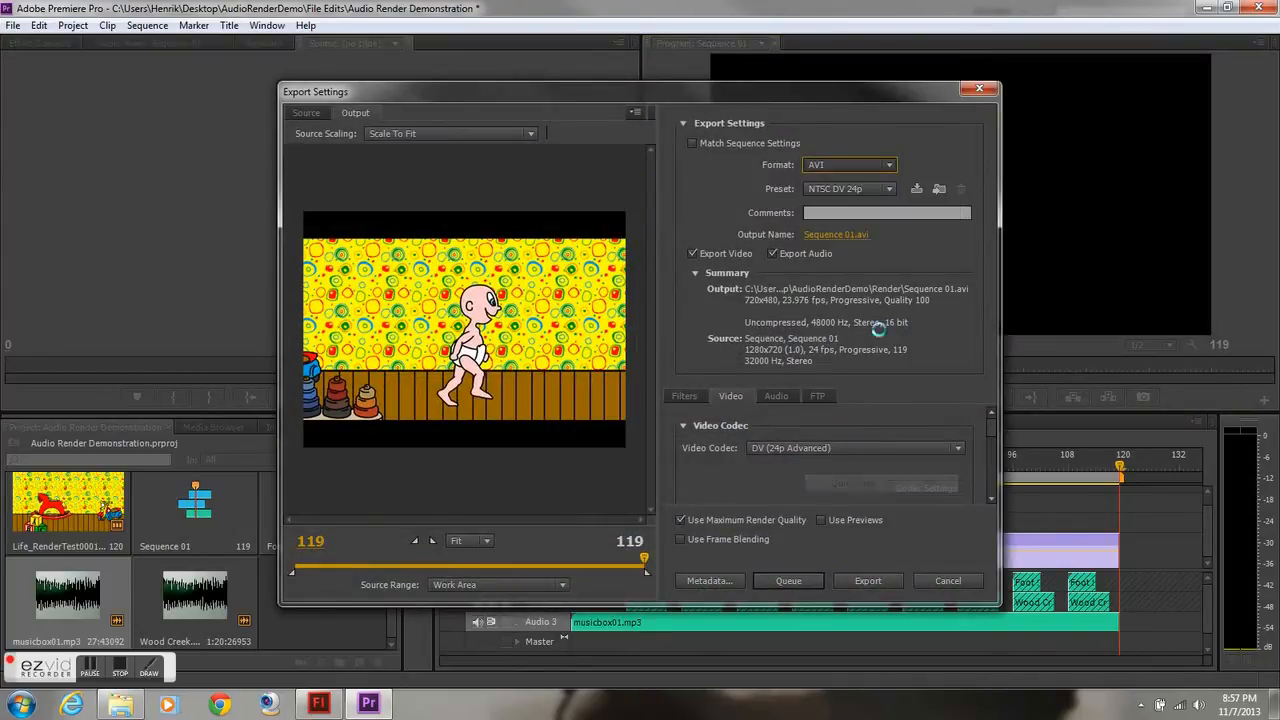
pyautogui.click(848, 164)
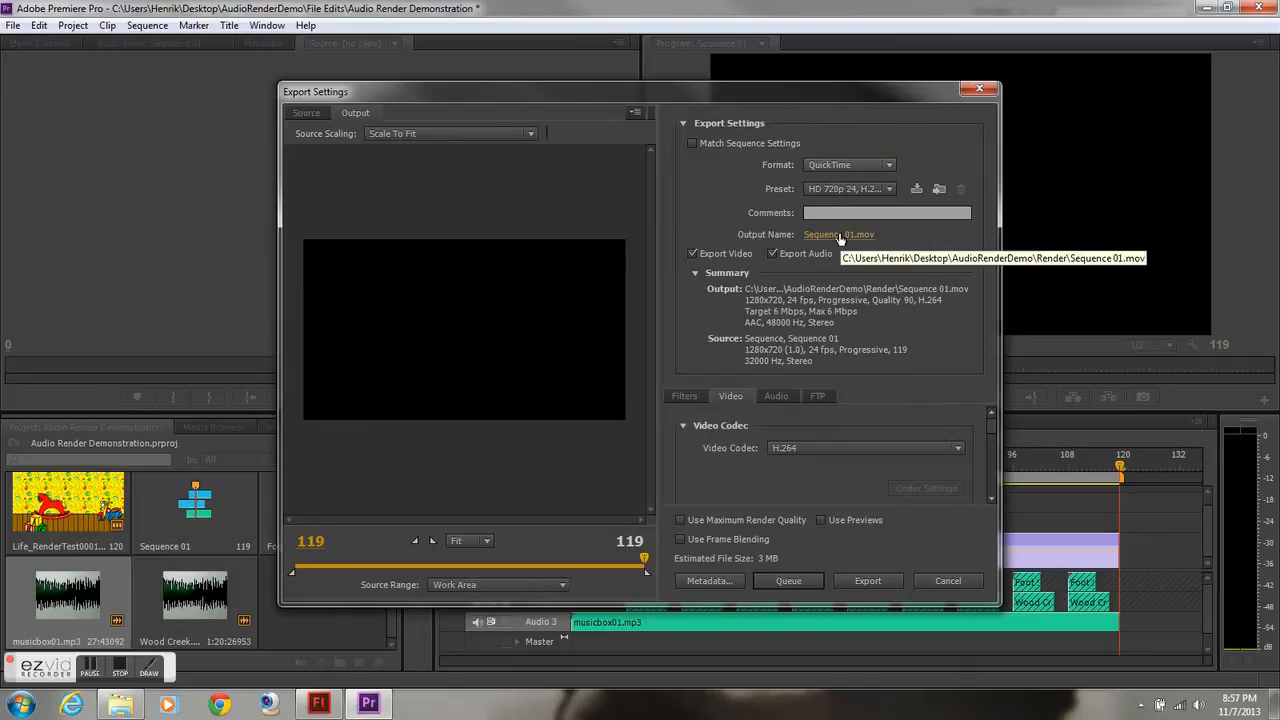
pyautogui.click(838, 234)
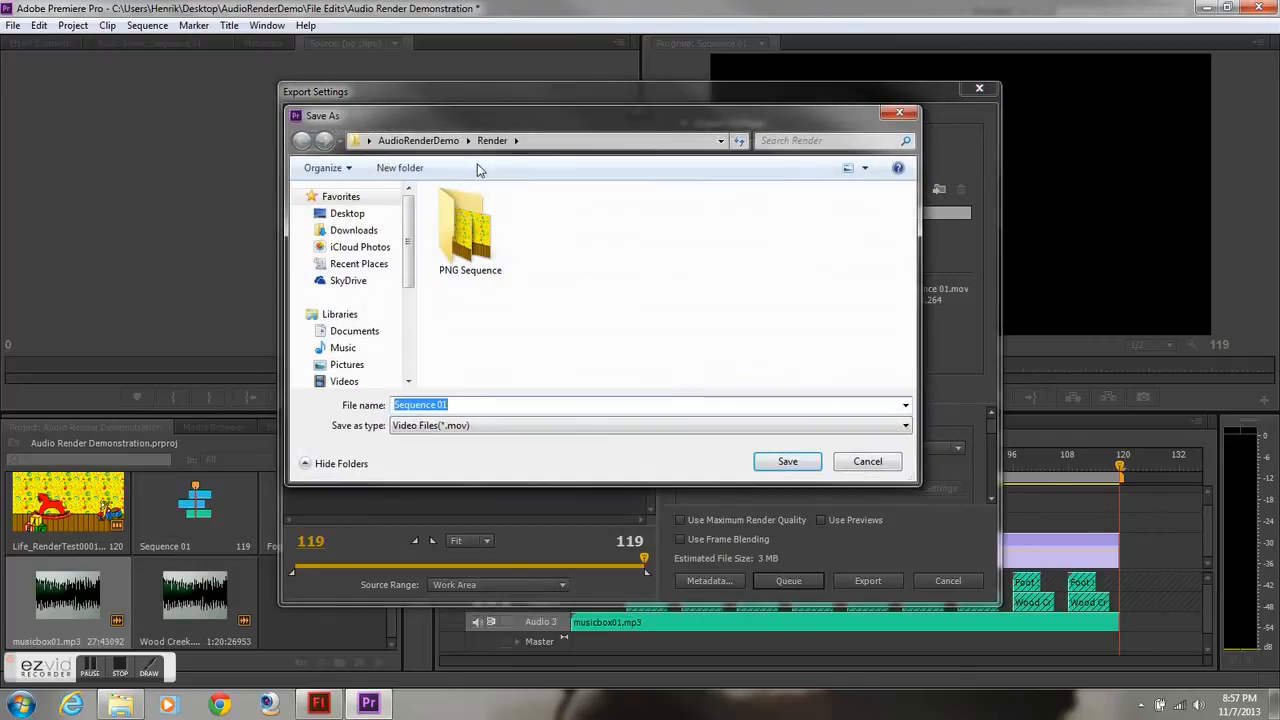
pyautogui.write('Re')
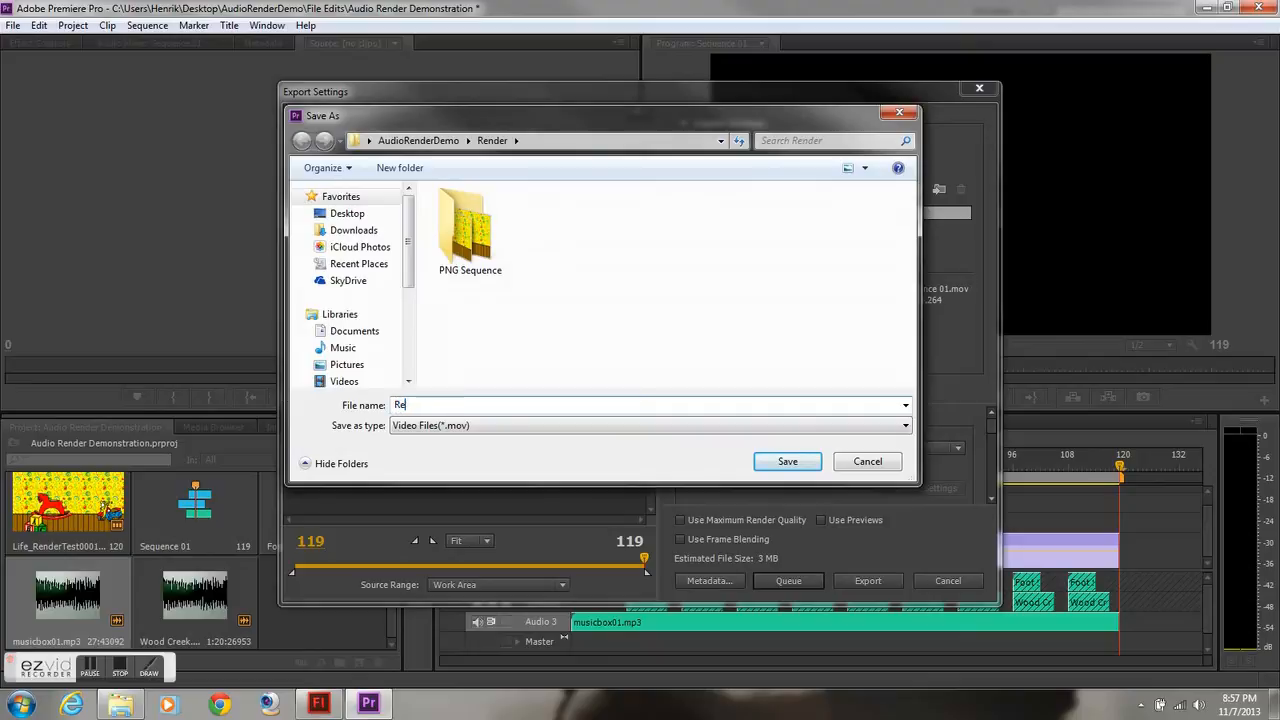
pyautogui.write('nderTest')
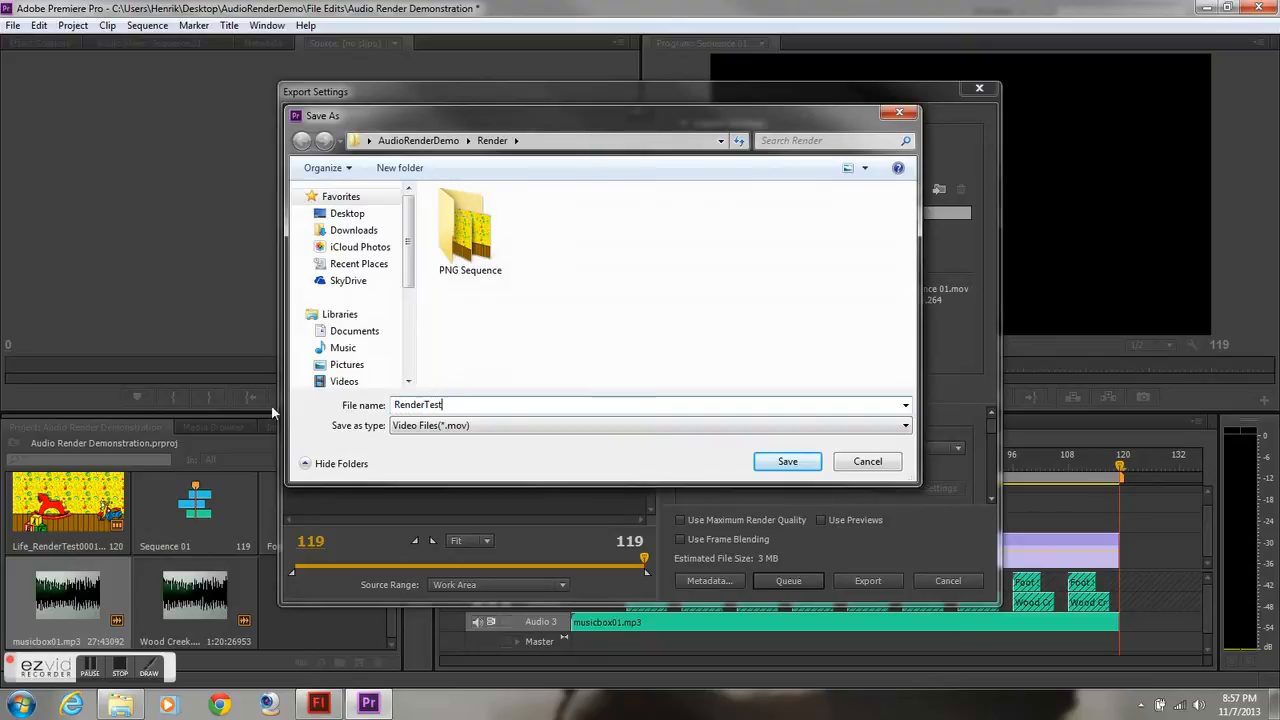
pyautogui.click(788, 460)
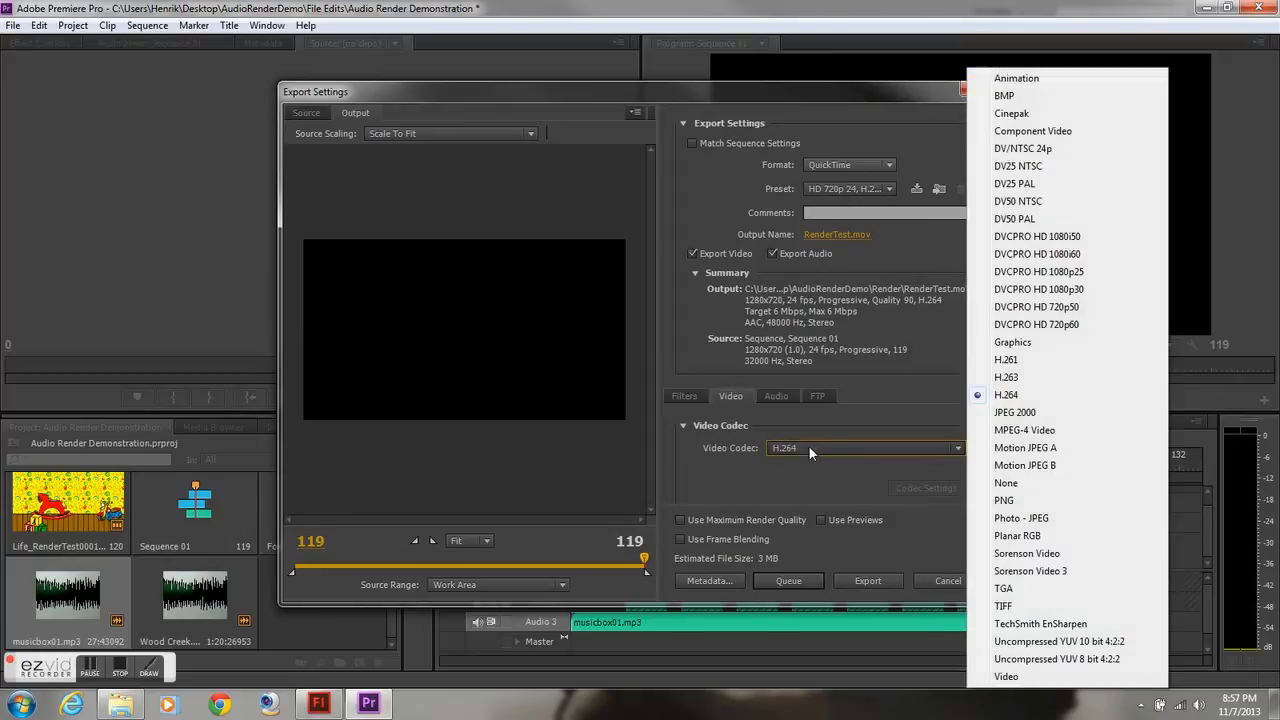
# Keep the H.264 video codec and export the sequence as RenderTest.mov to the Render folder
pyautogui.click(776, 396)
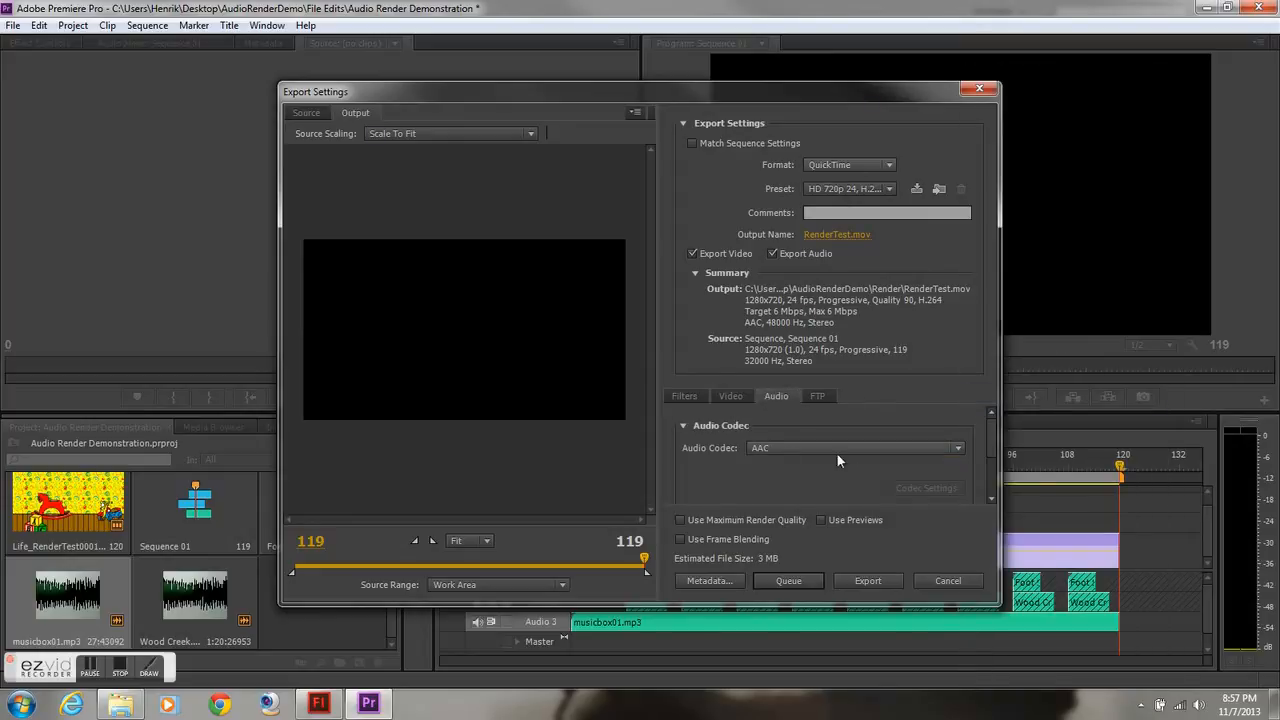
pyautogui.click(730, 396)
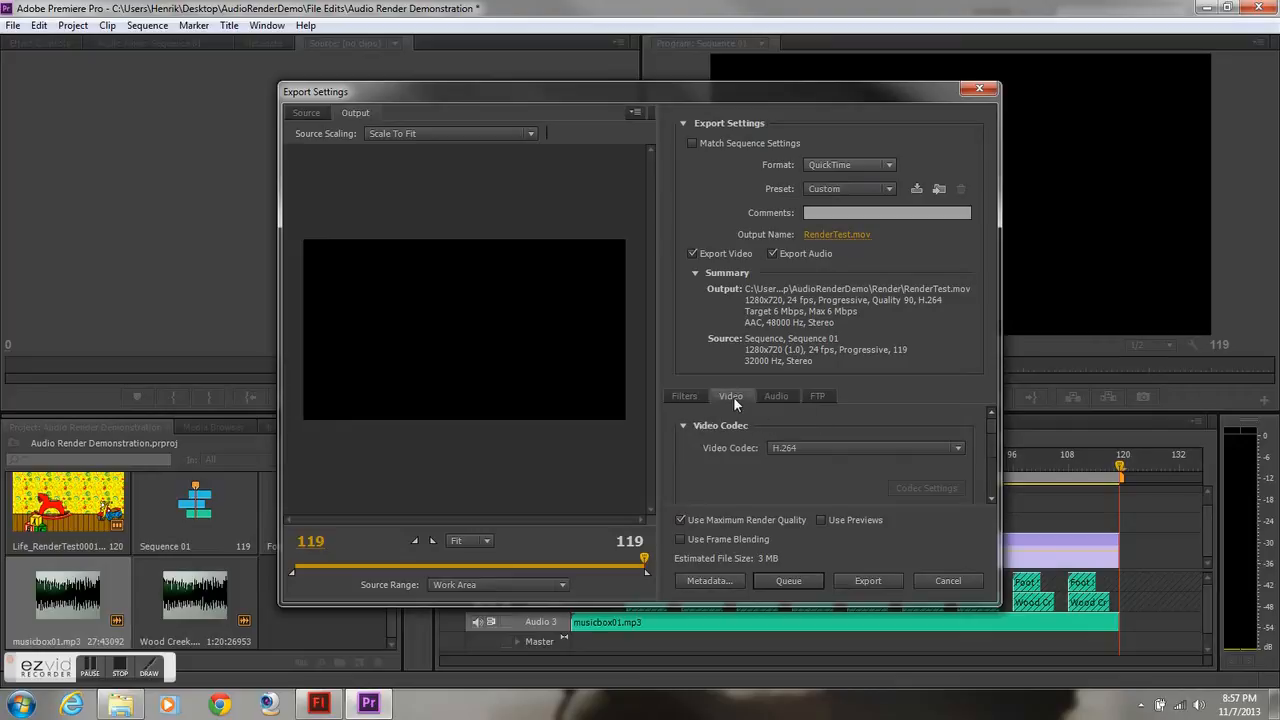
pyautogui.moveTo(868, 580)
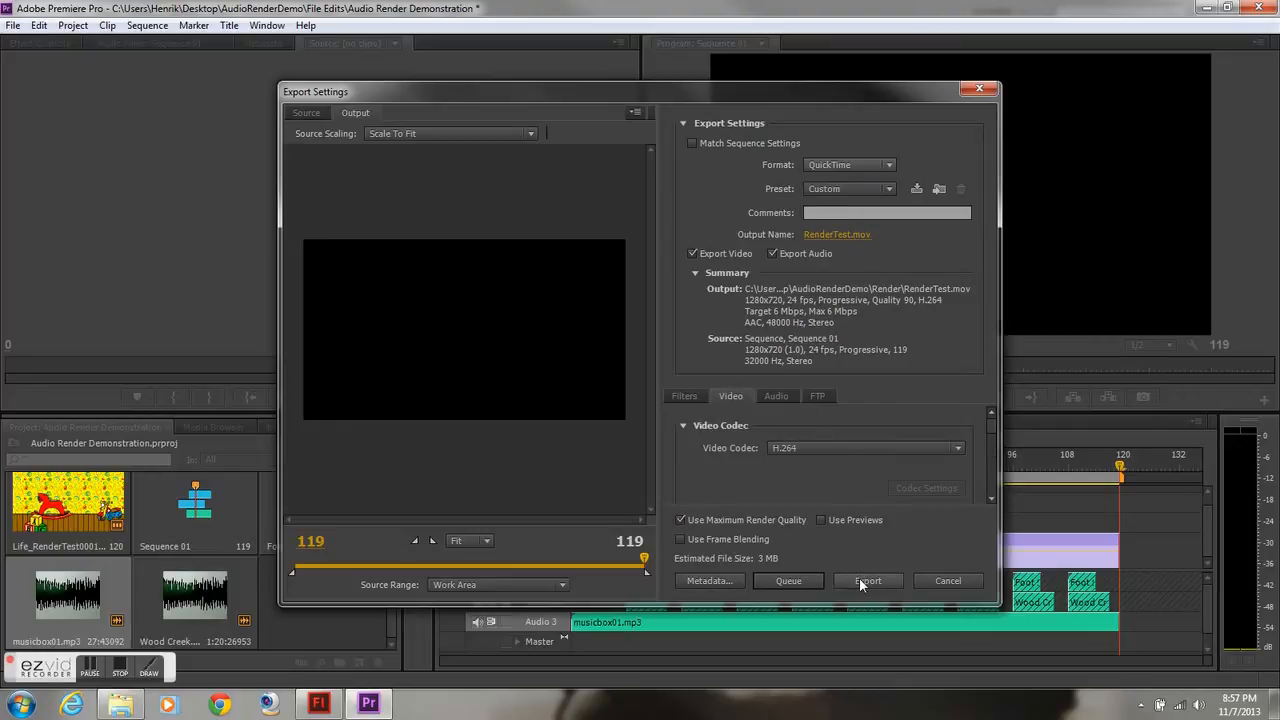
pyautogui.click(868, 580)
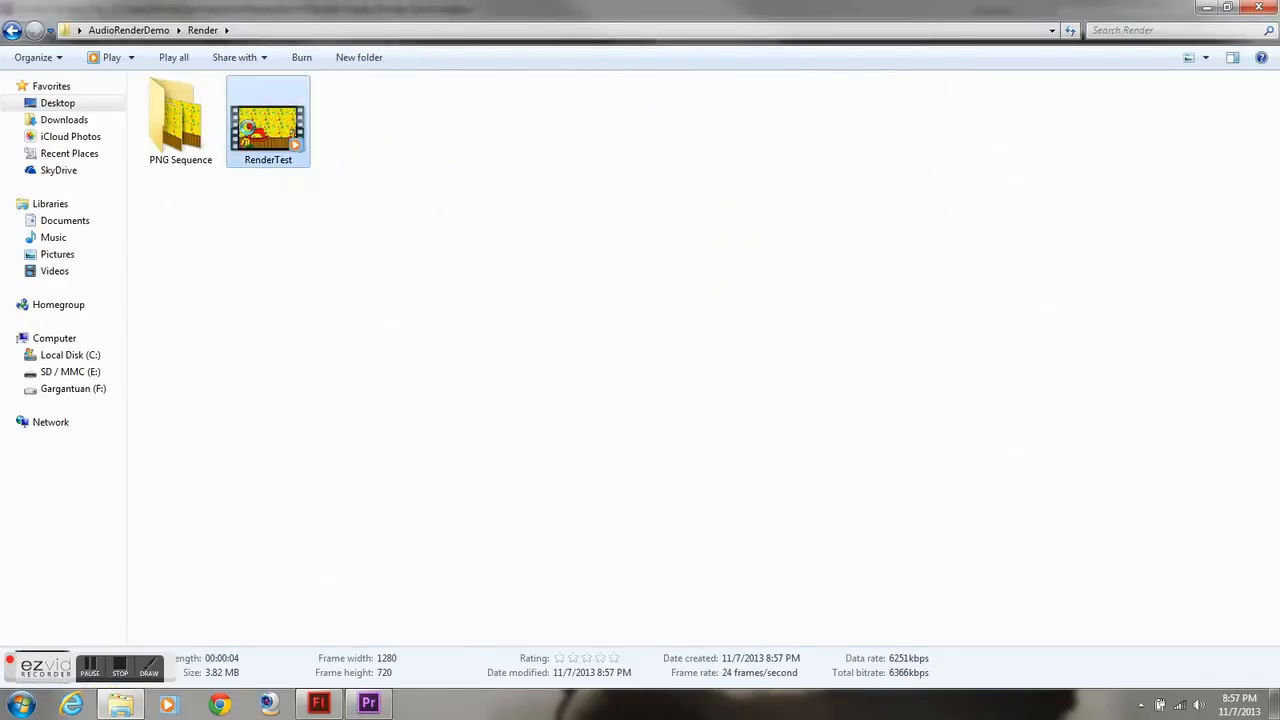
# Open the exported RenderTest movie from the Render folder in Windows Explorer
pyautogui.rightClick(268, 120)
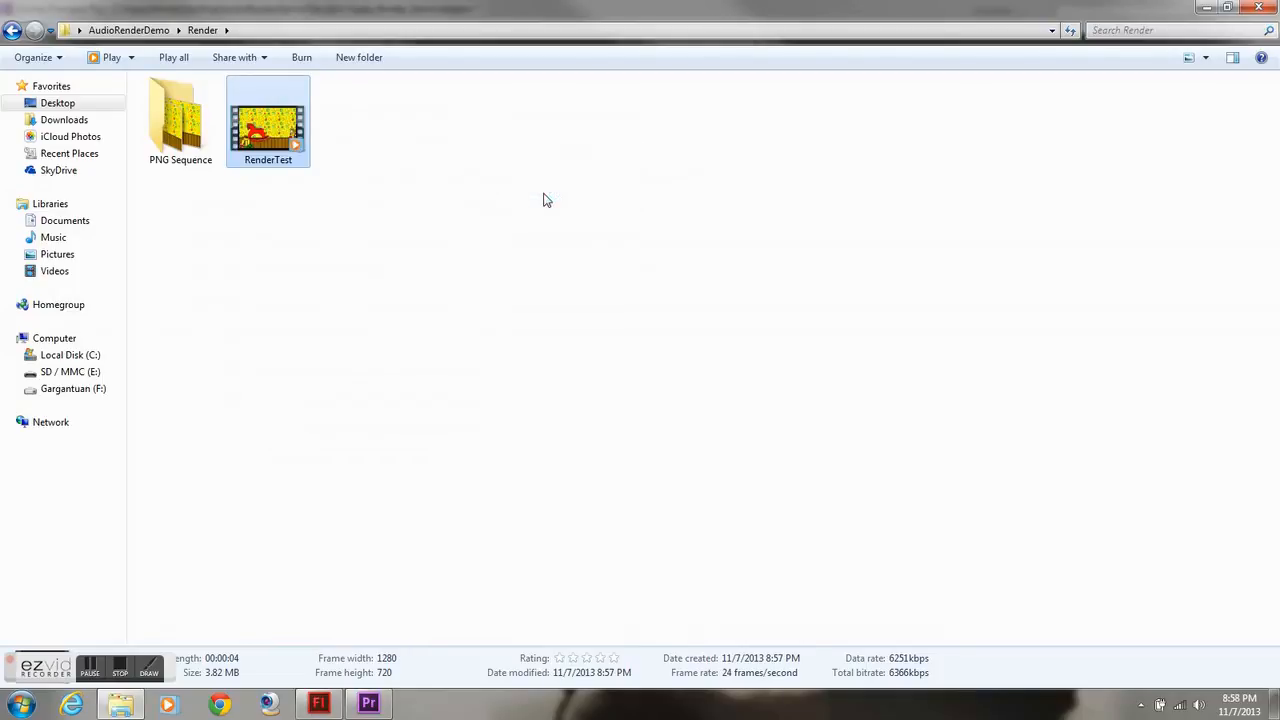
pyautogui.click(548, 200)
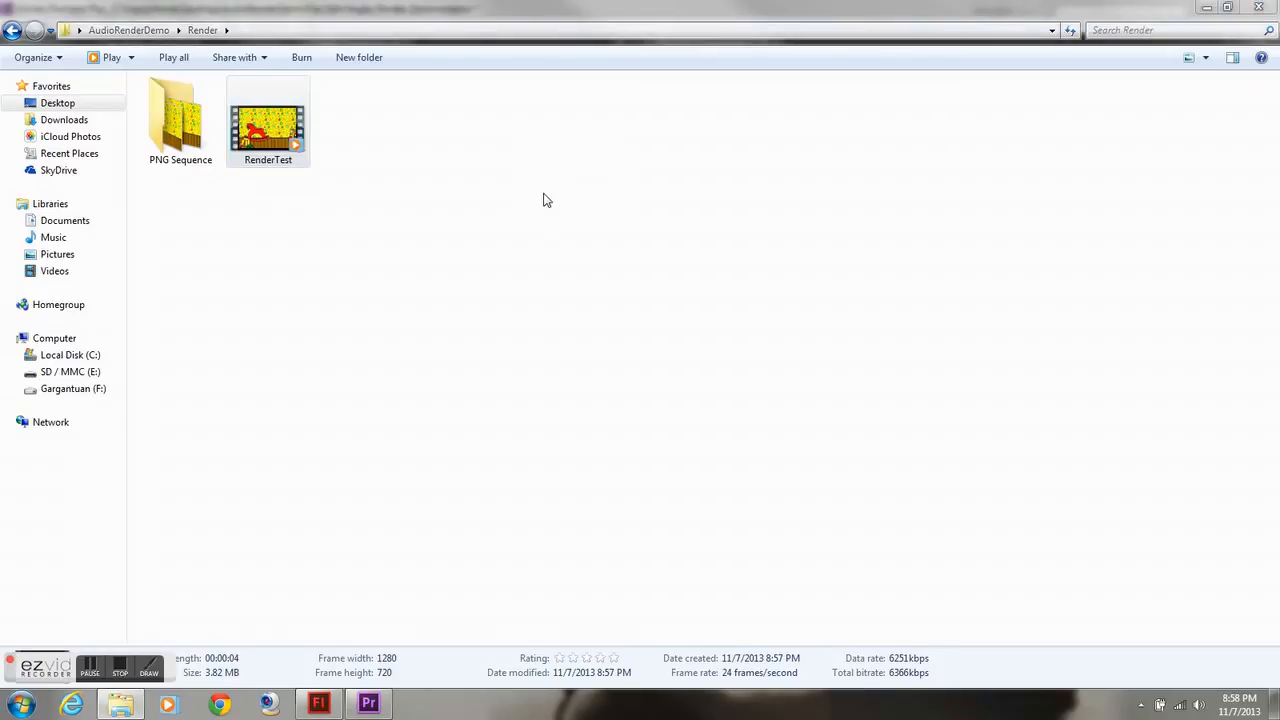
pyautogui.doubleClick(268, 120)
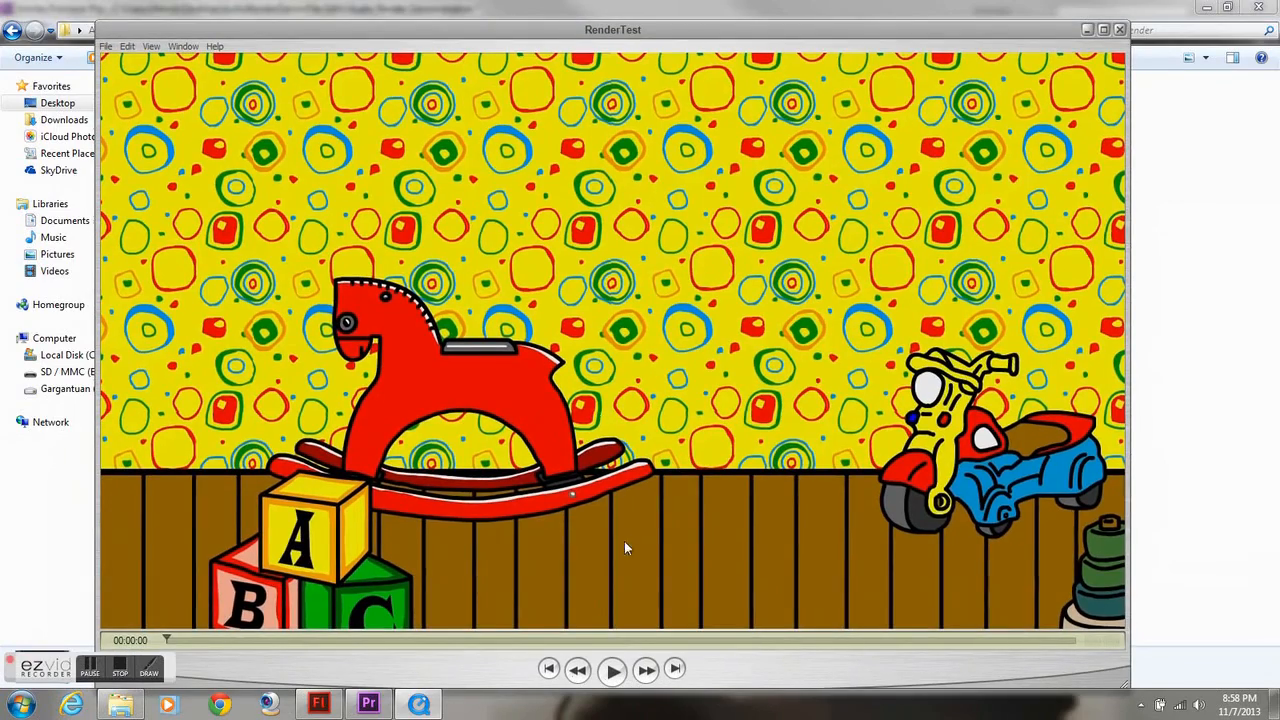
# Play the RenderTest movie in QuickTime Player through to the end
pyautogui.click(612, 670)
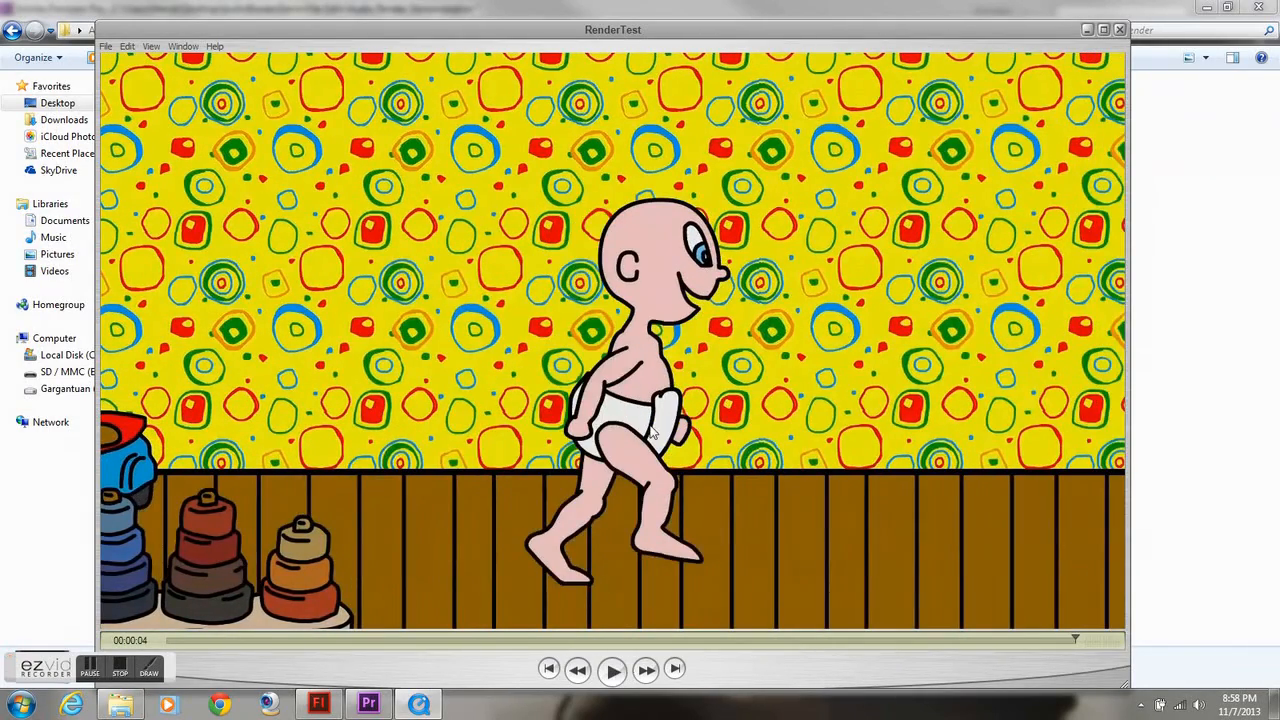
pyautogui.moveTo(930, 336)
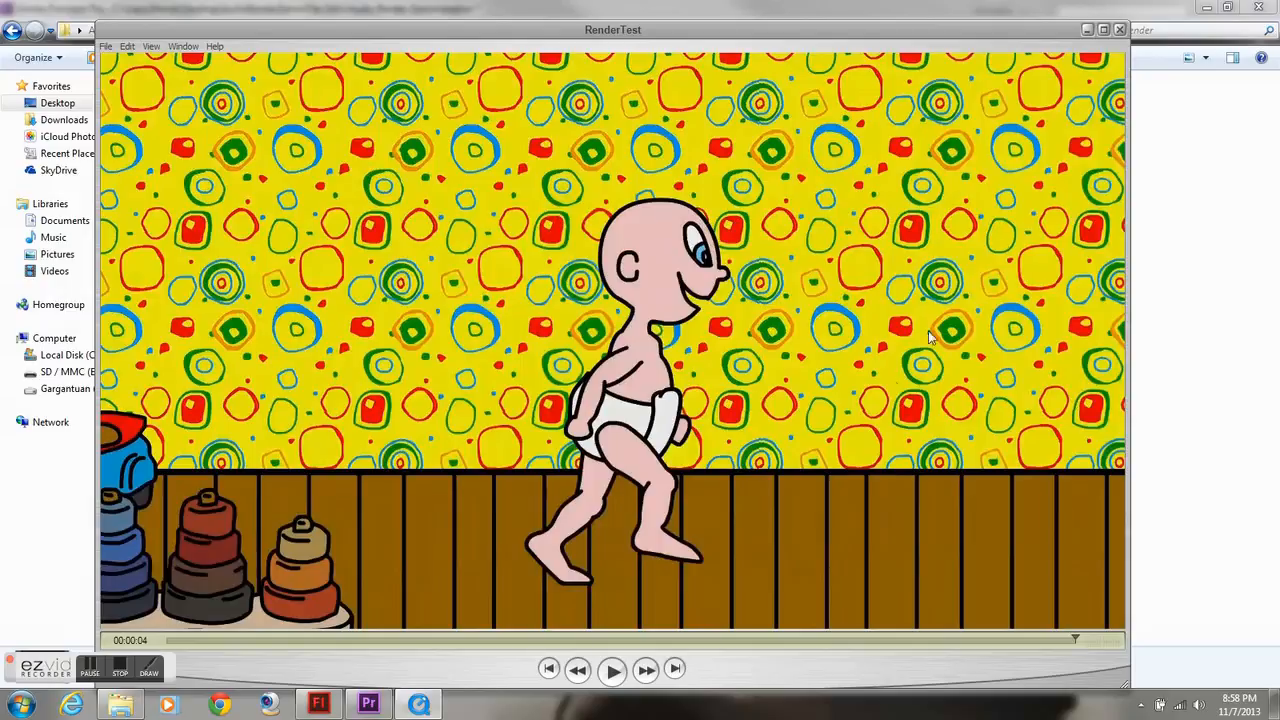
pyautogui.moveTo(876, 404)
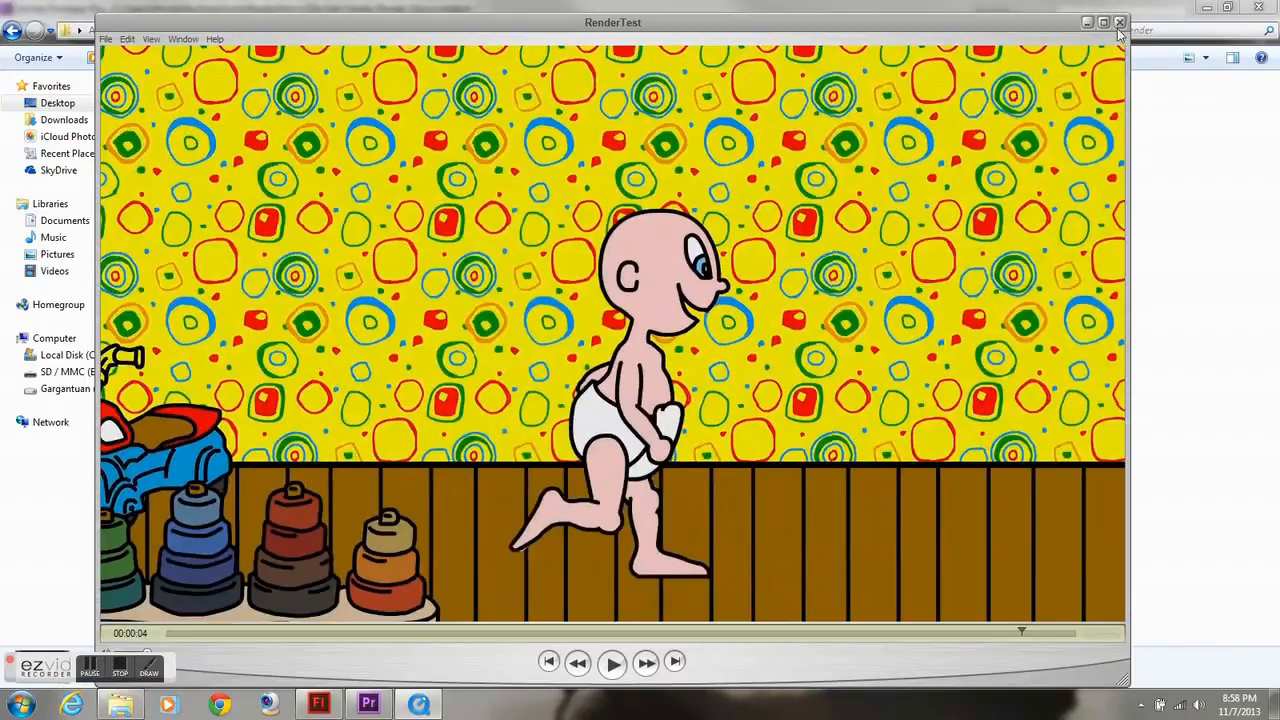
pyautogui.moveTo(1040, 44)
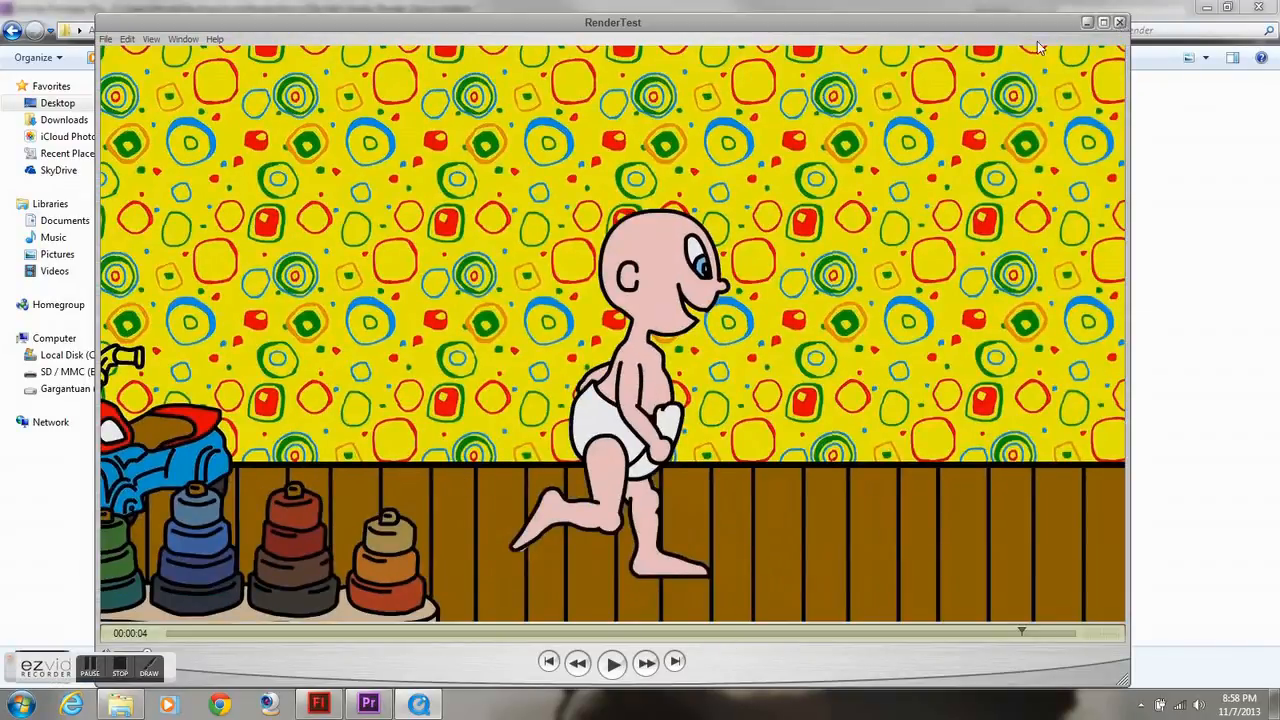